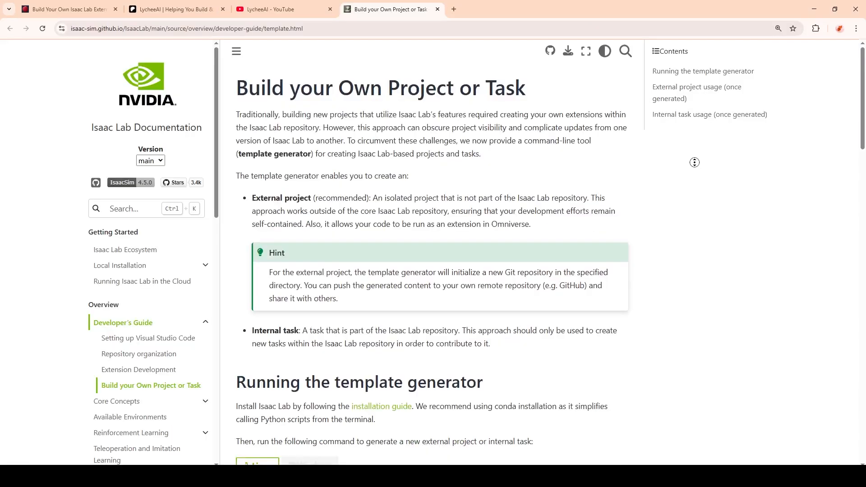
# - Attach the Lab_API docs and ask Cursor how to add objects in Isaac Lab
pyautogui.scroll(-3)
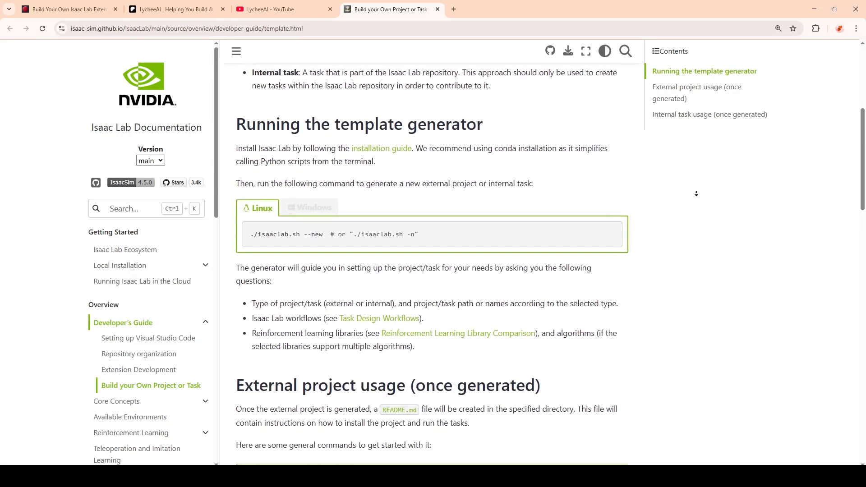
pyautogui.scroll(-3)
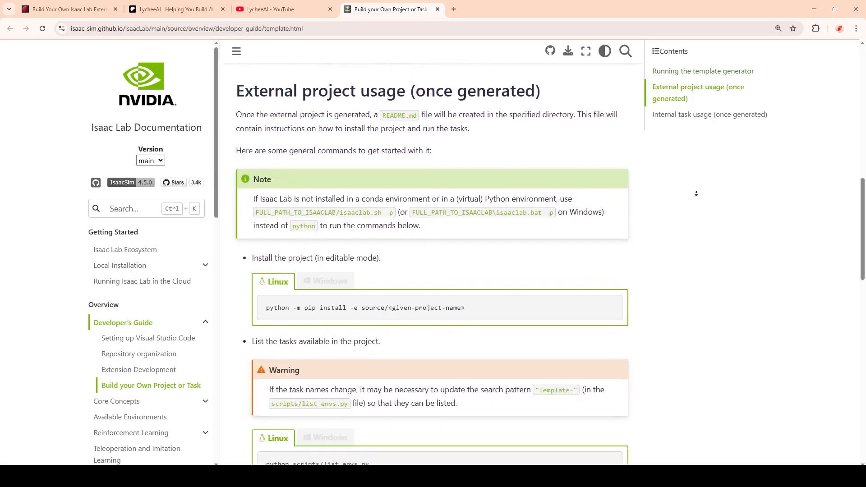
pyautogui.scroll(-3)
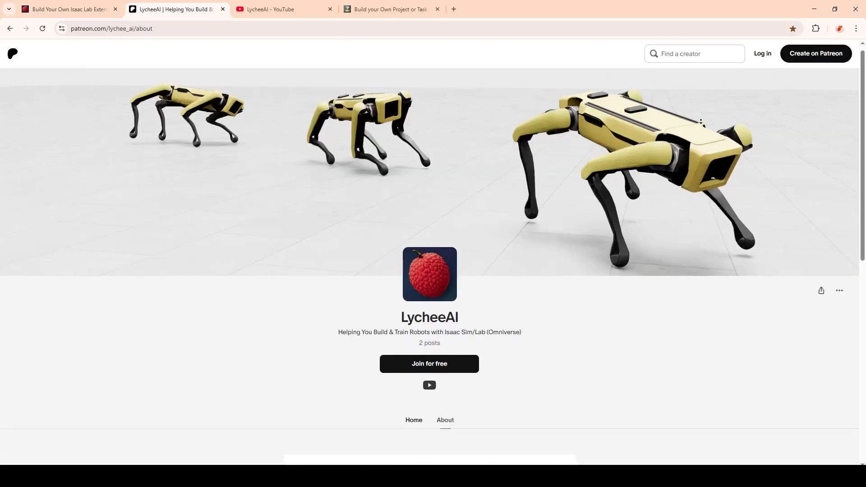
pyautogui.scroll(-3)
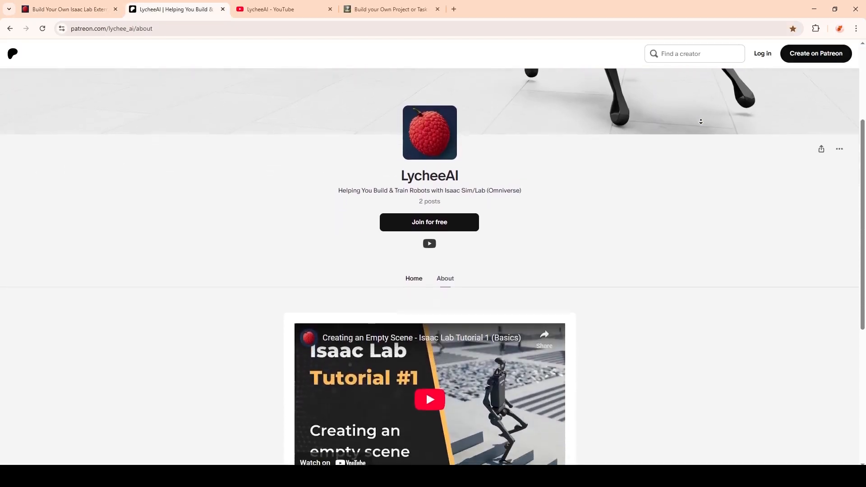
pyautogui.scroll(-3)
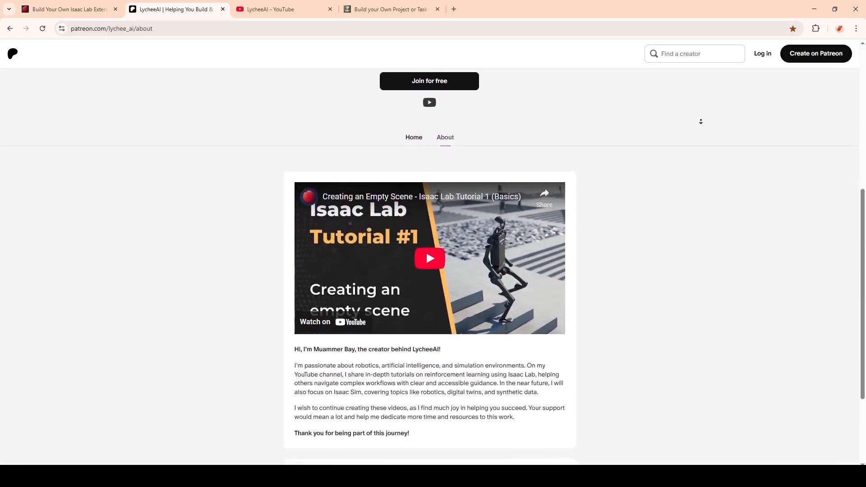
pyautogui.scroll(-3)
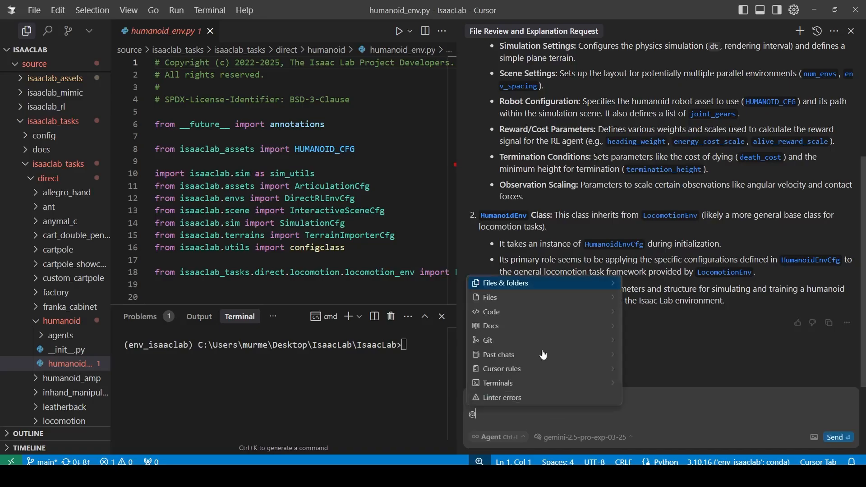
pyautogui.click(491, 326)
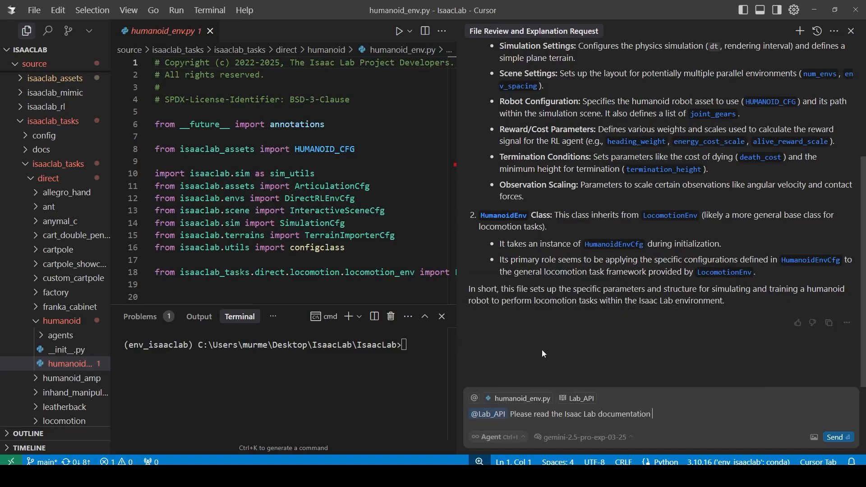
pyautogui.write('and tell me how to add objects')
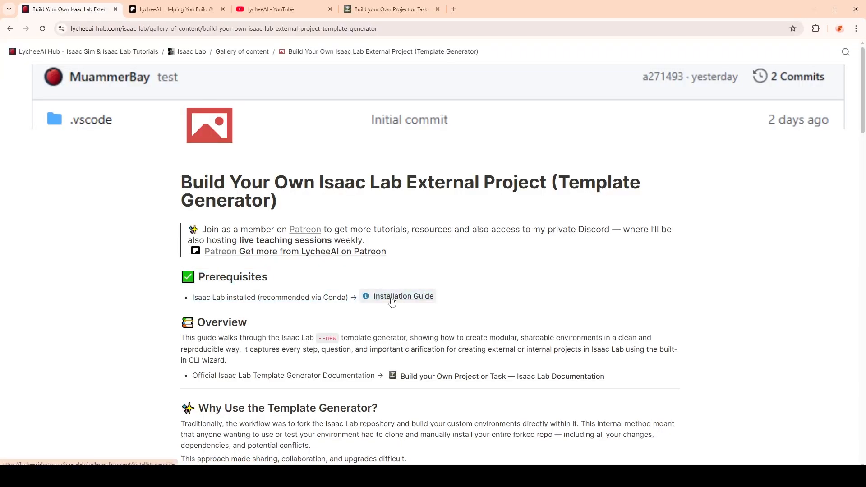
# - Glance at the Installation Guide, then open the official Build your Own Project or Task docs
pyautogui.click(403, 296)
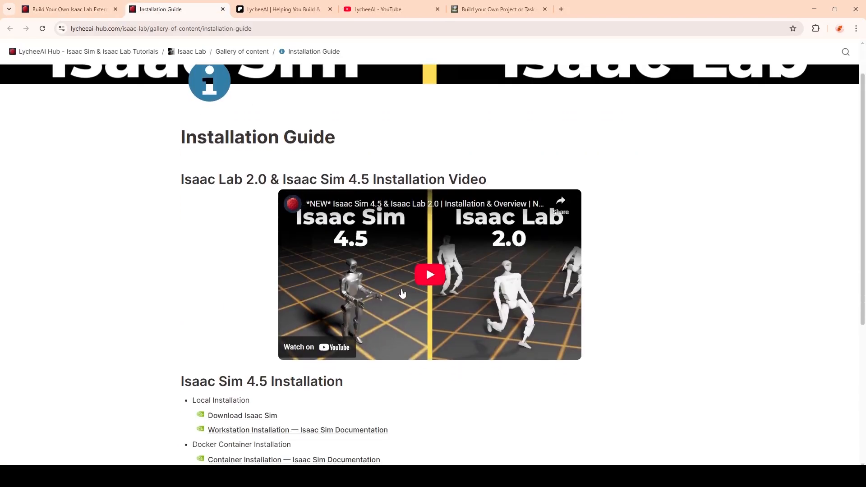
pyautogui.click(68, 9)
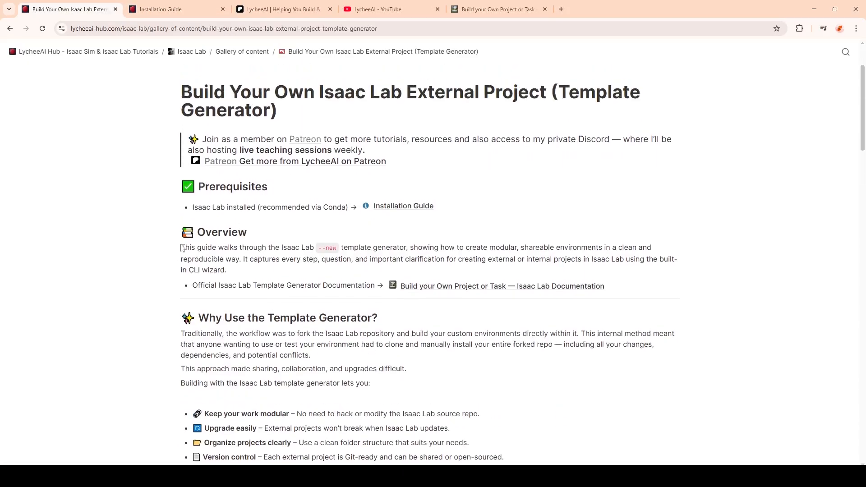
pyautogui.moveTo(181, 247); pyautogui.dragTo(407, 247)
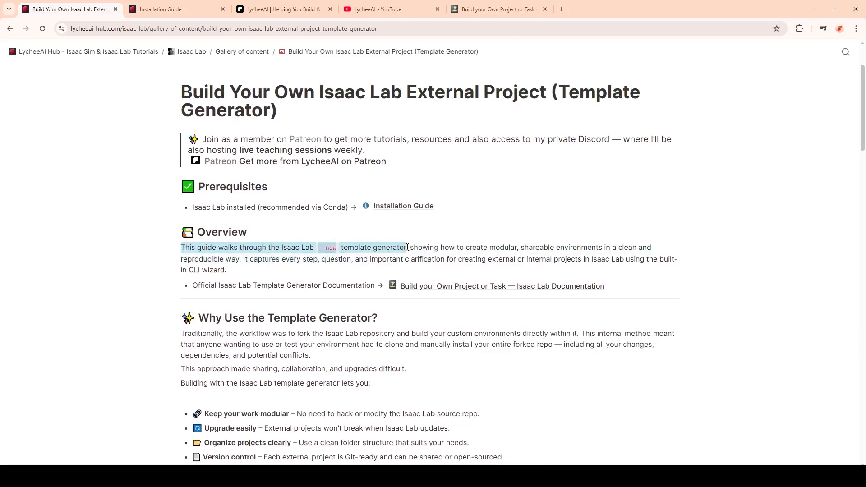
pyautogui.click(364, 255)
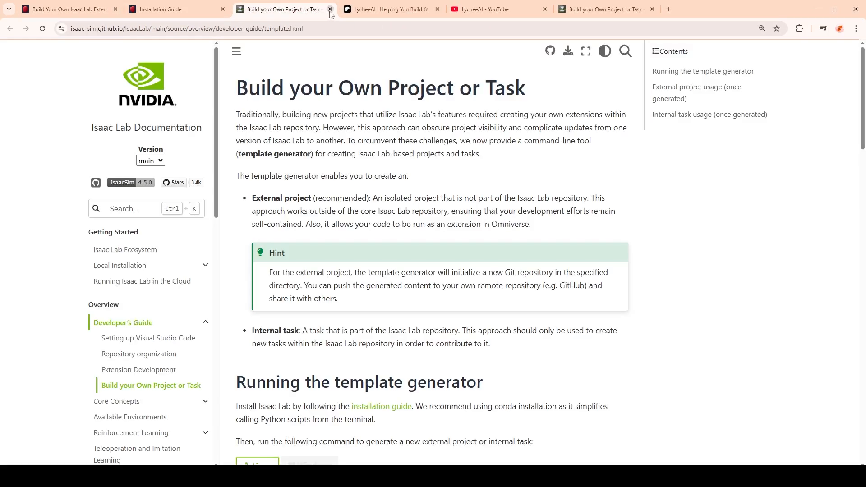
pyautogui.click(329, 9)
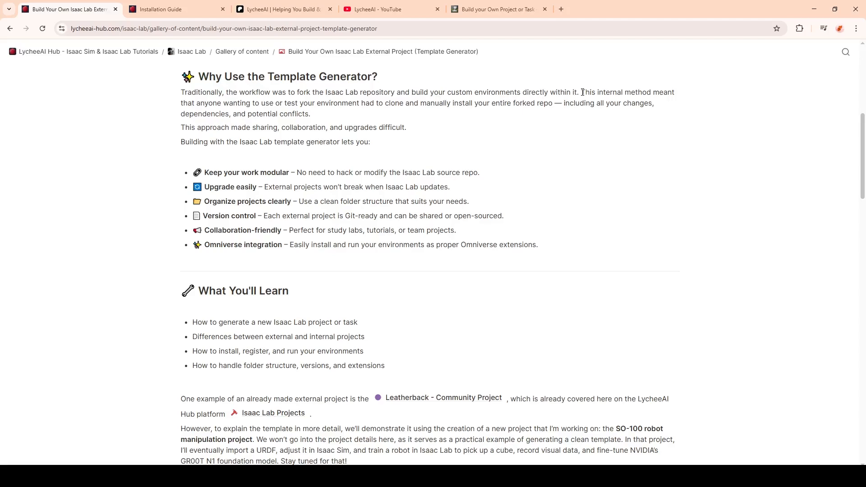
pyautogui.moveTo(250, 131)
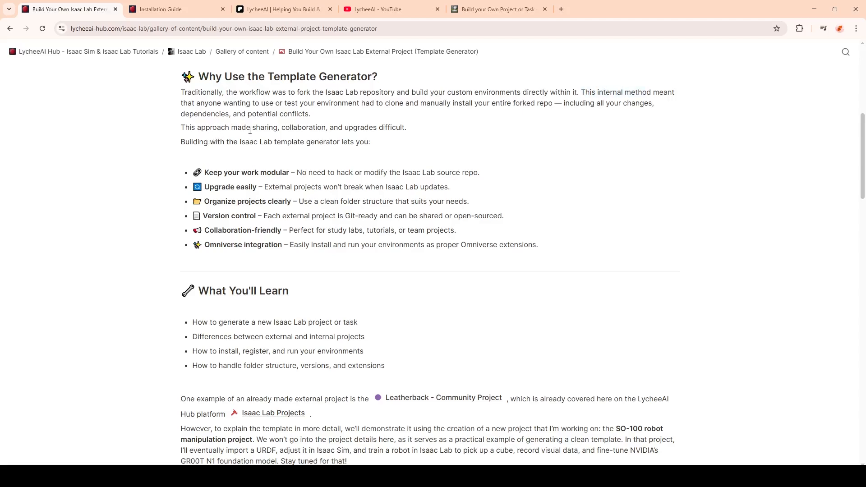
pyautogui.moveTo(252, 127); pyautogui.dragTo(373, 127)
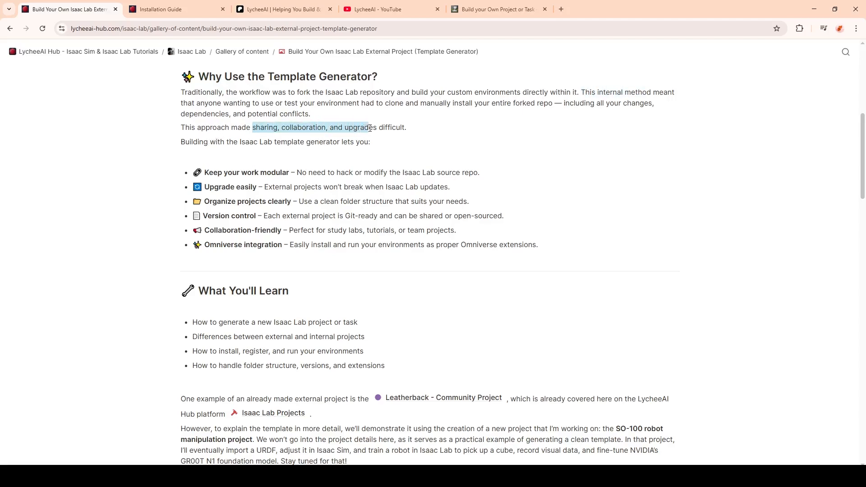
pyautogui.click(195, 146)
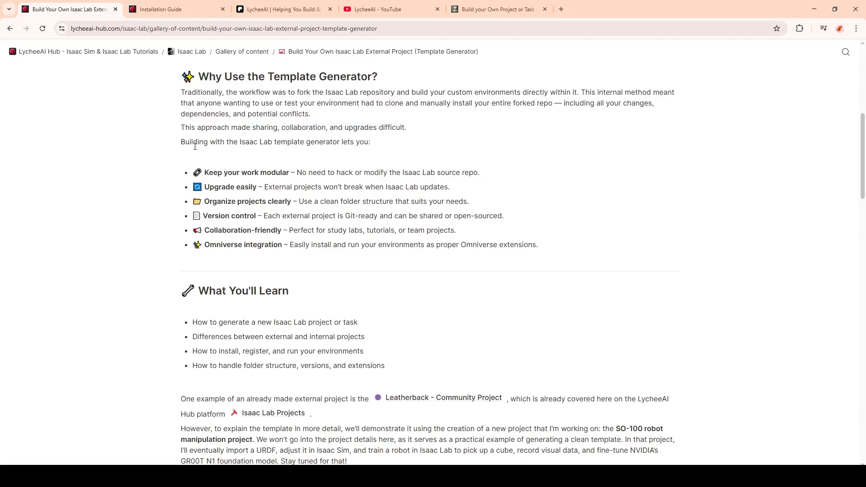
pyautogui.moveTo(206, 169)
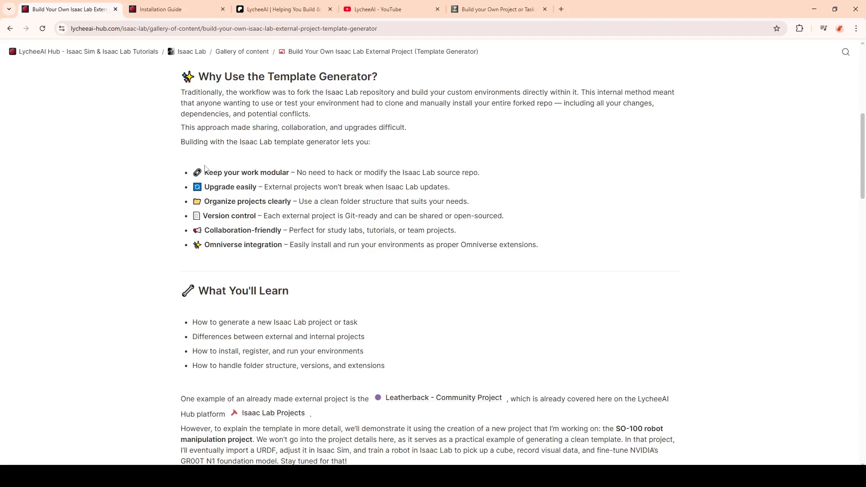
pyautogui.moveTo(212, 187)
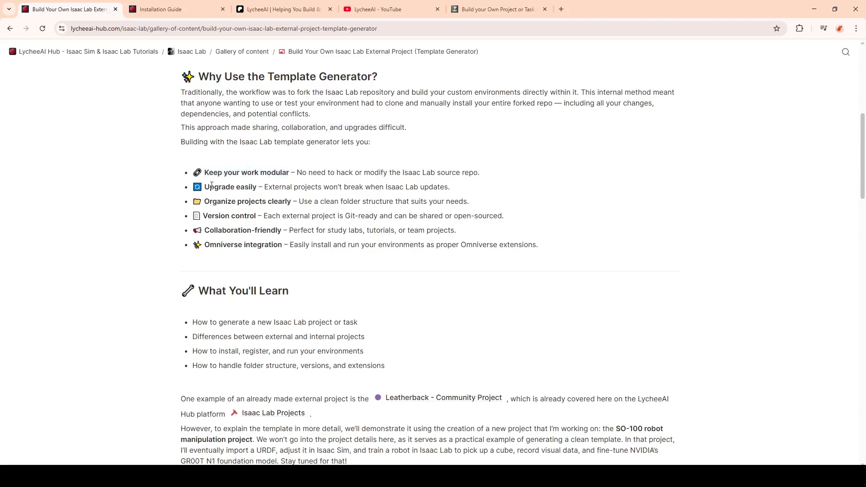
pyautogui.doubleClick(230, 187)
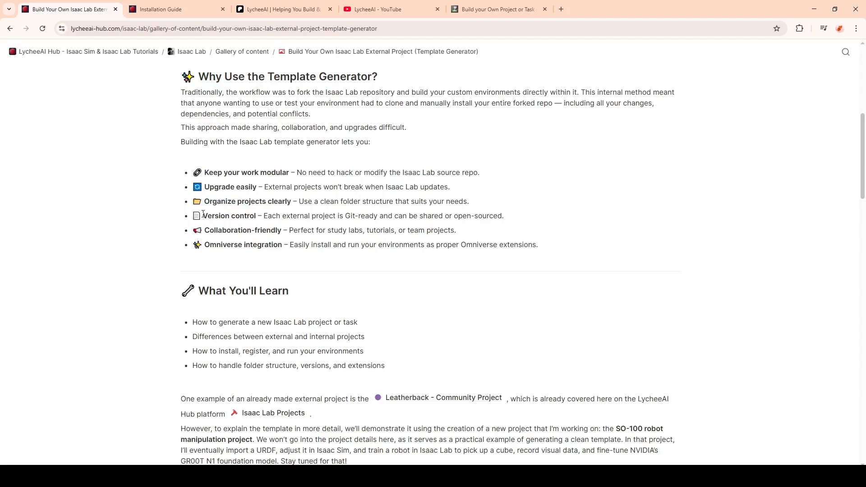
pyautogui.moveTo(204, 216); pyautogui.dragTo(359, 216)
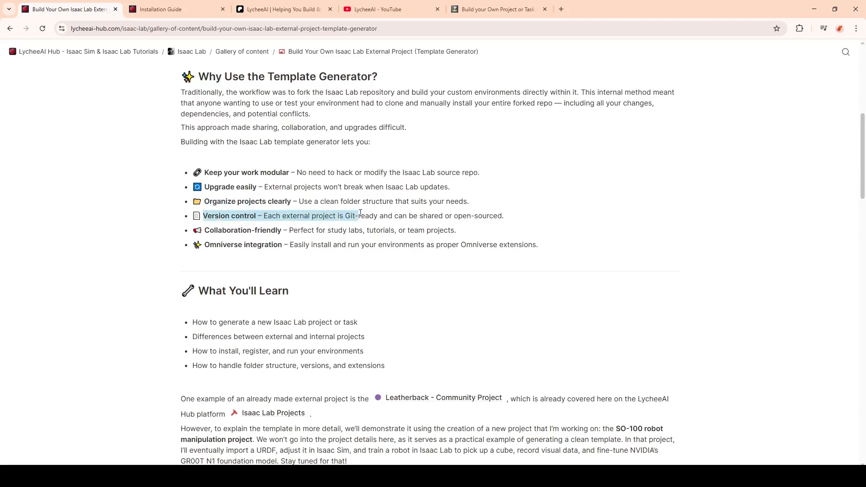
pyautogui.click(207, 232)
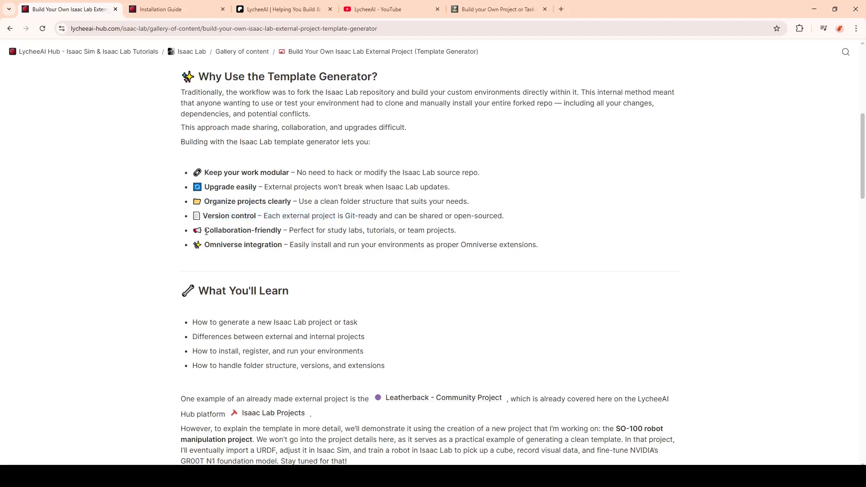
pyautogui.doubleClick(247, 245)
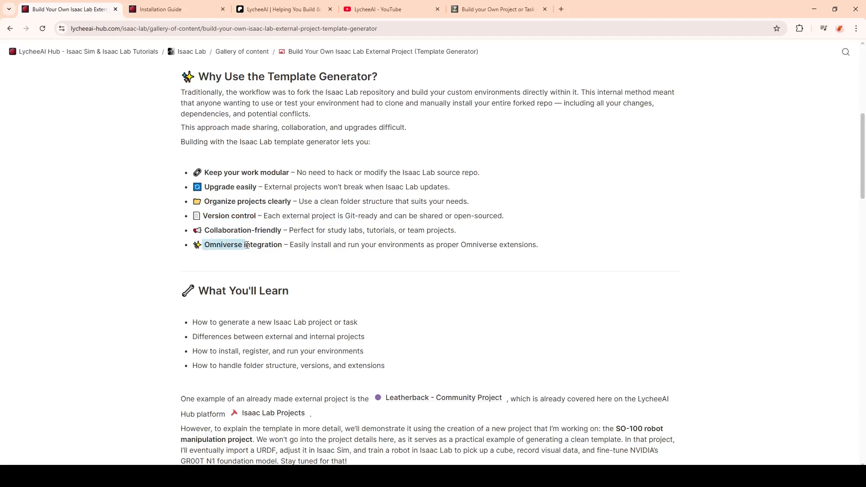
pyautogui.scroll(-3)
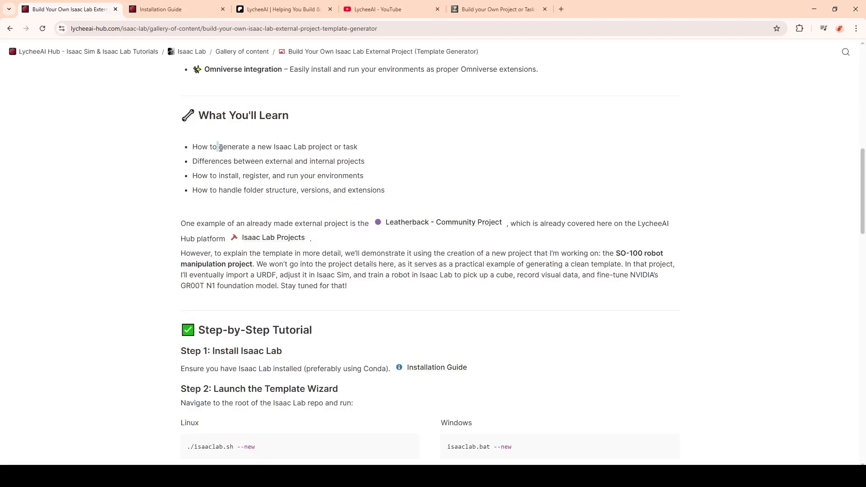
pyautogui.moveTo(315, 157)
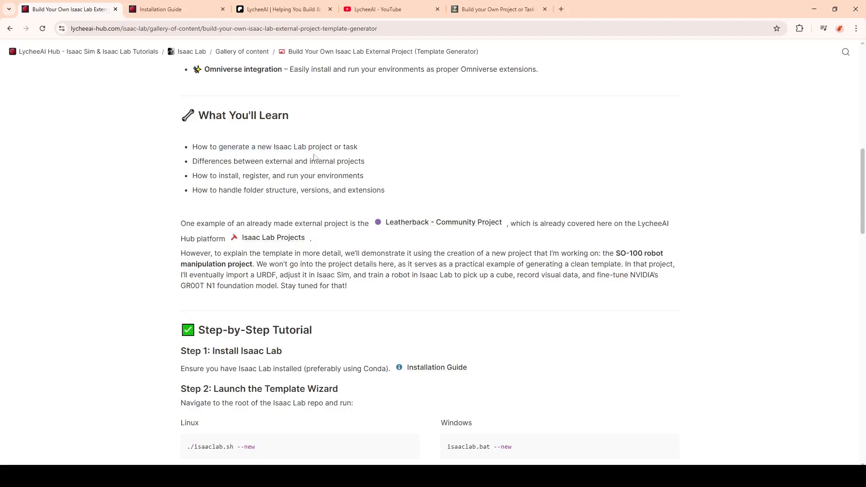
pyautogui.moveTo(226, 161); pyautogui.dragTo(333, 161)
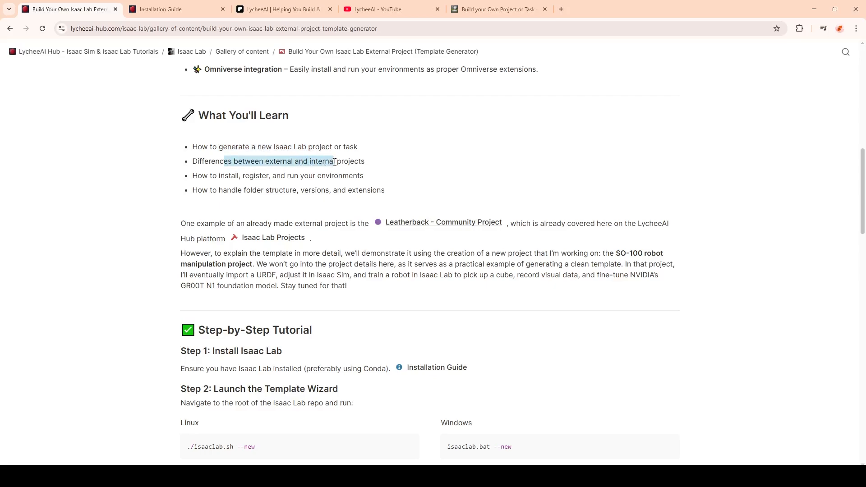
pyautogui.moveTo(218, 175); pyautogui.dragTo(266, 176)
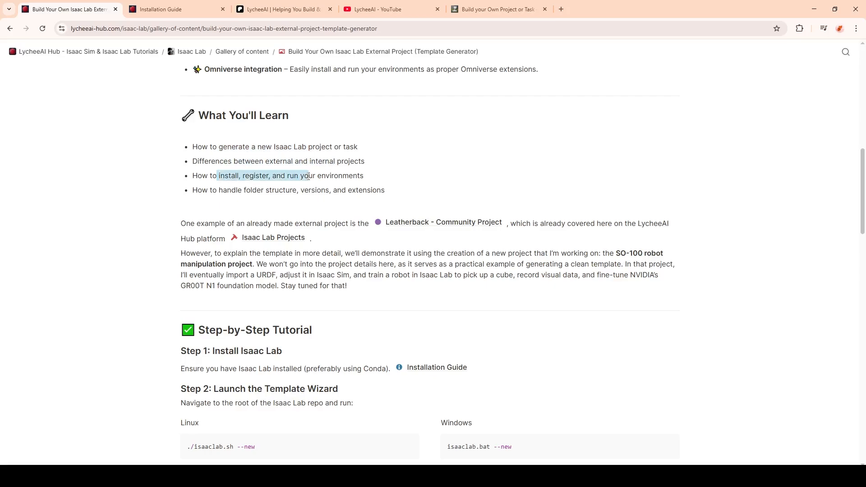
pyautogui.moveTo(232, 190); pyautogui.dragTo(329, 190)
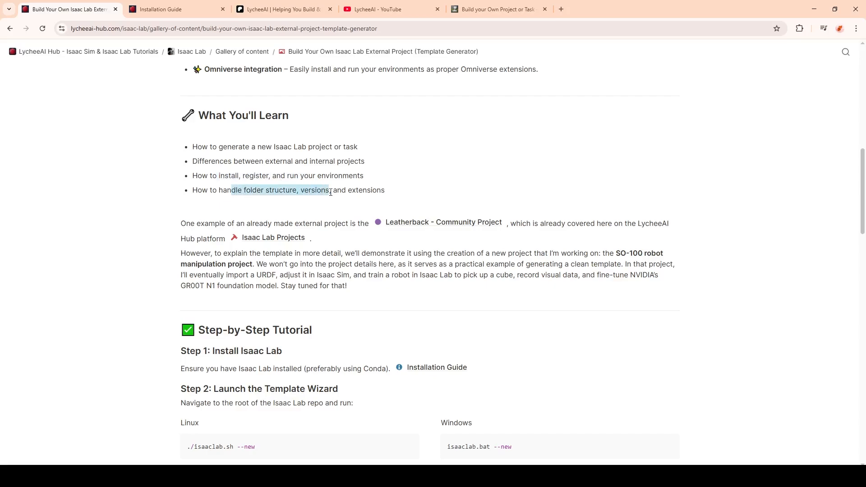
pyautogui.click(181, 224)
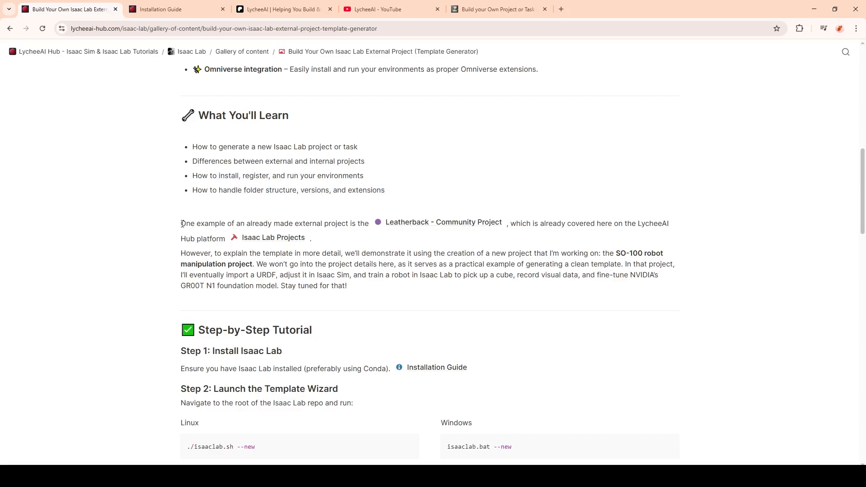
pyautogui.moveTo(434, 224)
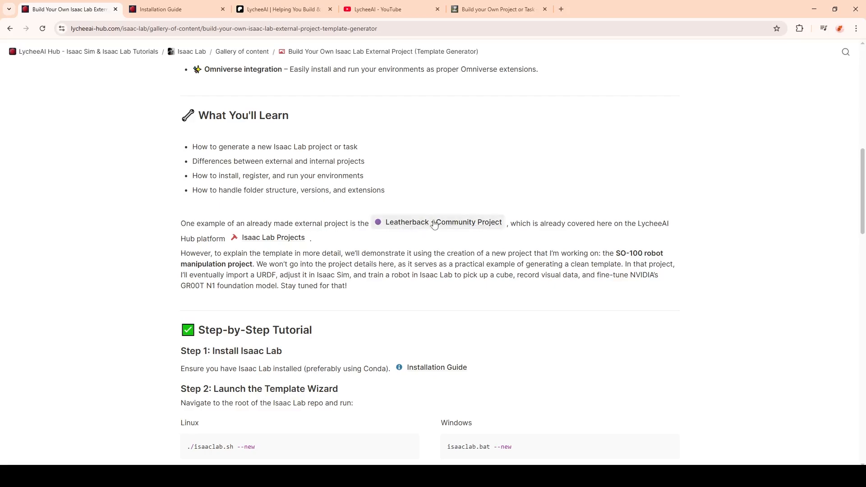
# - Open the Leatherback community project repo and scroll through its README tutorial videos
pyautogui.click(438, 222)
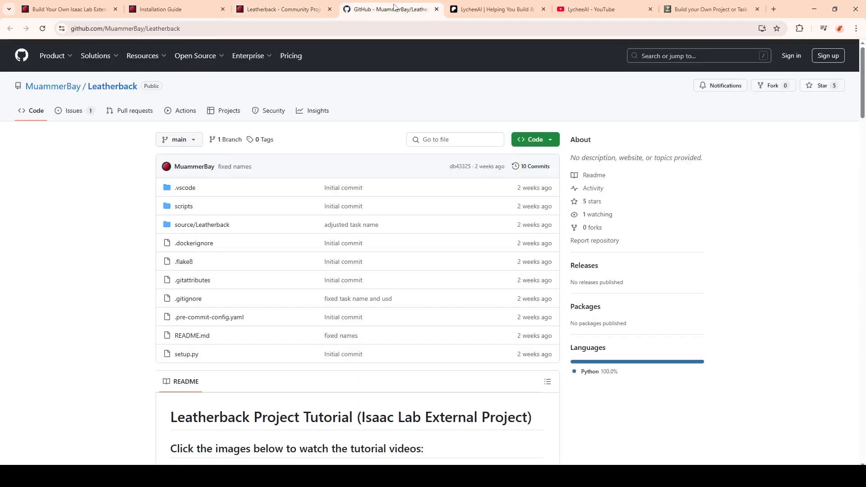
pyautogui.scroll(-3)
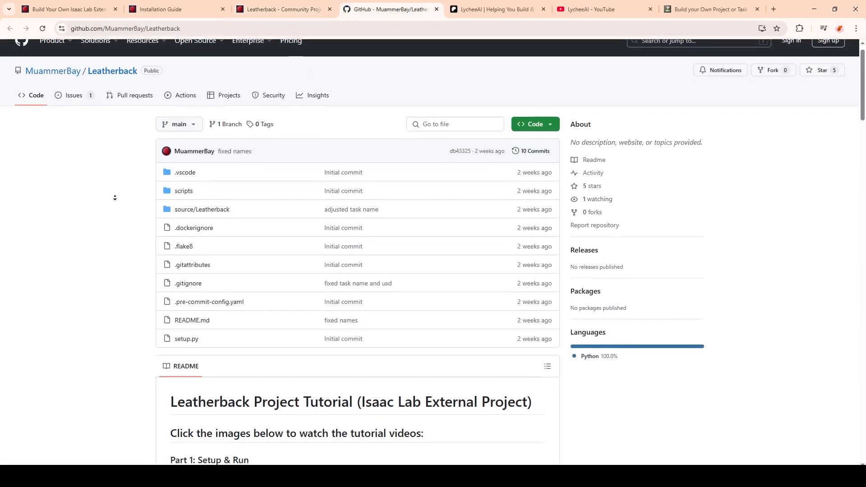
pyautogui.scroll(-3)
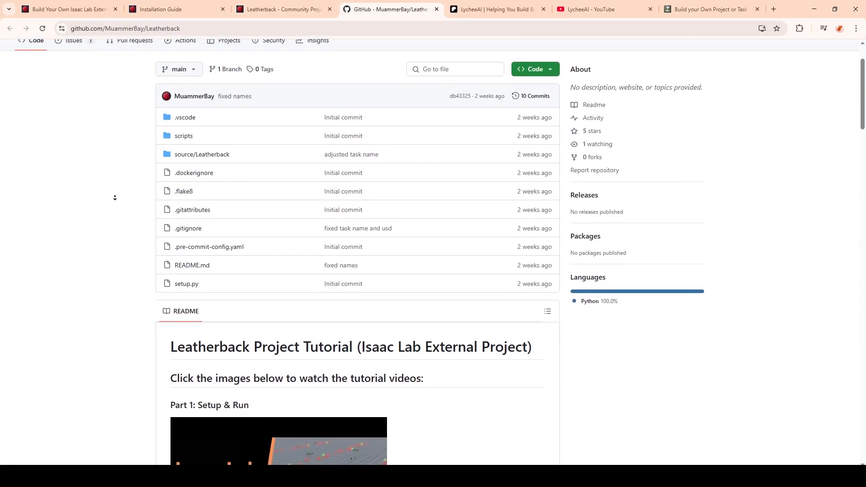
pyautogui.scroll(-3)
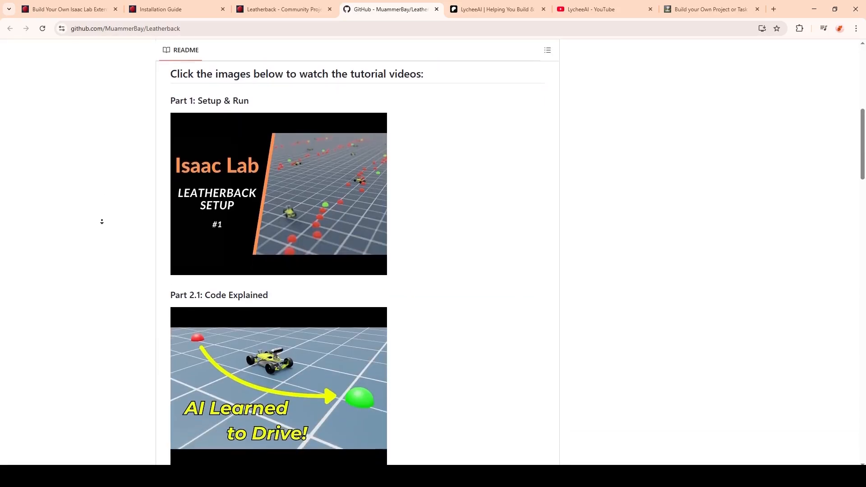
pyautogui.scroll(-3)
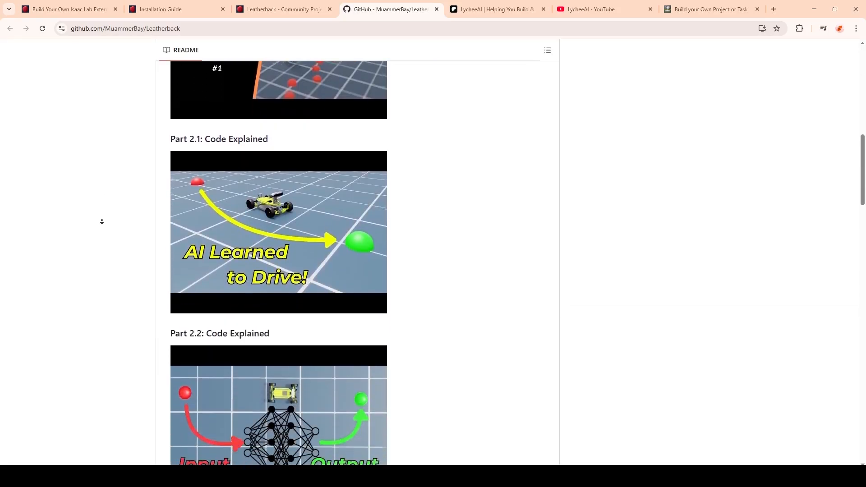
pyautogui.click(68, 9)
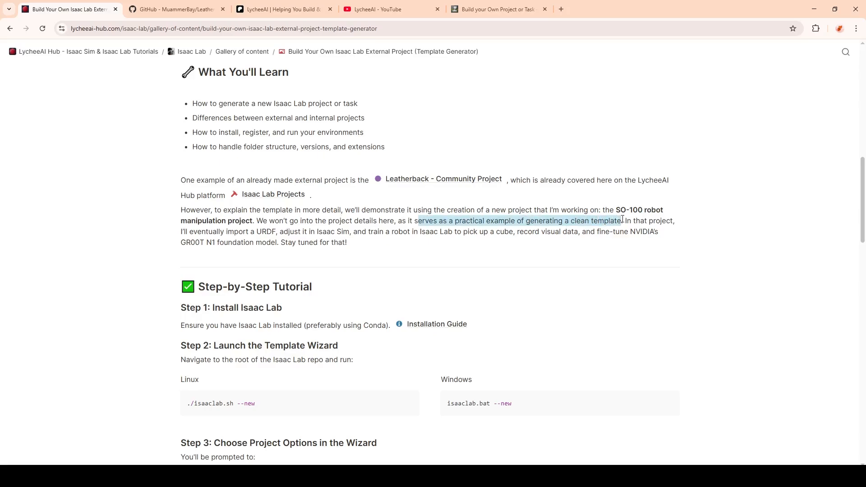
# - Scroll to the Step-by-Step Tutorial and highlight the wizard steps
pyautogui.scroll(-3)
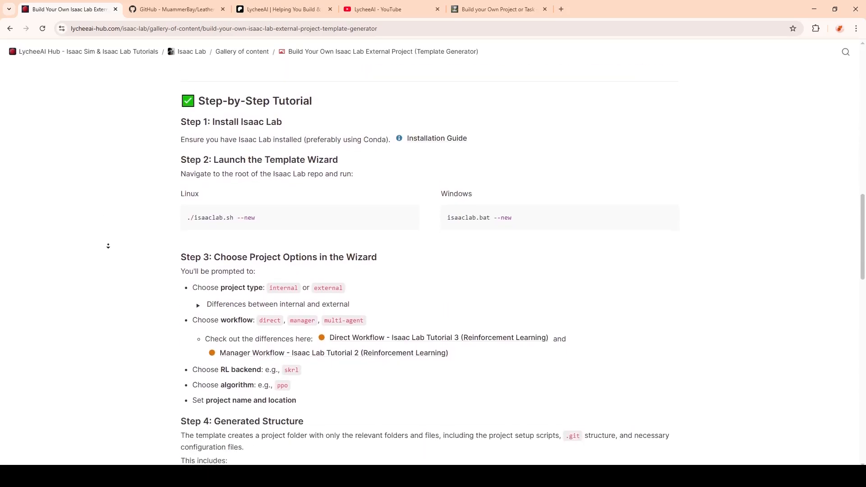
pyautogui.scroll(-3)
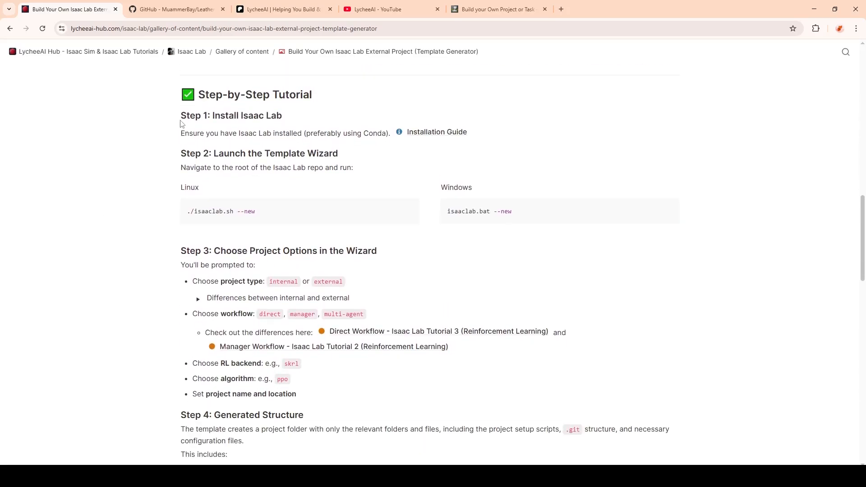
pyautogui.moveTo(181, 115); pyautogui.dragTo(481, 139)
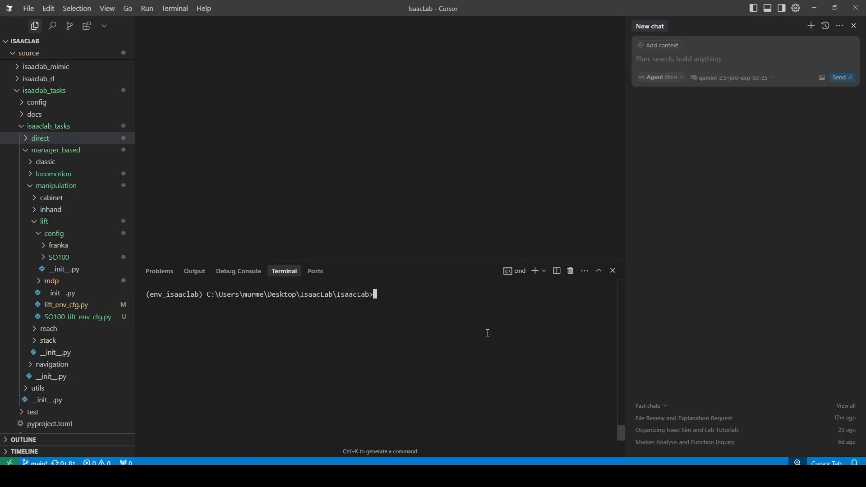
pyautogui.moveTo(314, 295)
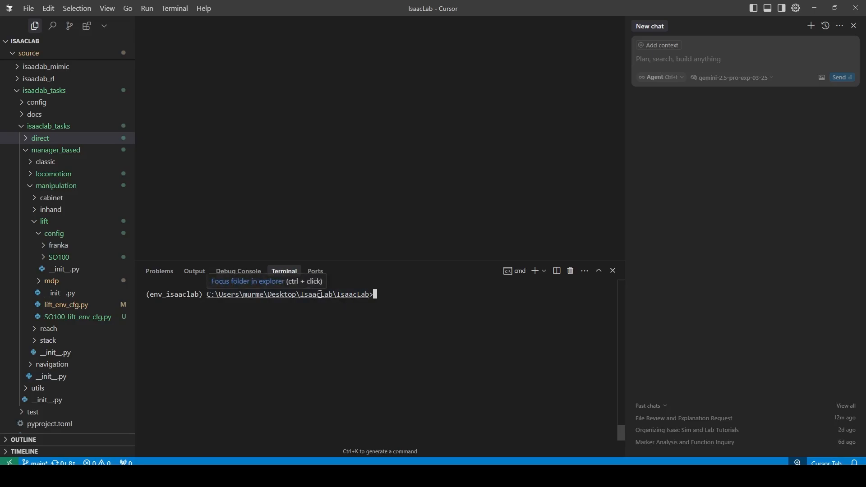
pyautogui.moveTo(377, 367)
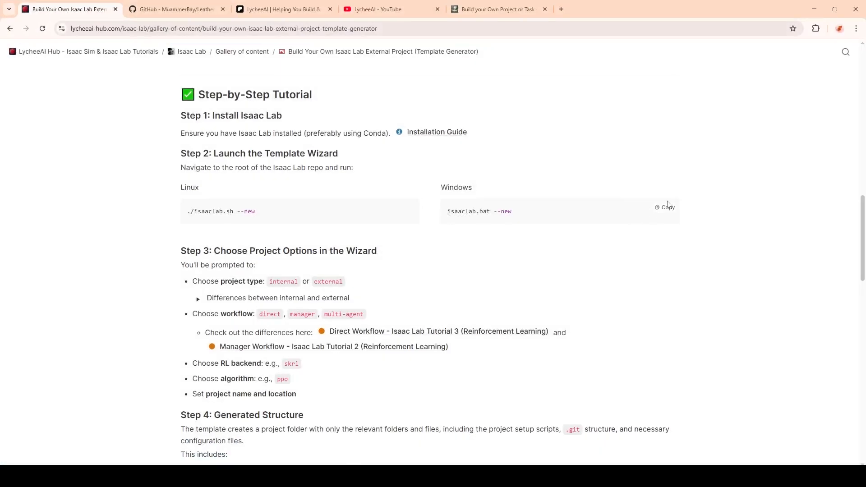
# - Copy the Windows command, run isaaclab.bat --new, and choose the External task type
pyautogui.click(665, 207)
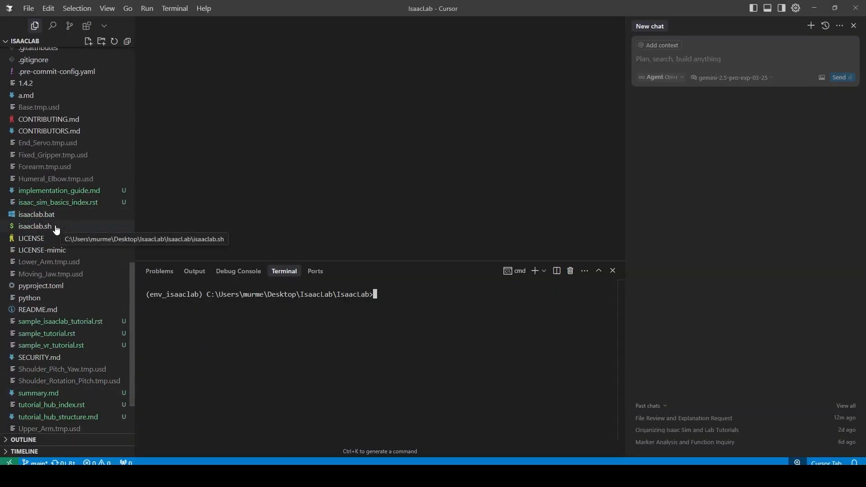
pyautogui.moveTo(401, 339)
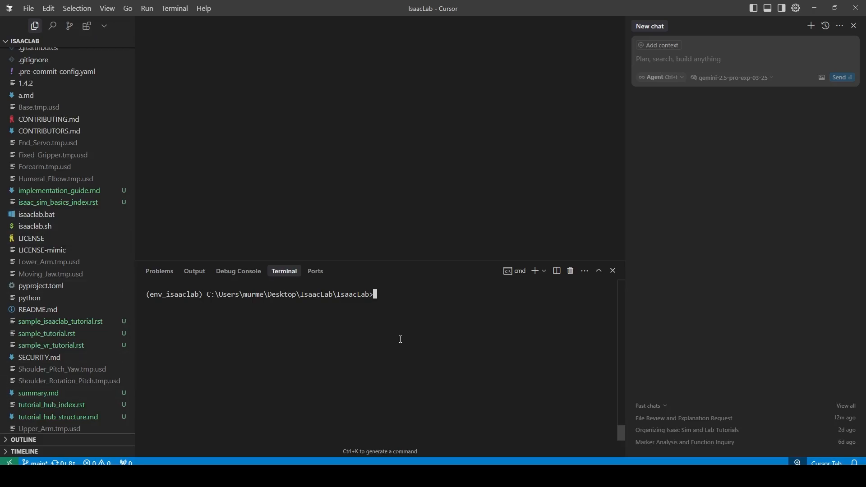
pyautogui.write('isaaclab.bat --new')
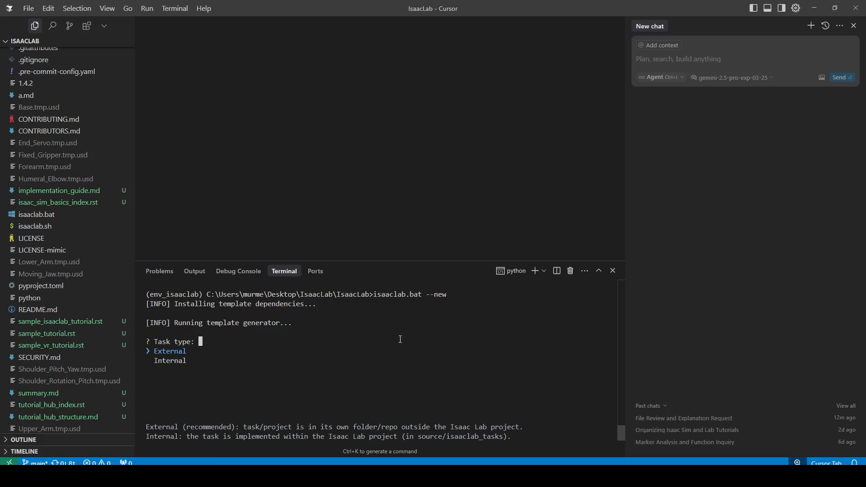
pyautogui.press('Enter')
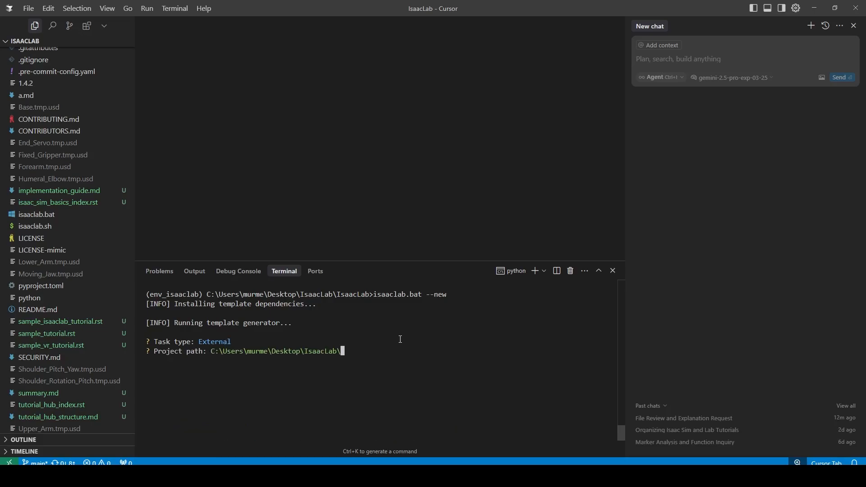
pyautogui.moveTo(263, 424)
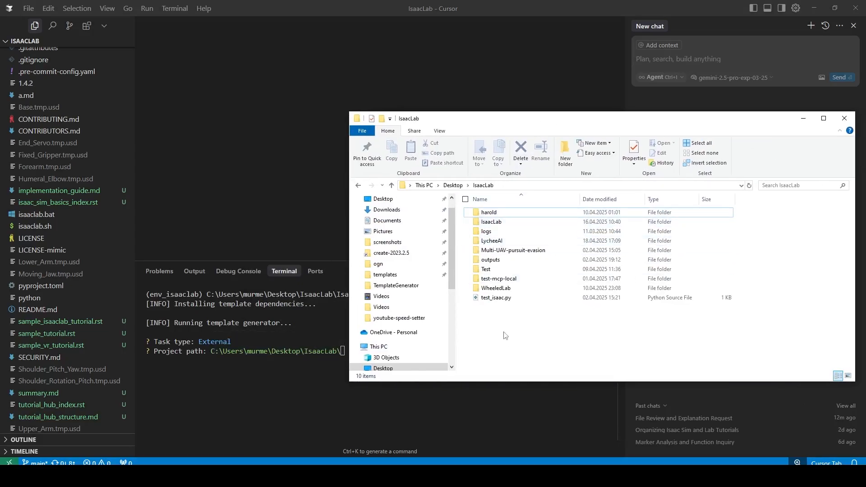
# - Create a folder named SO-100 inside LycheeAI and open it
pyautogui.doubleClick(492, 241)
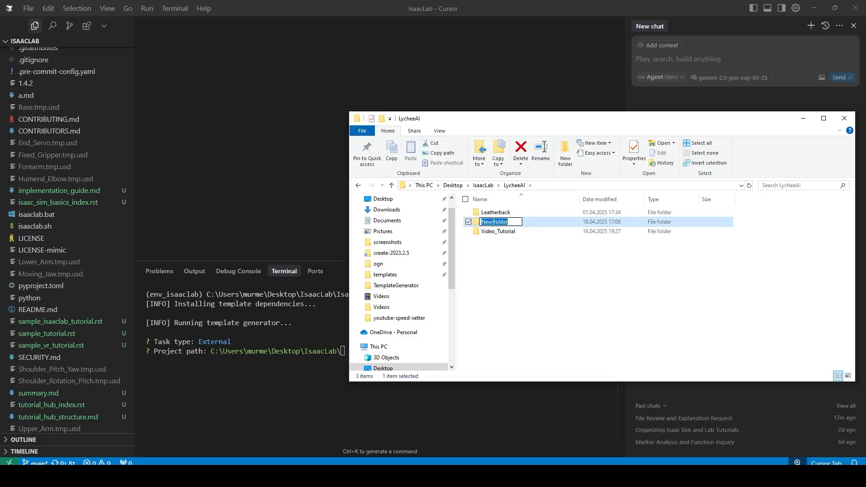
pyautogui.write('SO-100')
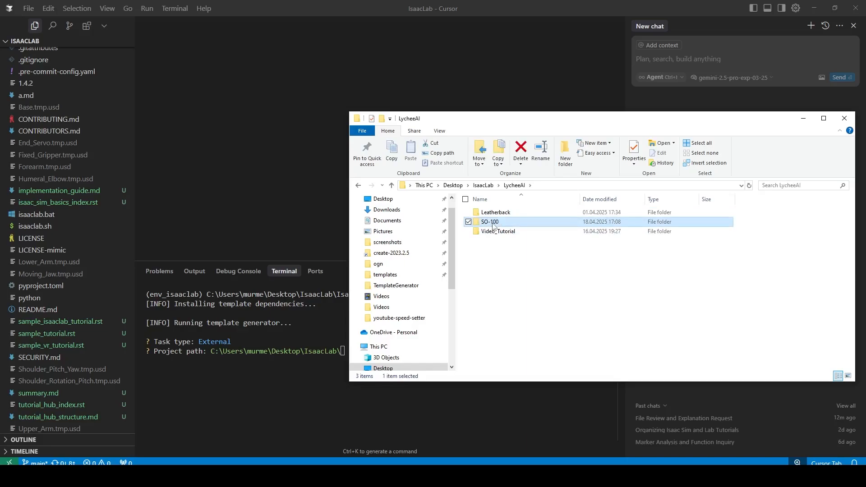
pyautogui.doubleClick(489, 222)
pyautogui.write('SO')
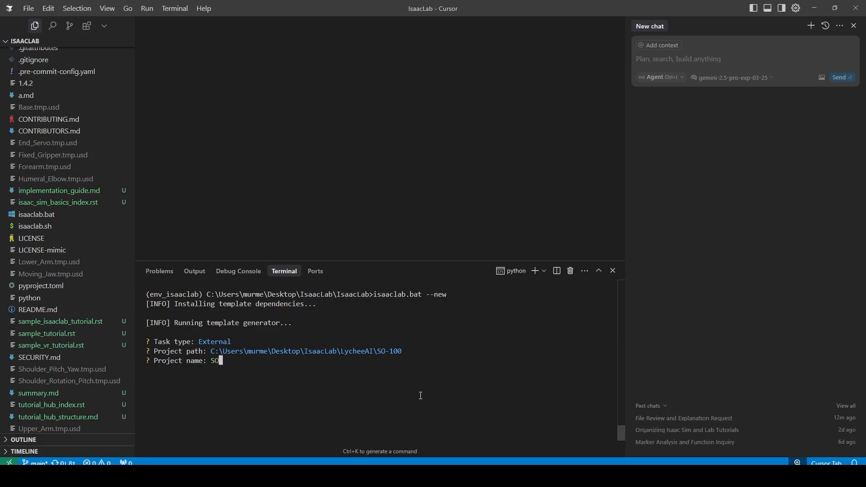
# - Name the project SO_100 and move toward the Manager-based single-agent workflow
pyautogui.write('_100')
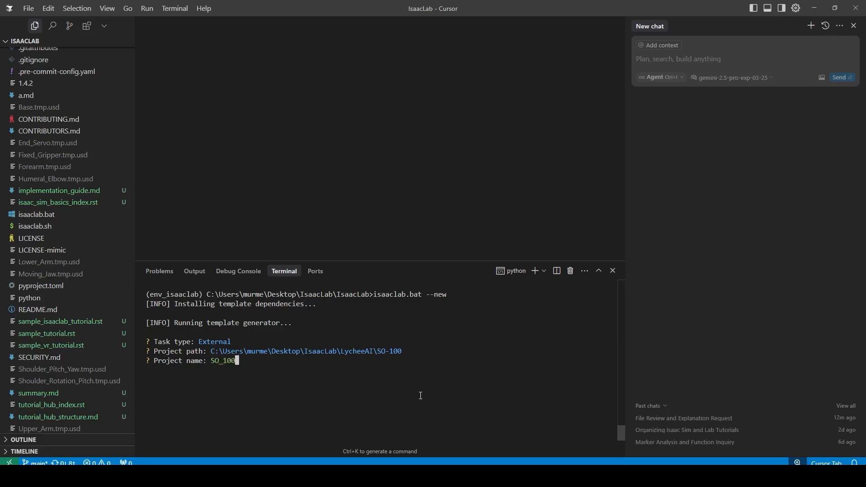
pyautogui.press('Enter')
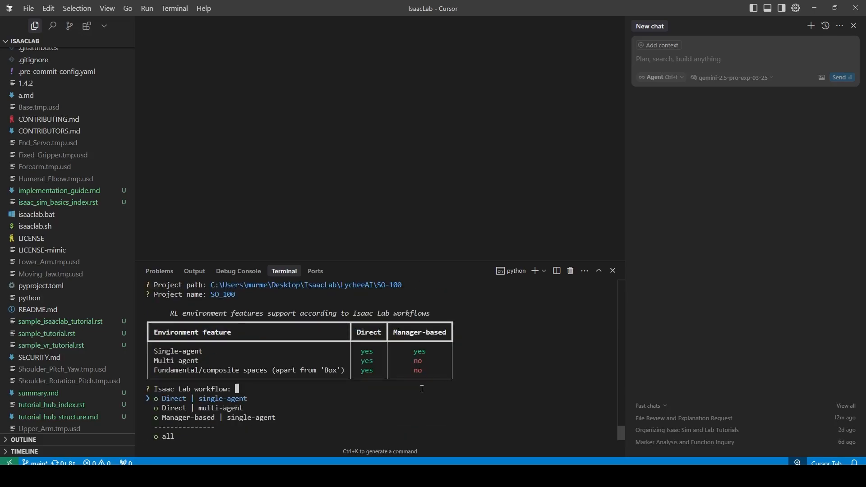
pyautogui.moveTo(419, 389)
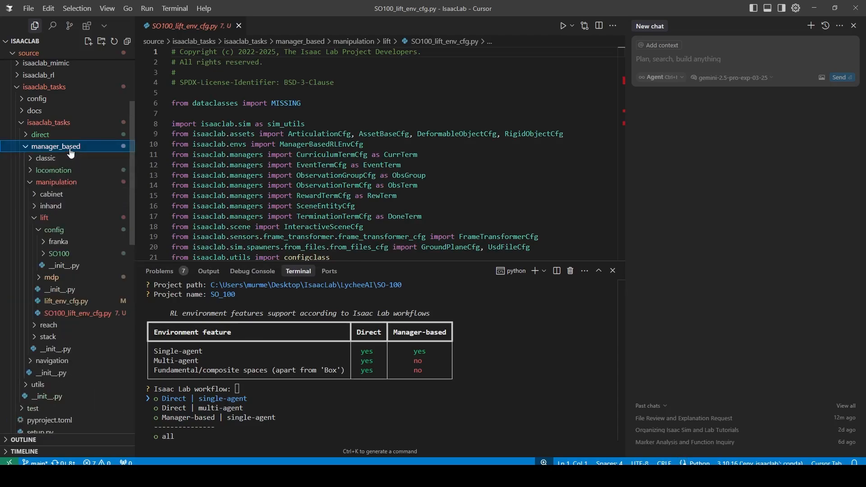
pyautogui.moveTo(58, 229)
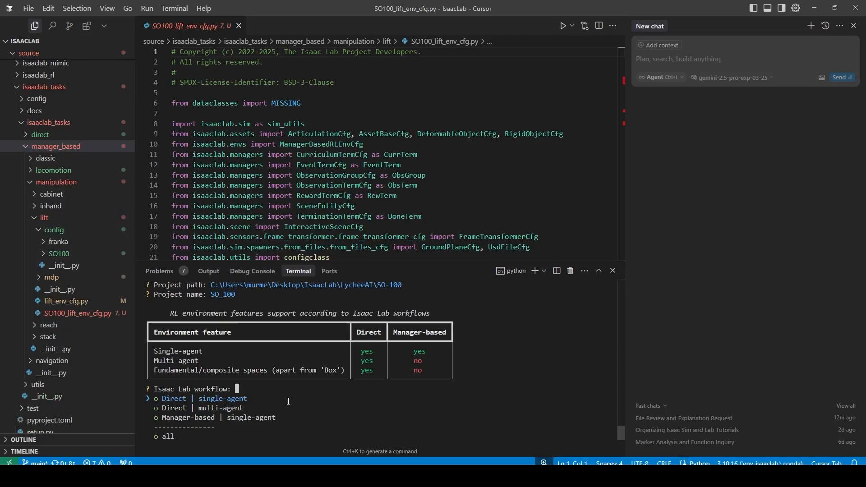
pyautogui.press('Down')
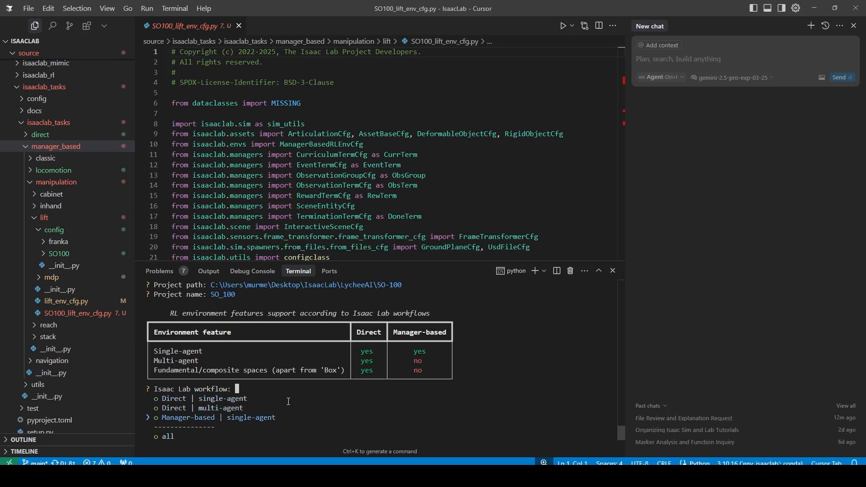
pyautogui.moveTo(304, 416)
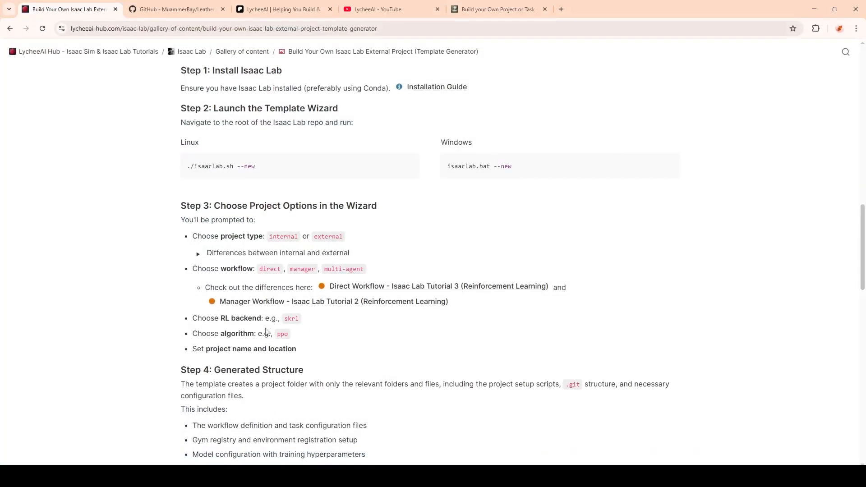
pyautogui.moveTo(351, 305)
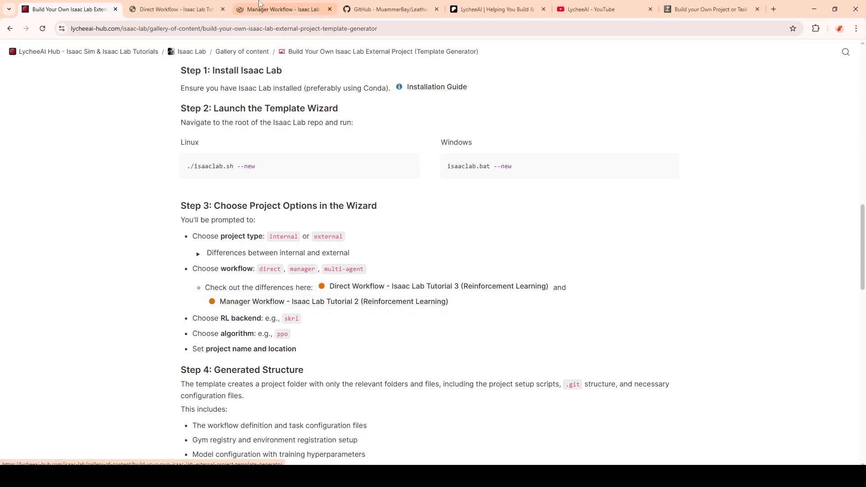
# - View the Direct Workflow - Isaac Lab Tutorial 3 page, then switch to another tab
pyautogui.click(174, 9)
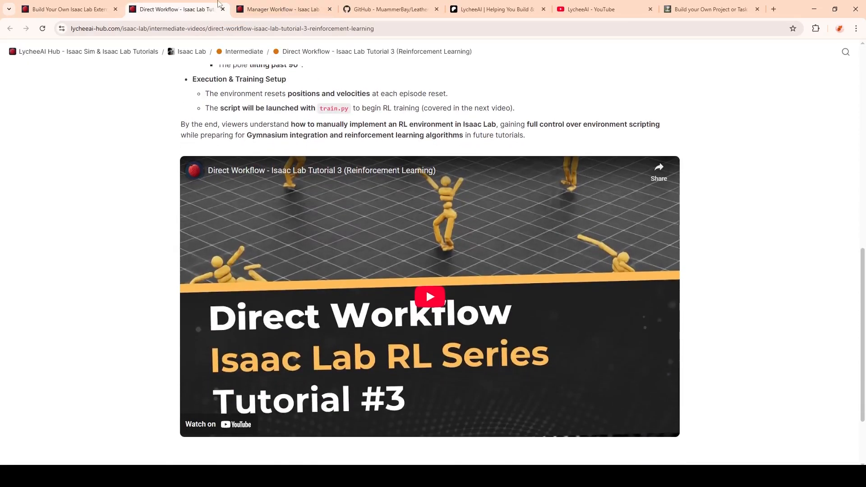
pyautogui.click(282, 9)
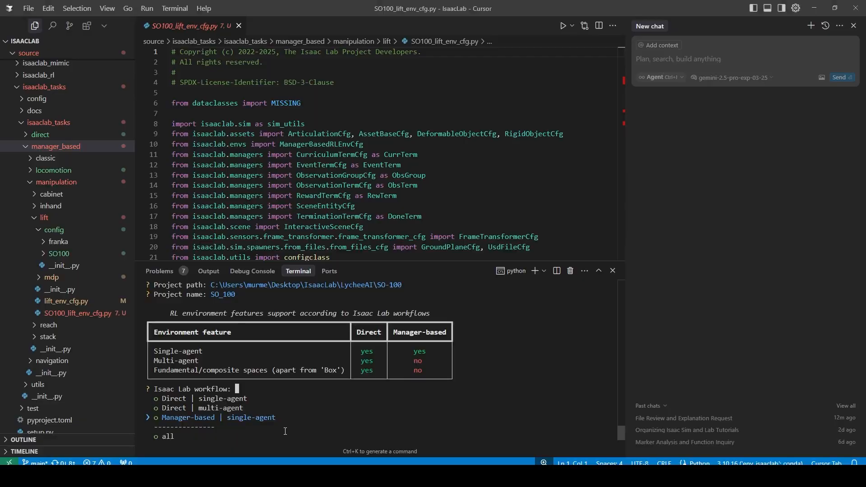
# - Select Manager-based | single-agent so the RL library list appears
pyautogui.press('Down')
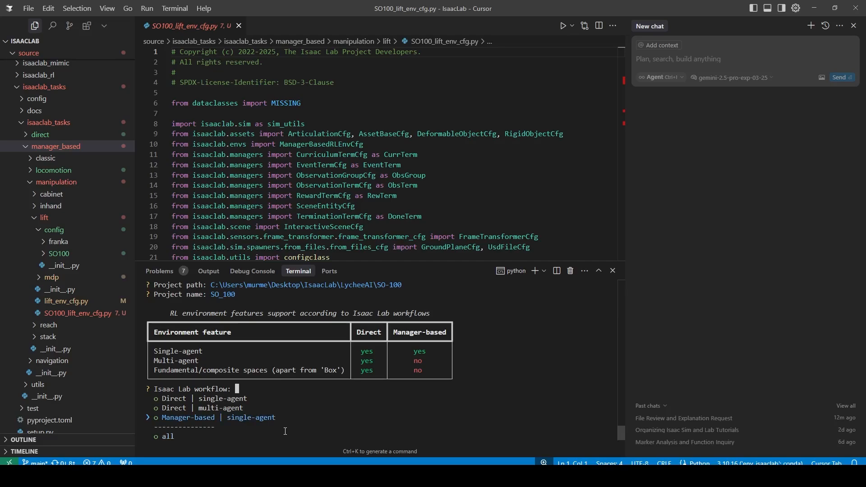
pyautogui.click(157, 417)
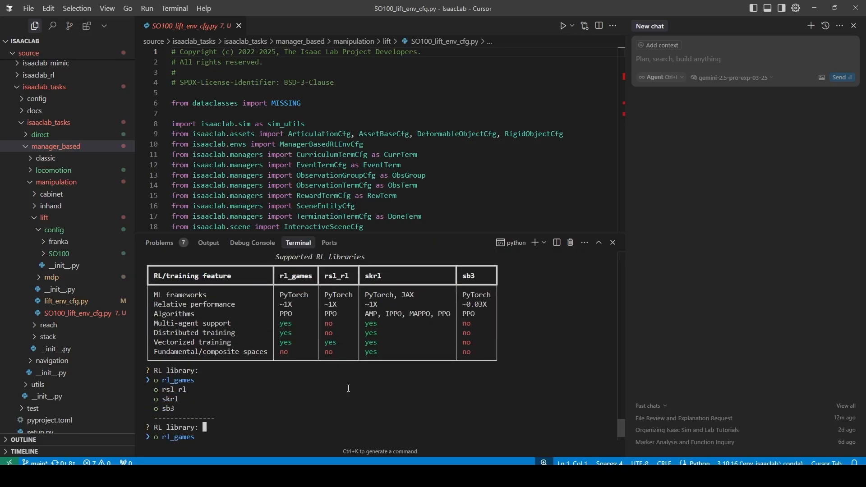
pyautogui.moveTo(426, 296)
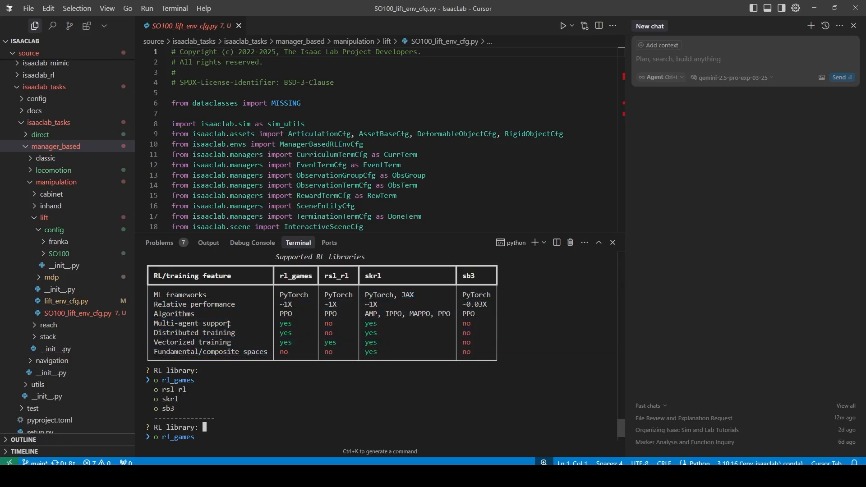
pyautogui.moveTo(398, 348)
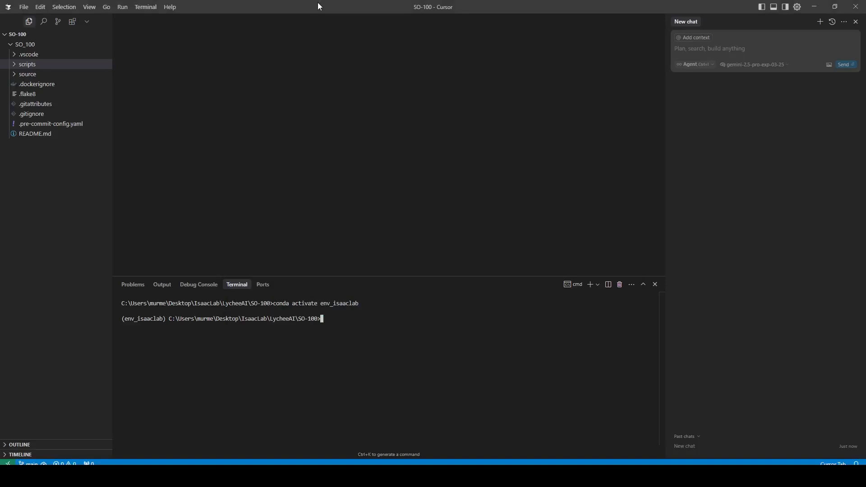
pyautogui.moveTo(276, 293)
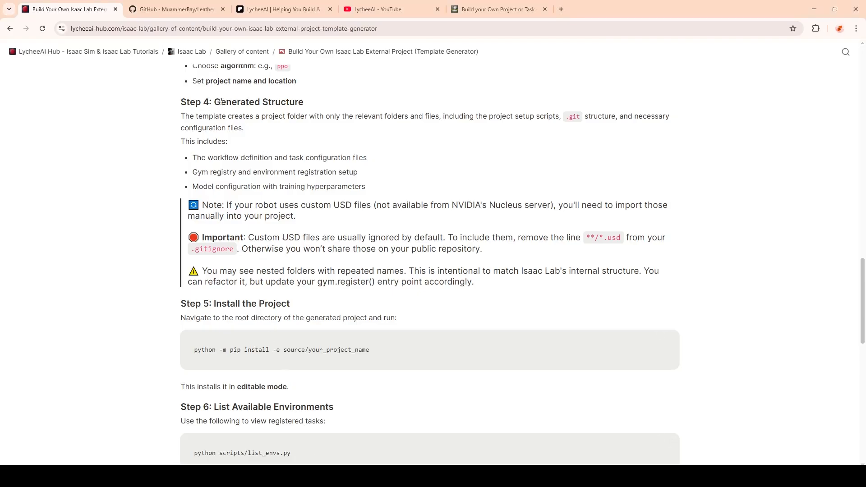
# - Scroll the guide to Step 4 Generated Structure and Step 5 Install the Project
pyautogui.scroll(-3)
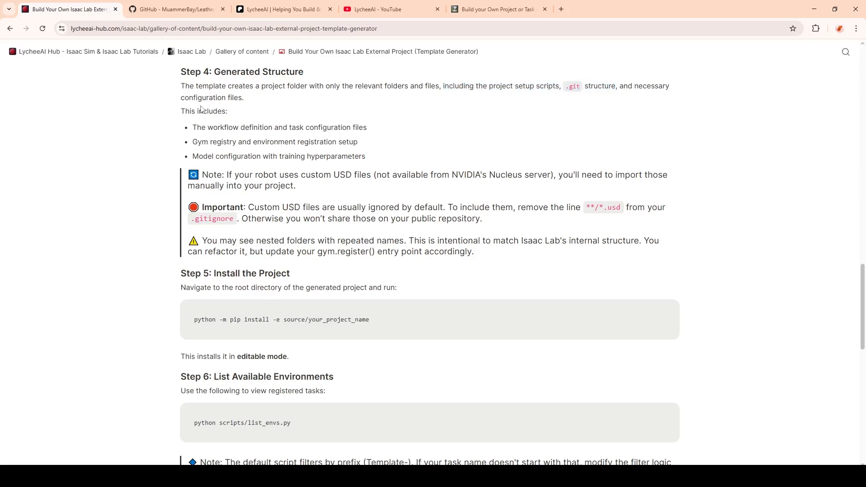
pyautogui.moveTo(174, 107)
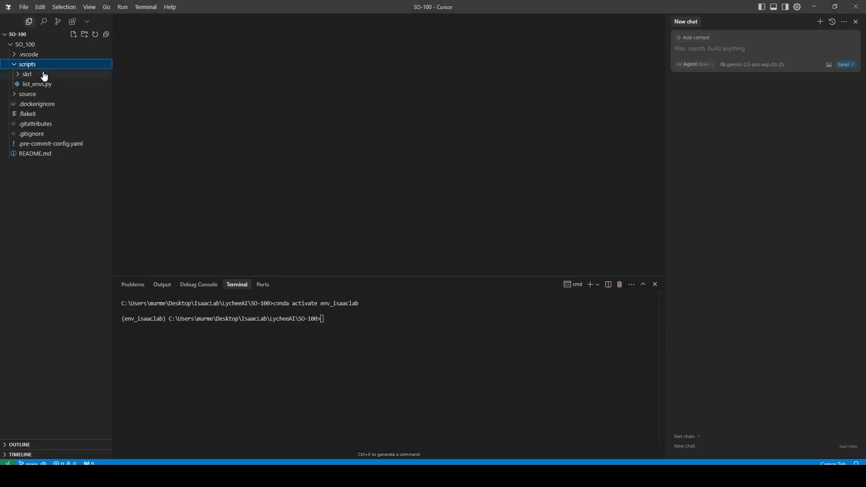
pyautogui.moveTo(54, 74)
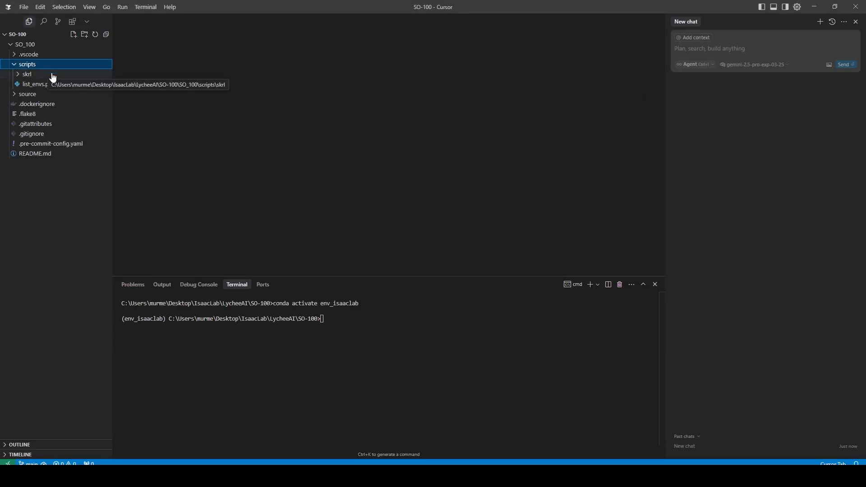
# - Expand the skrl scripts, SO_100 source, tasks and so_100 task folders, briefly opening mdp
pyautogui.click(26, 73)
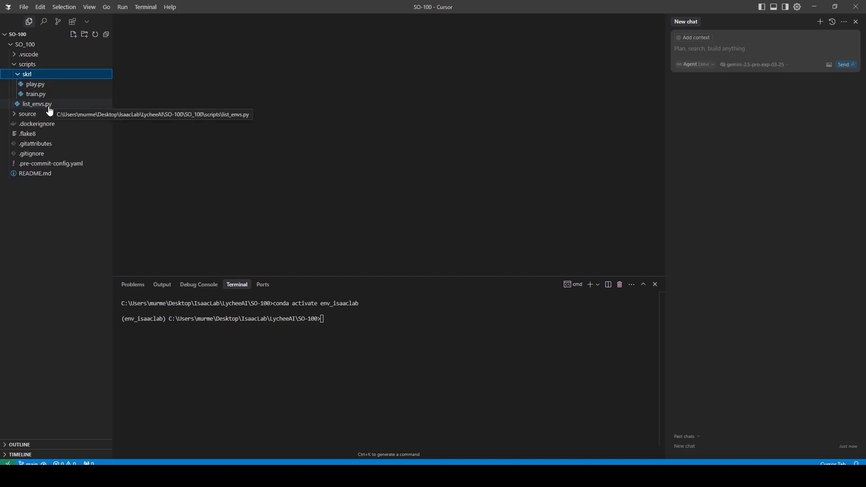
pyautogui.click(28, 113)
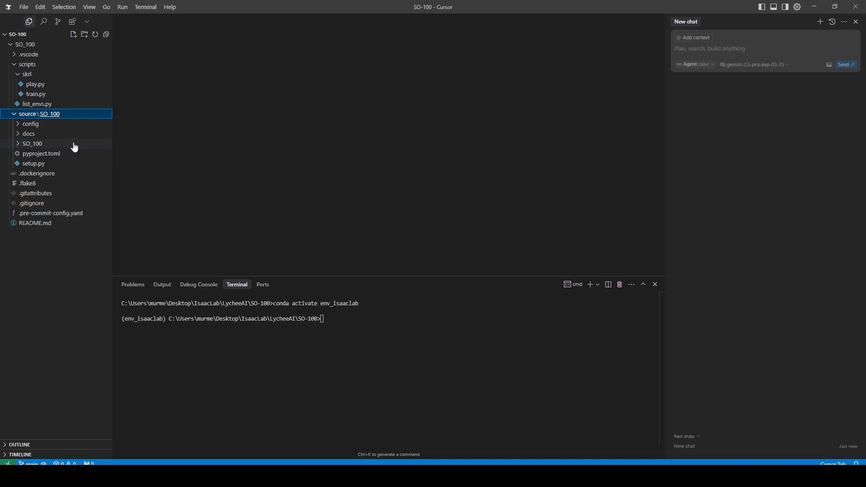
pyautogui.click(32, 143)
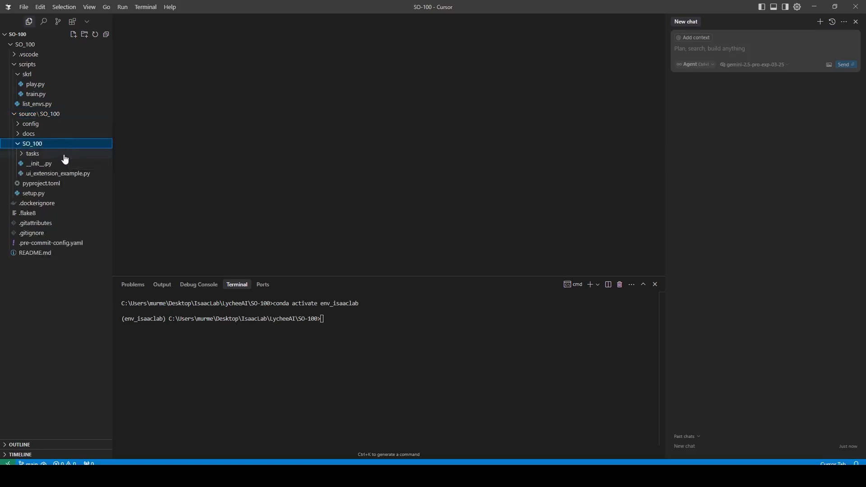
pyautogui.click(32, 153)
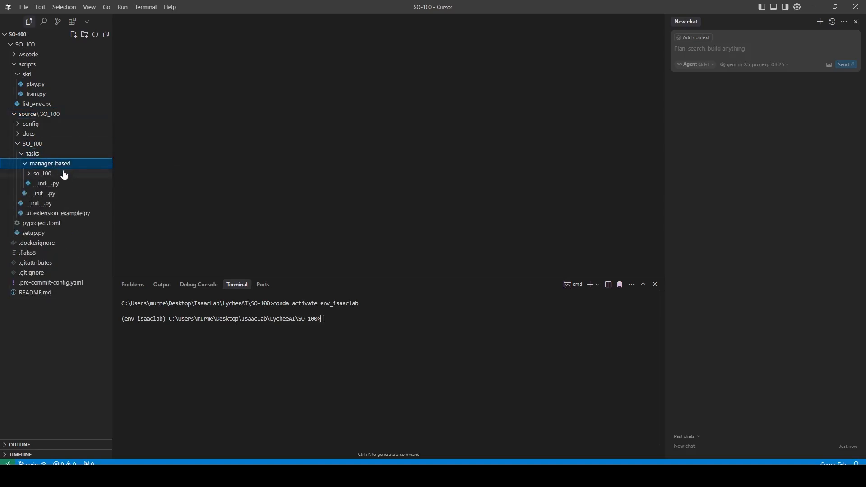
pyautogui.click(42, 174)
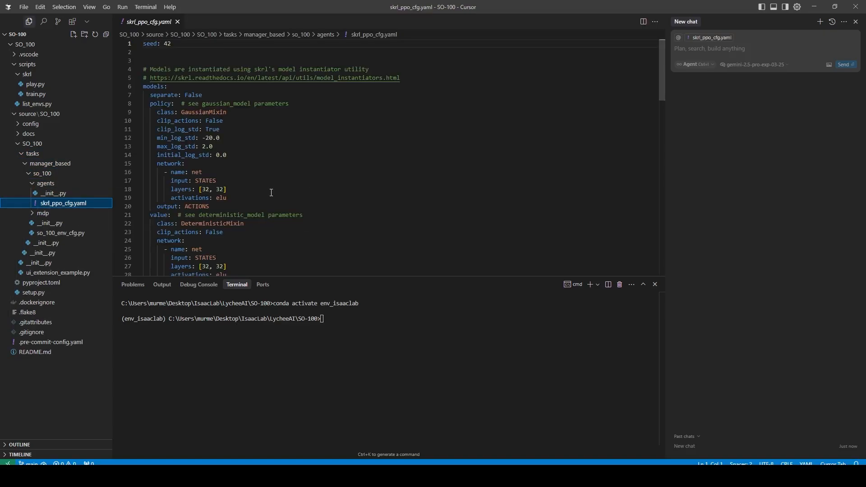
pyautogui.click(44, 213)
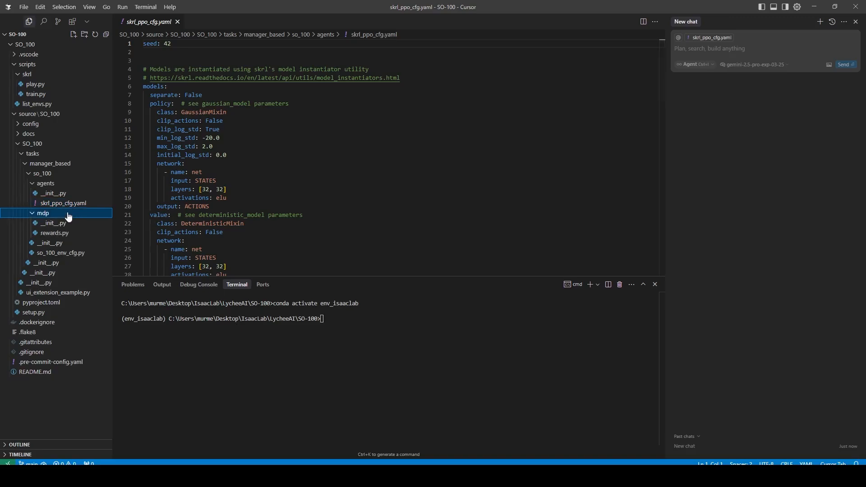
pyautogui.moveTo(68, 232)
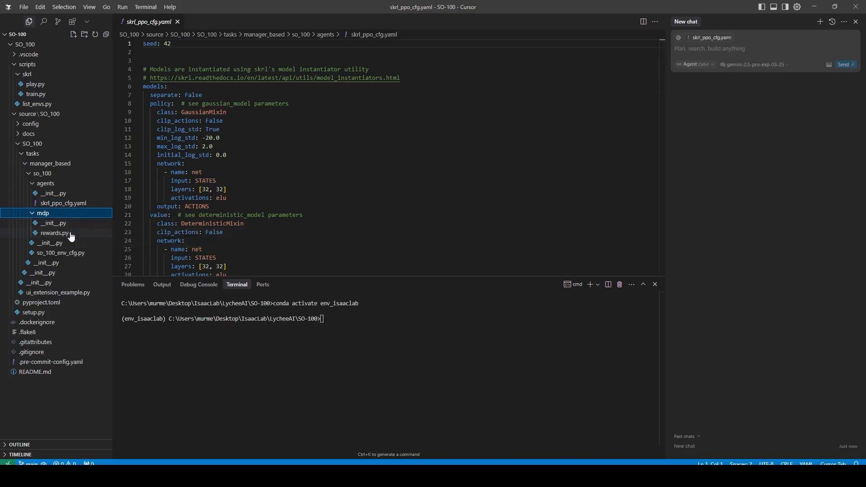
pyautogui.moveTo(67, 216)
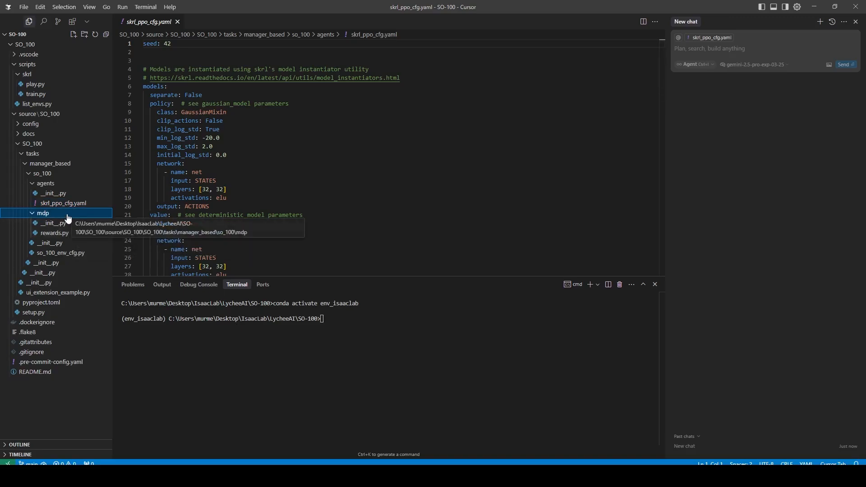
pyautogui.click(49, 222)
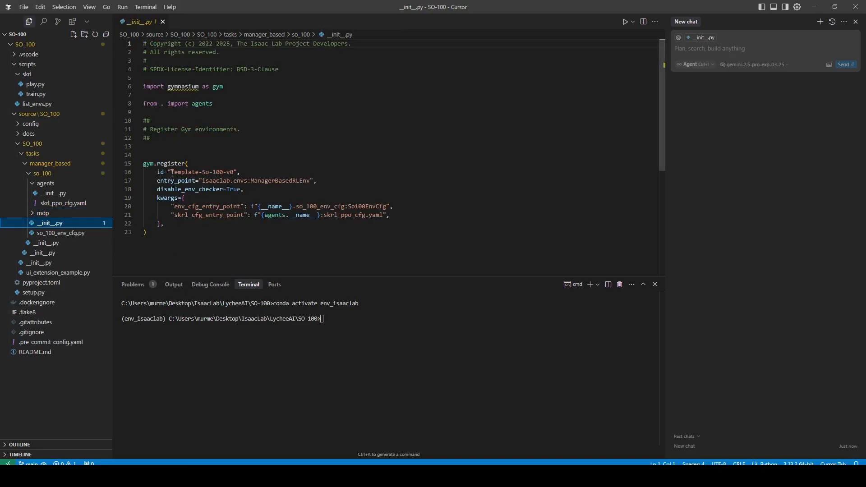
# - Open so_100_env_cfg.py from the SO_100 task folder to review its imports
pyautogui.click(61, 232)
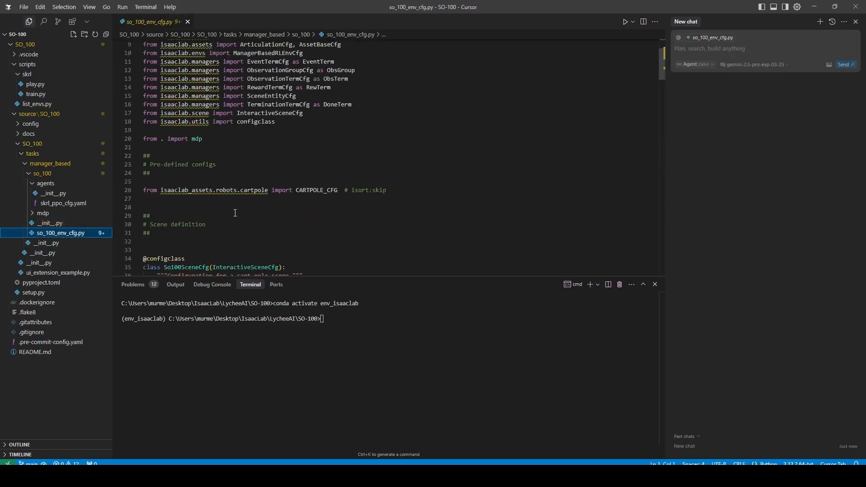
pyautogui.doubleClick(313, 190)
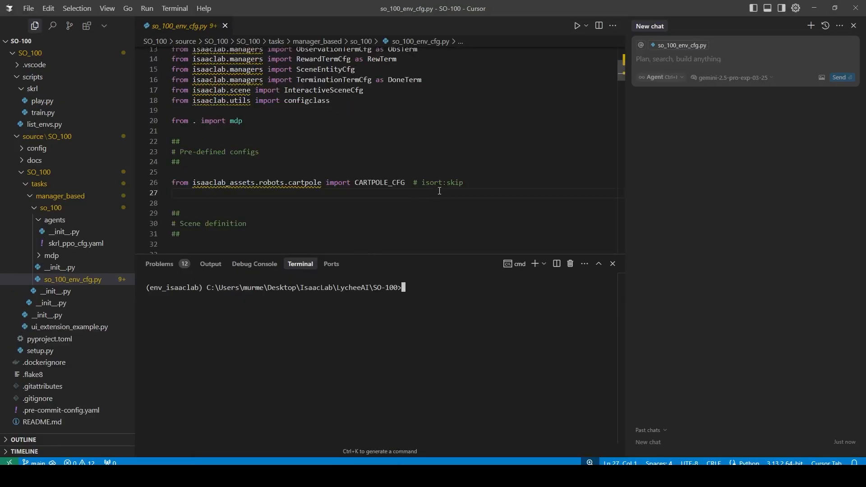
pyautogui.moveTo(404, 231)
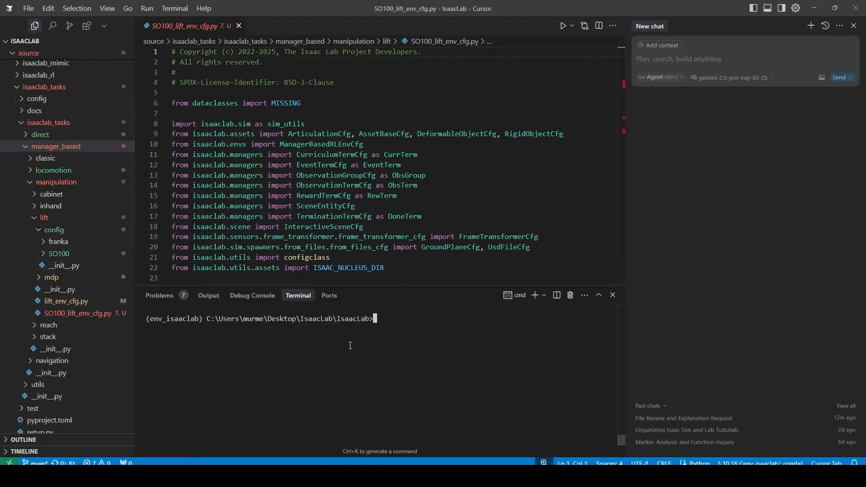
pyautogui.moveTo(252, 295)
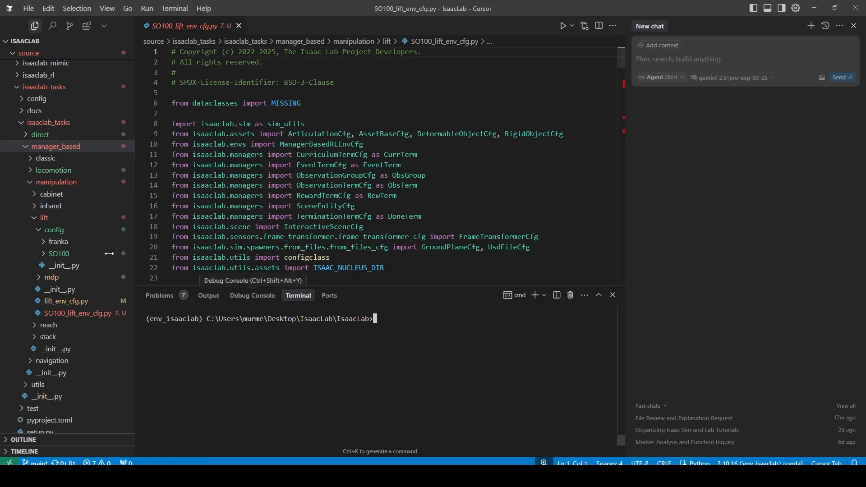
pyautogui.moveTo(83, 314)
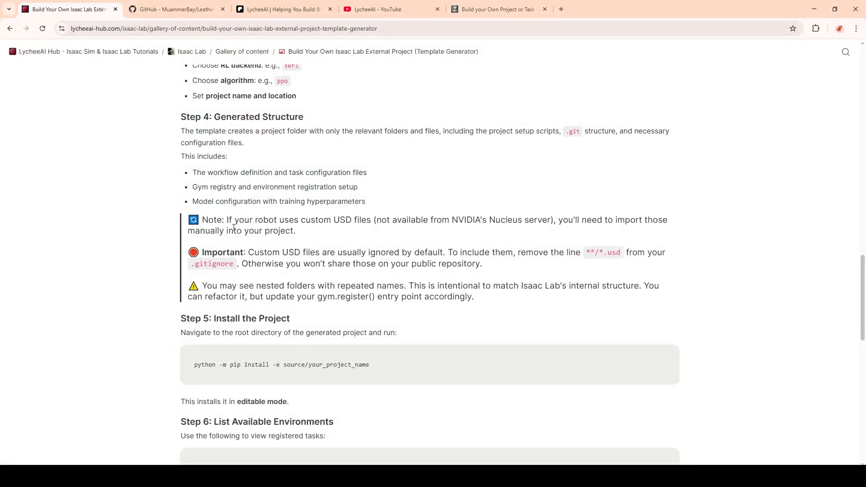
pyautogui.moveTo(225, 220); pyautogui.dragTo(350, 220)
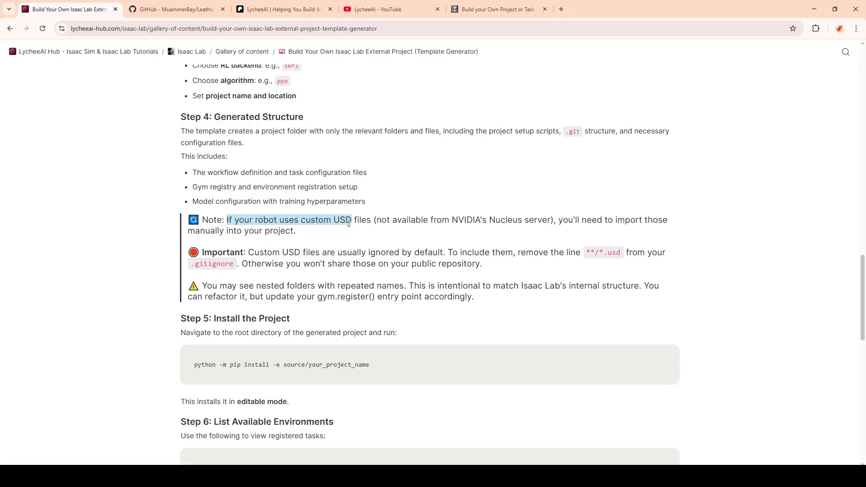
pyautogui.click(353, 222)
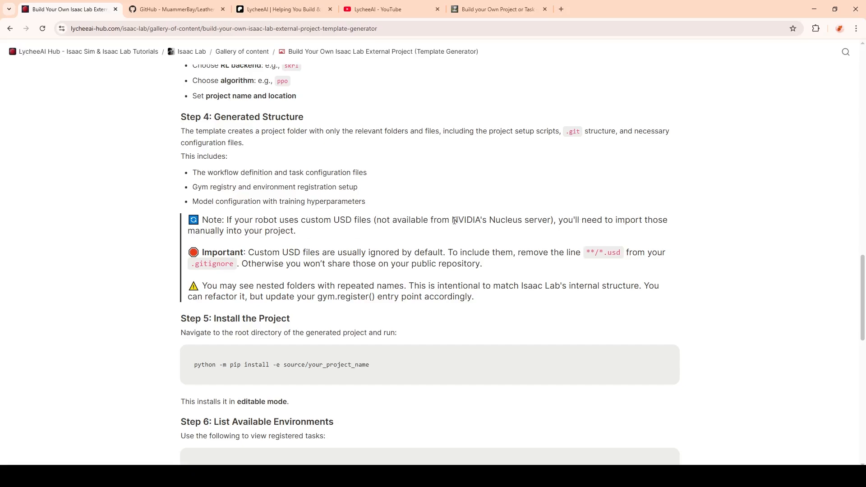
pyautogui.moveTo(452, 219); pyautogui.dragTo(551, 219)
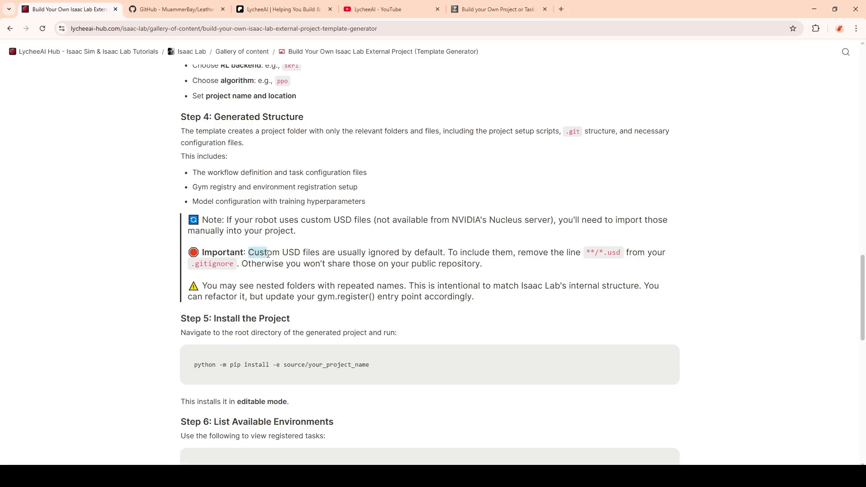
pyautogui.moveTo(248, 251); pyautogui.dragTo(301, 252)
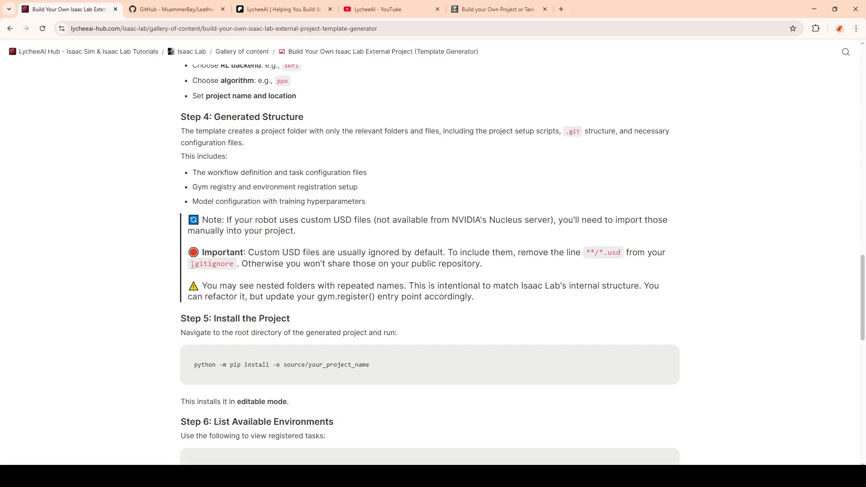
pyautogui.moveTo(348, 390)
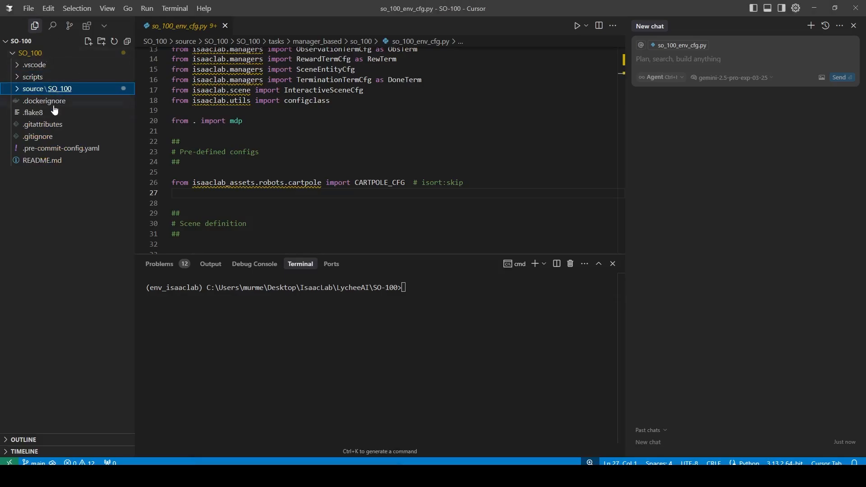
# - Open the SO_100 project's .gitignore showing the 'No USD files' rule
pyautogui.click(38, 136)
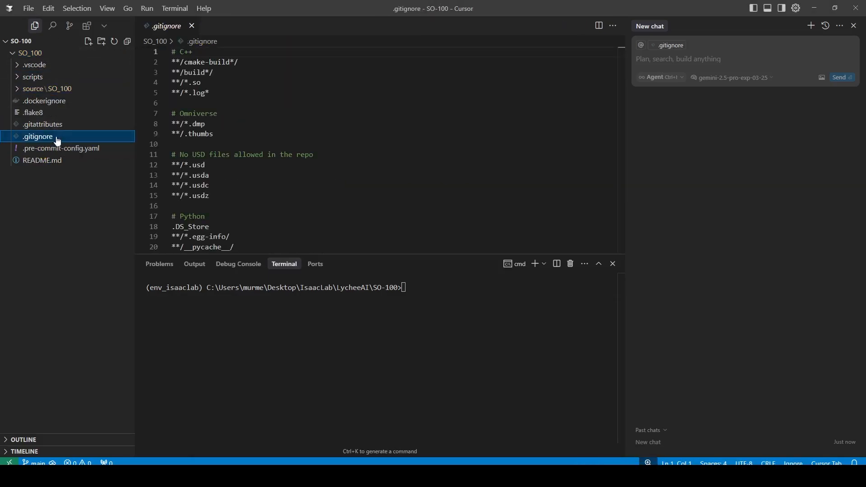
pyautogui.moveTo(193, 164)
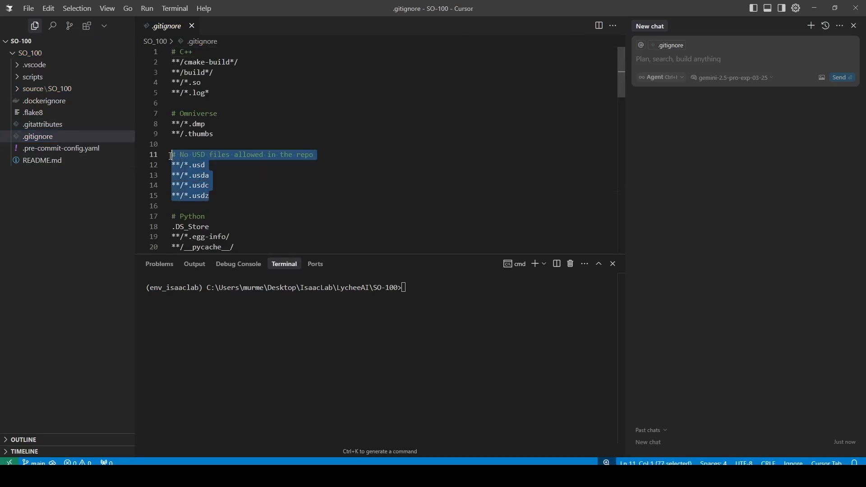
pyautogui.moveTo(343, 167)
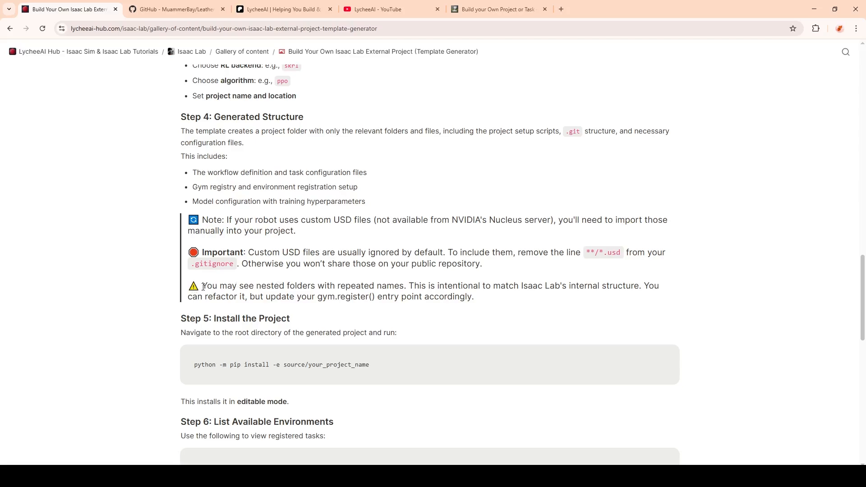
pyautogui.moveTo(276, 291)
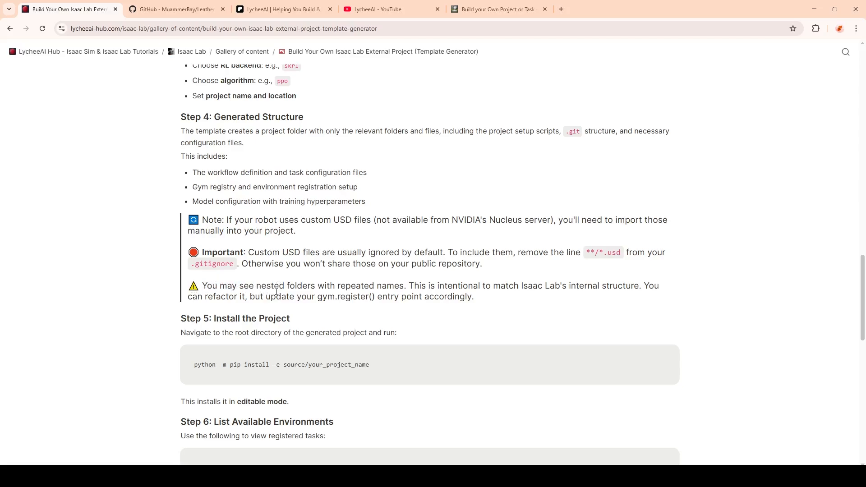
pyautogui.moveTo(301, 459)
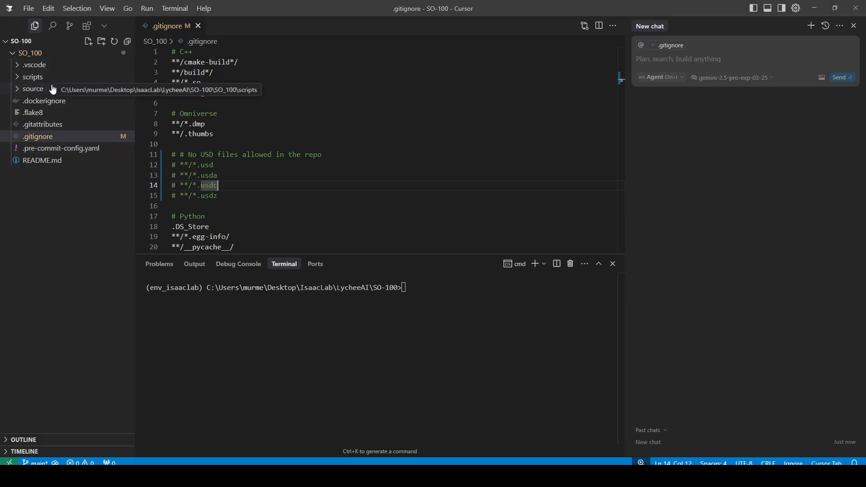
# - Read the guide's Important note and comment out the USD exclusion lines in .gitignore
pyautogui.click(33, 89)
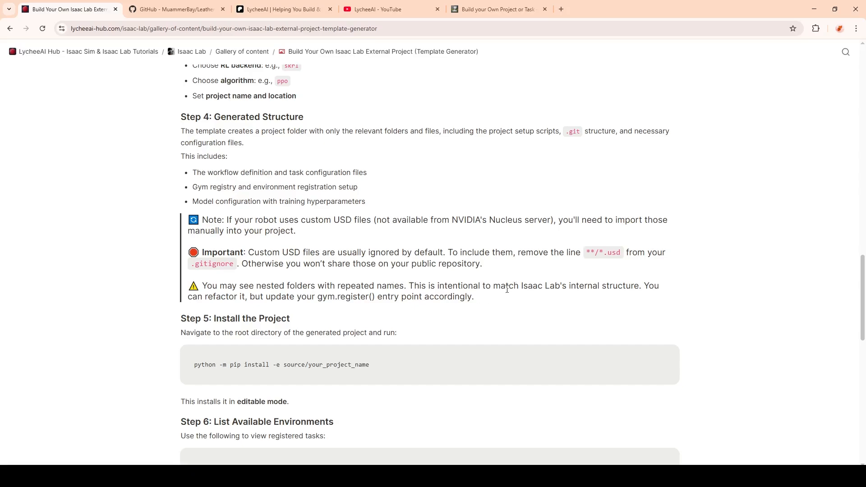
pyautogui.moveTo(285, 298)
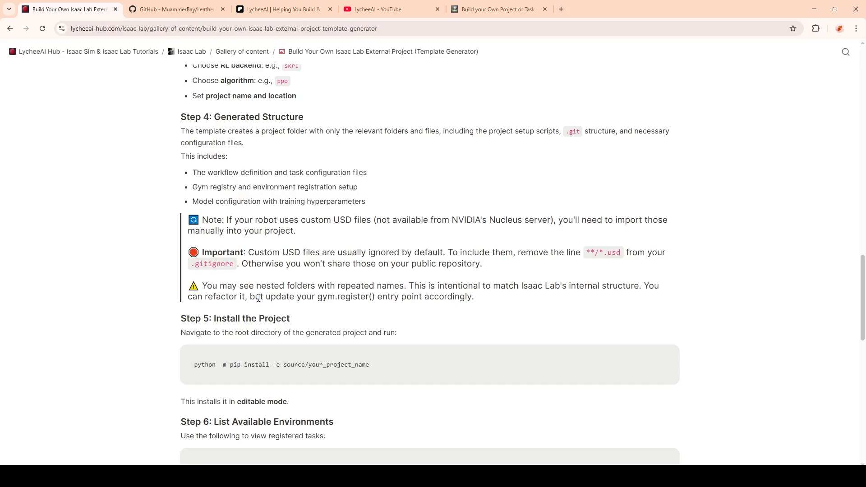
pyautogui.scroll(3)
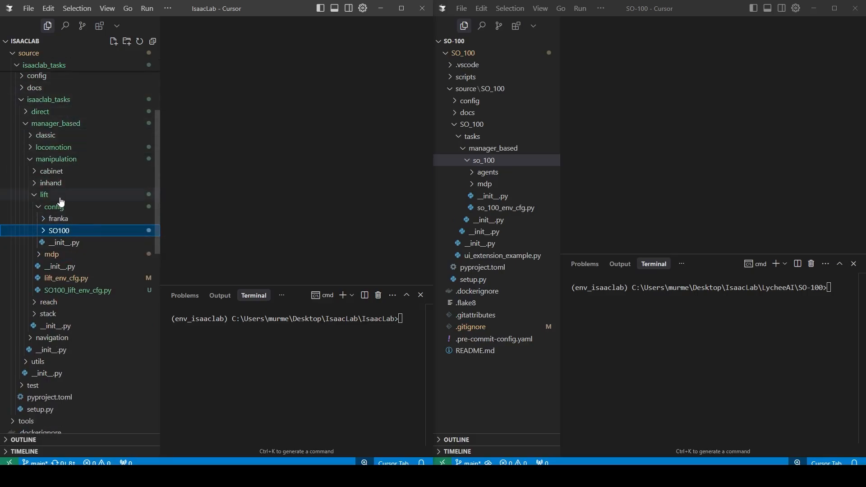
pyautogui.moveTo(75, 218)
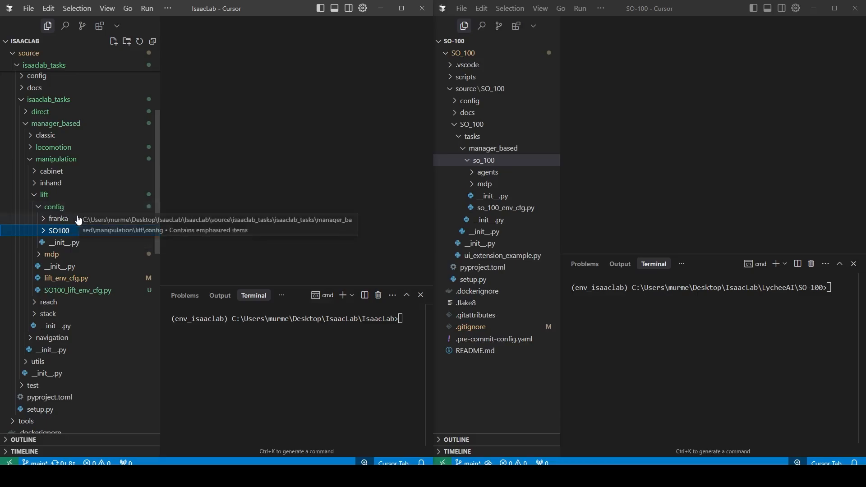
# - Compare IsaacLab's SO100 lift agents and mdp folders with SO_100's agents and mdp folders
pyautogui.click(59, 230)
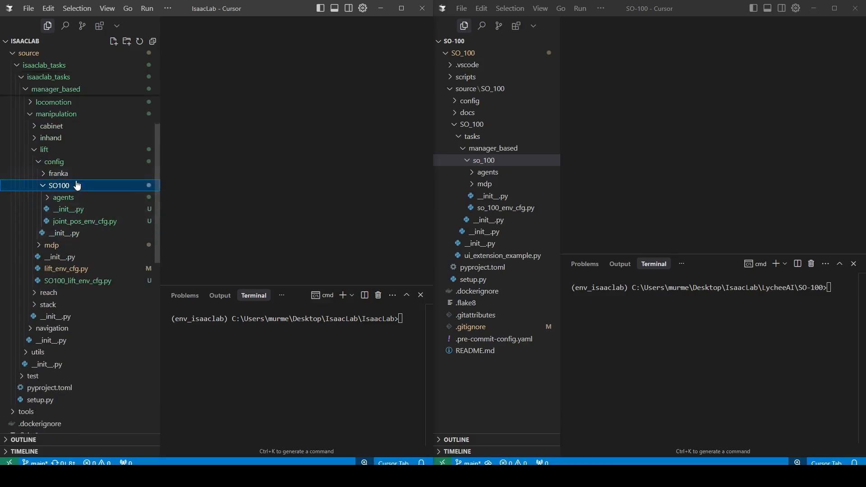
pyautogui.moveTo(474, 125)
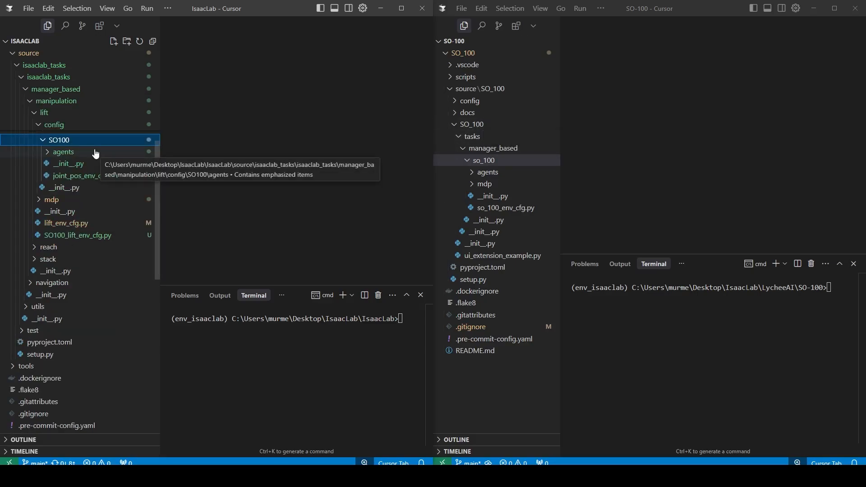
pyautogui.click(63, 152)
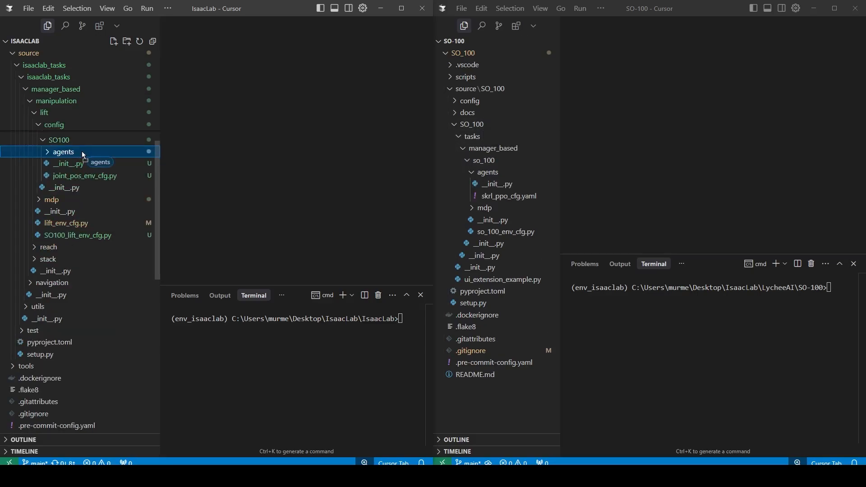
pyautogui.click(487, 172)
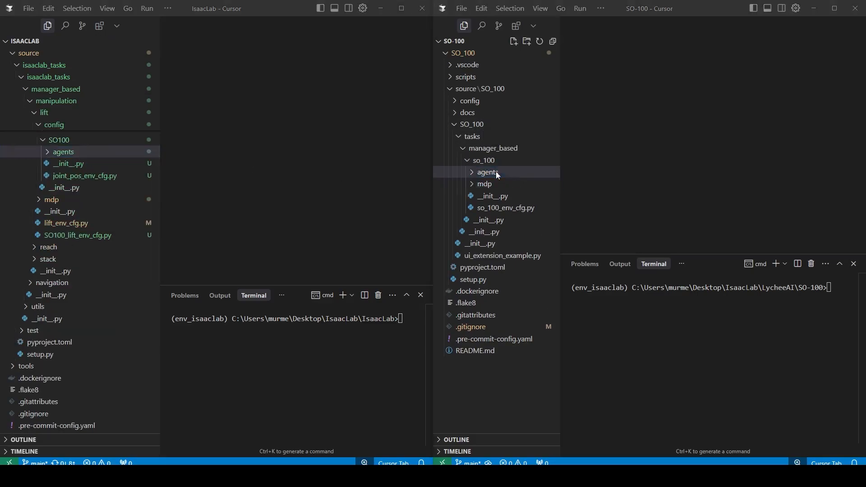
pyautogui.click(487, 172)
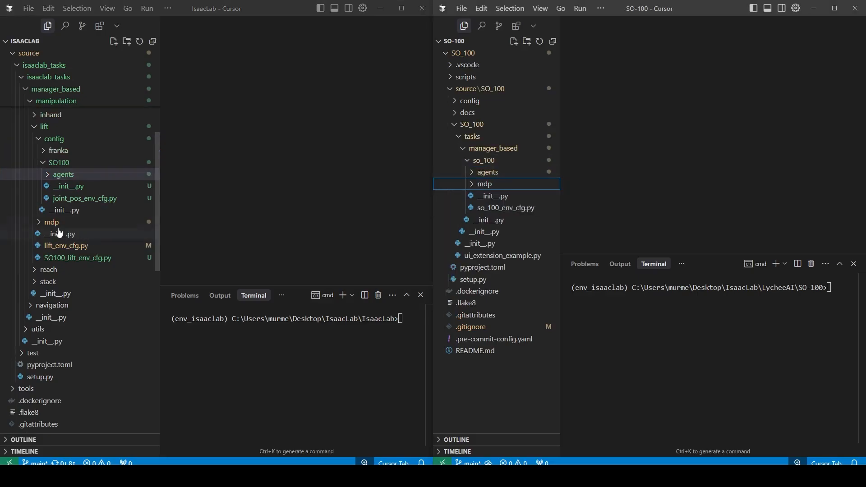
pyautogui.click(52, 222)
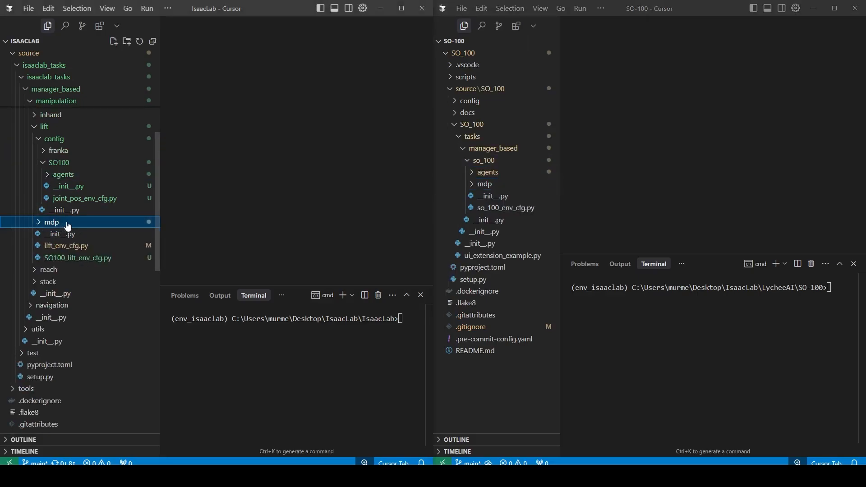
pyautogui.click(485, 184)
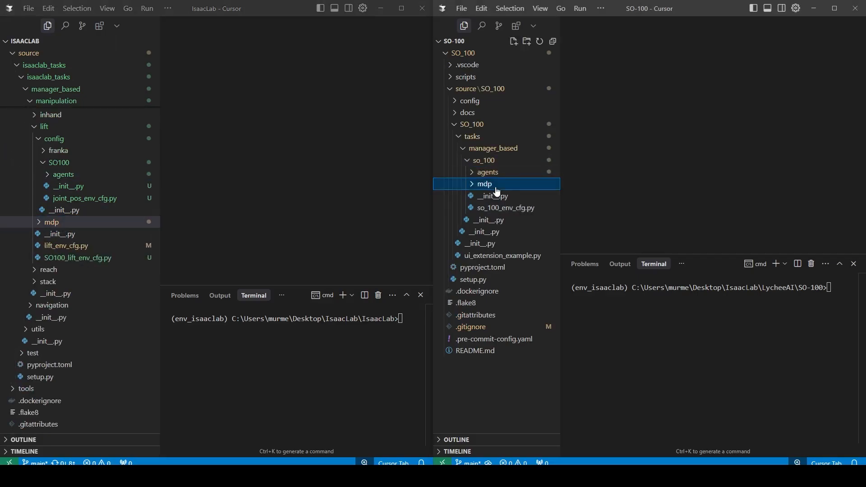
pyautogui.click(50, 222)
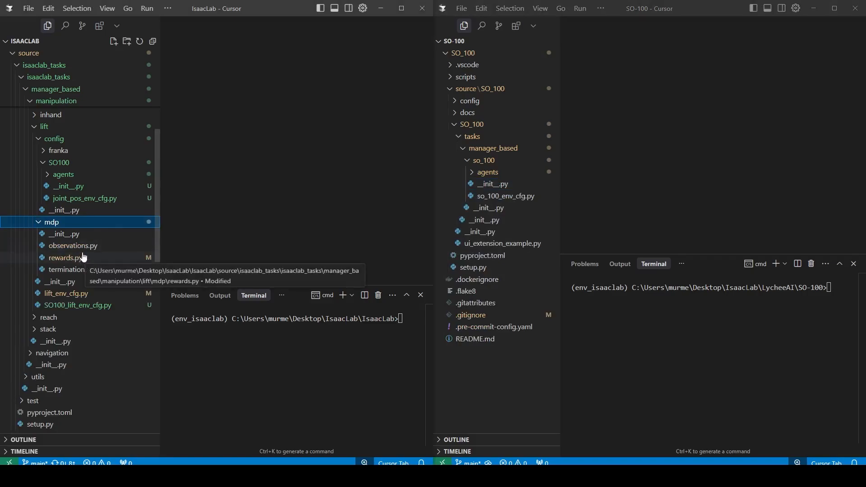
pyautogui.click(51, 222)
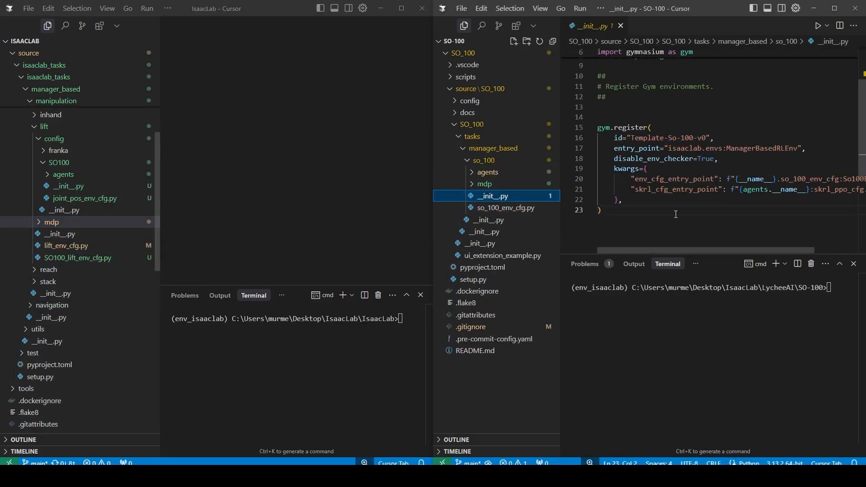
pyautogui.moveTo(62, 233)
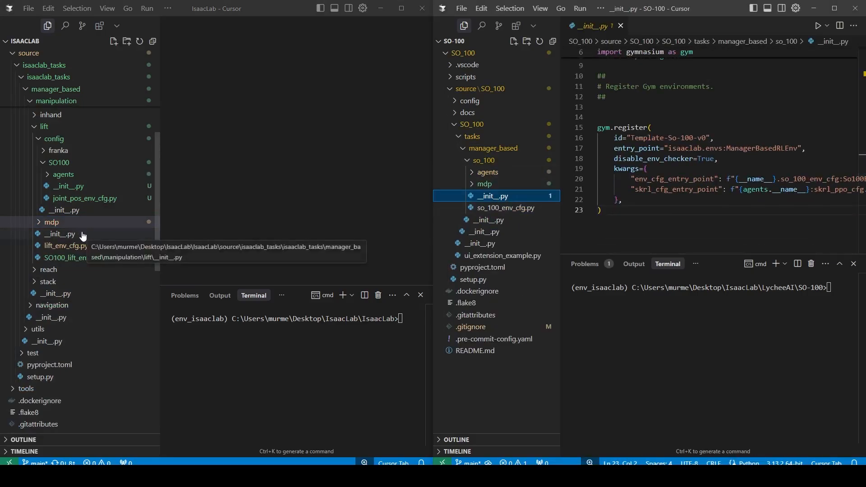
# - Paste SO100 lift gym.register arguments into SO_100's __init__.py, keeping Template-So-100-v0
pyautogui.click(64, 210)
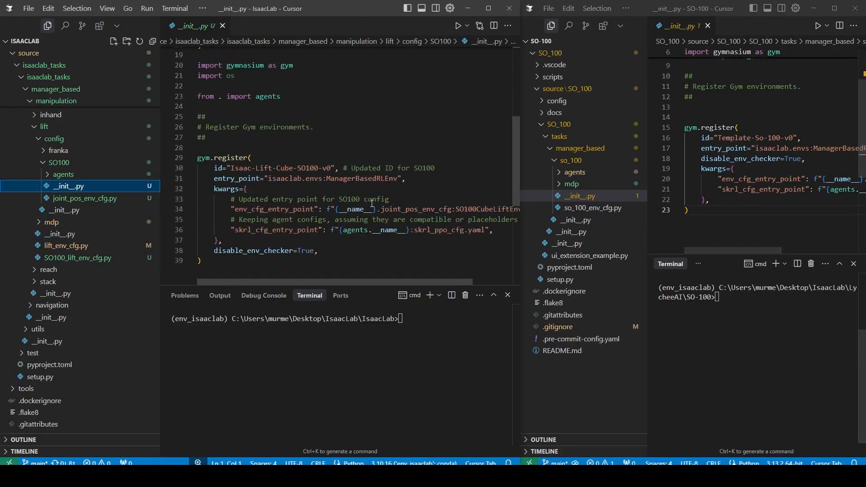
pyautogui.scroll(-3)
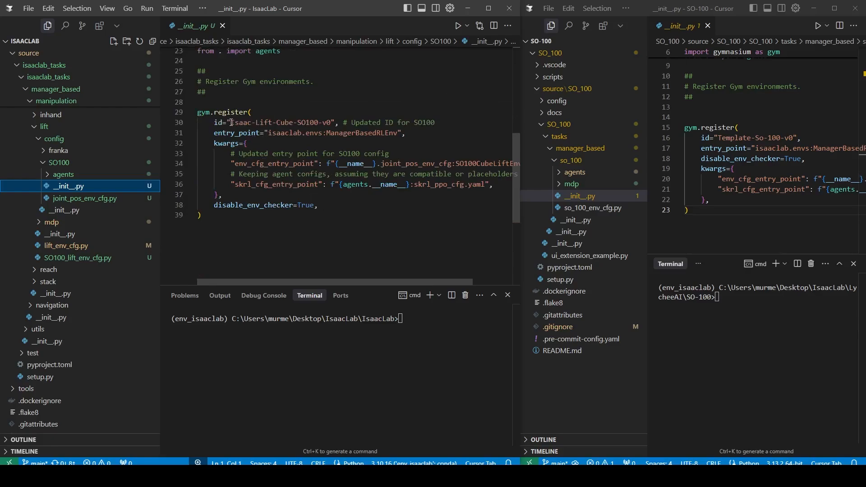
pyautogui.doubleClick(300, 122)
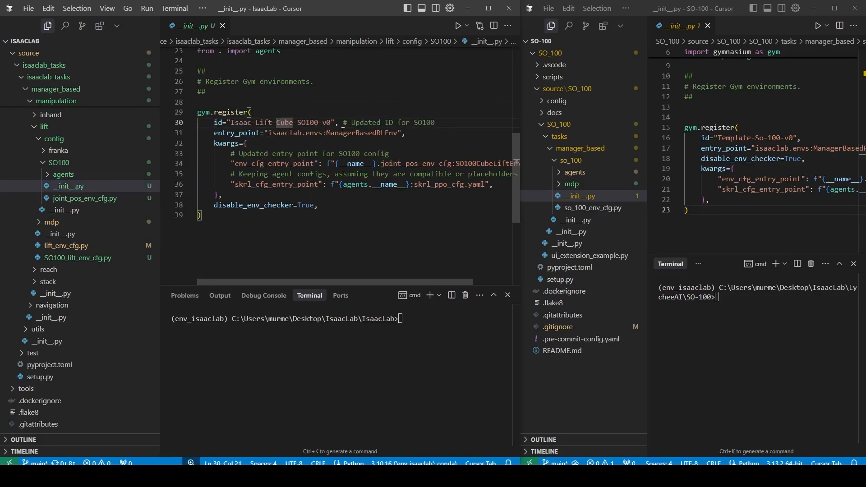
pyautogui.click(204, 215)
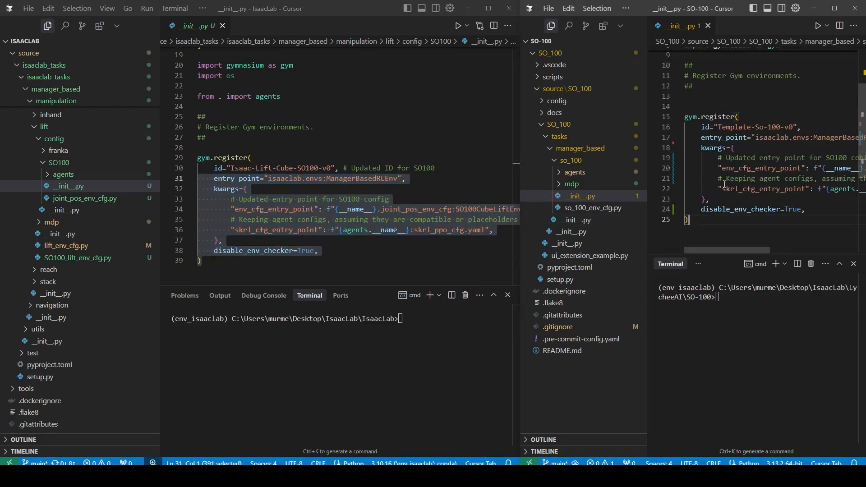
pyautogui.moveTo(109, 197)
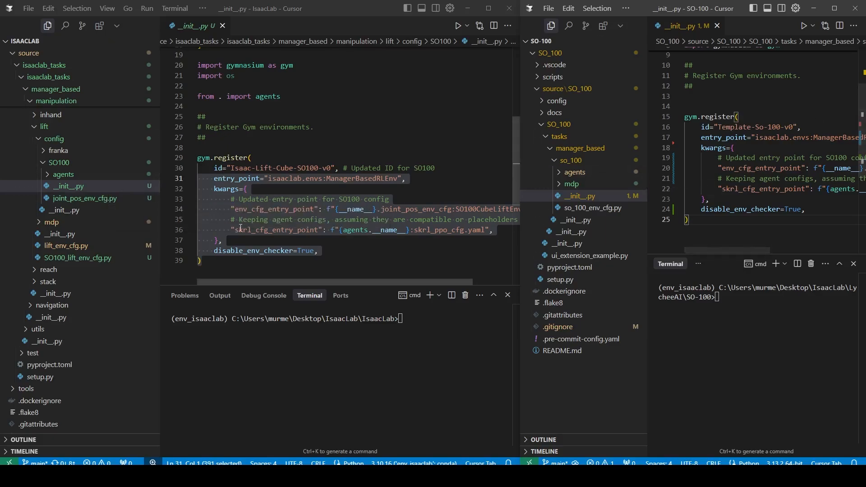
pyautogui.moveTo(89, 202)
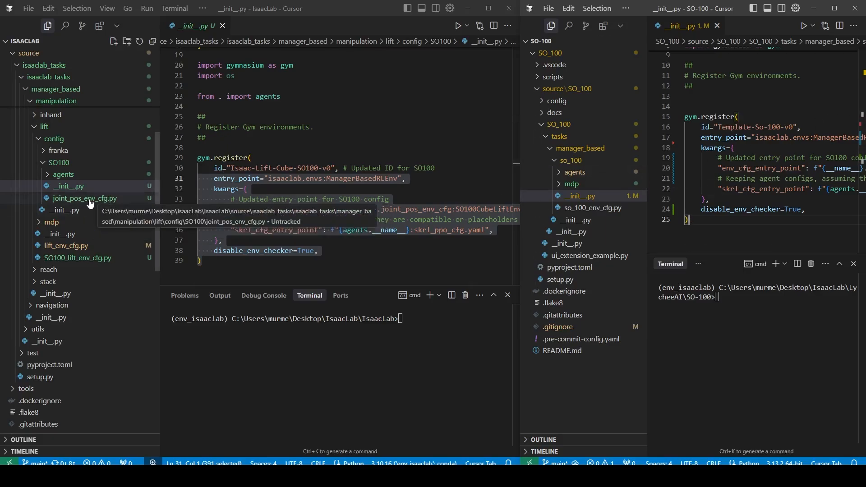
# - Scroll through IsaacLab's SO100_lift_env_cfg.py and SO100 joint_pos_env_cfg.py
pyautogui.click(85, 198)
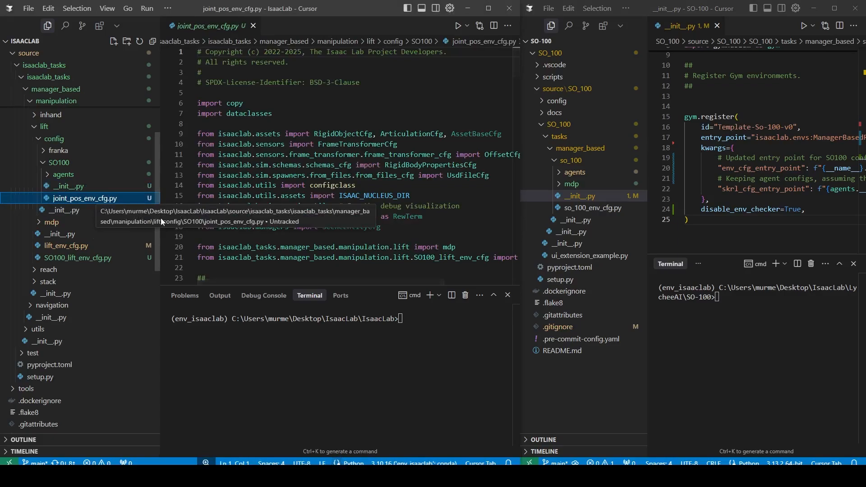
pyautogui.scroll(-3)
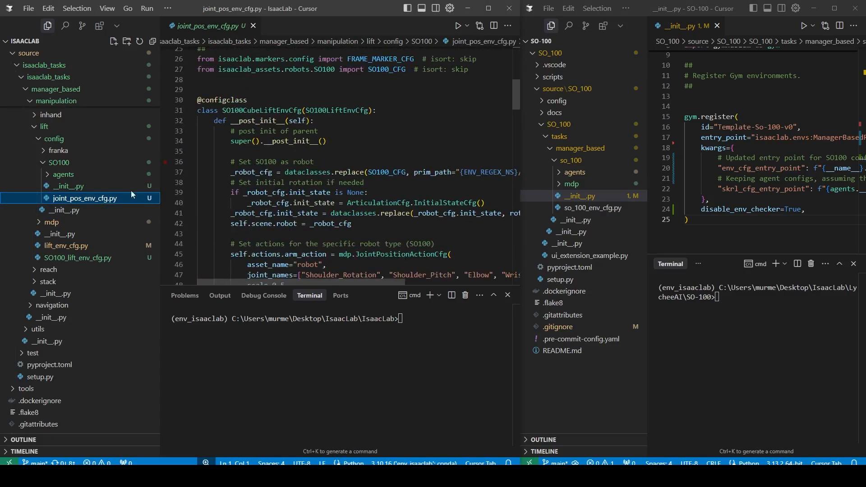
pyautogui.click(78, 258)
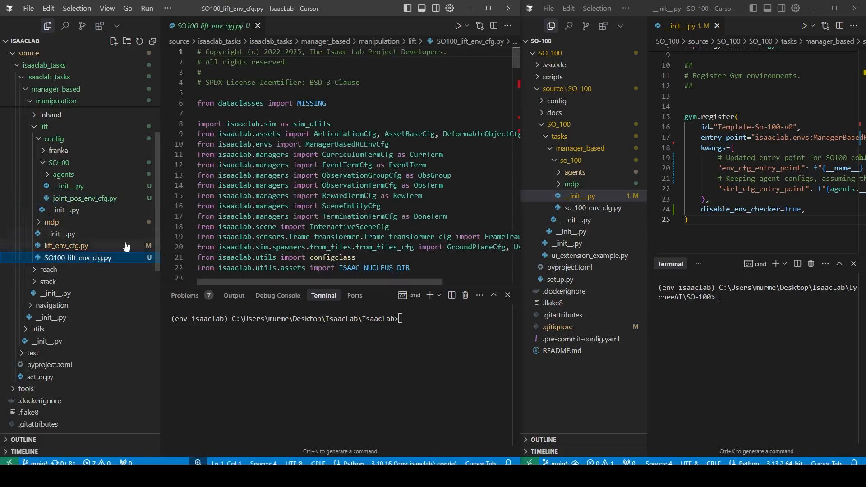
pyautogui.scroll(-3)
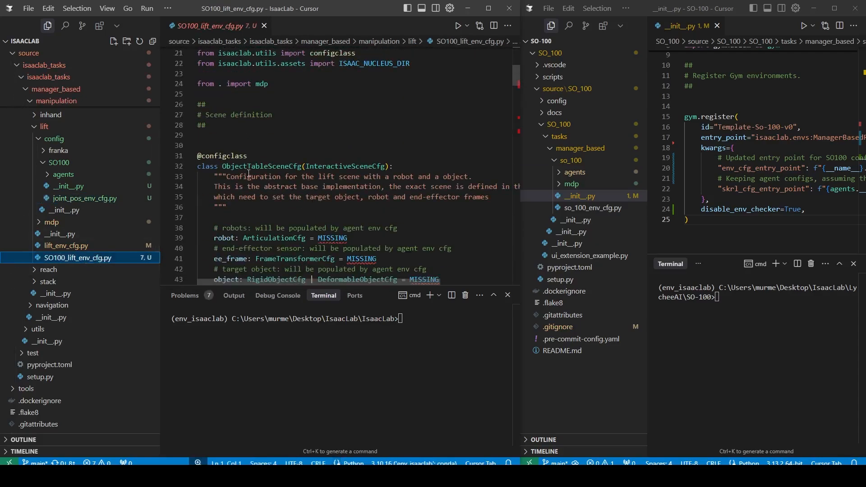
pyautogui.scroll(-3)
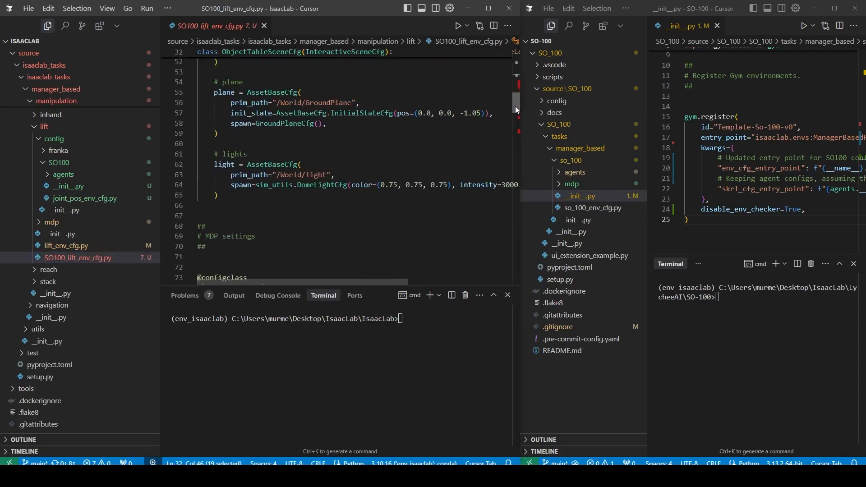
pyautogui.scroll(-3)
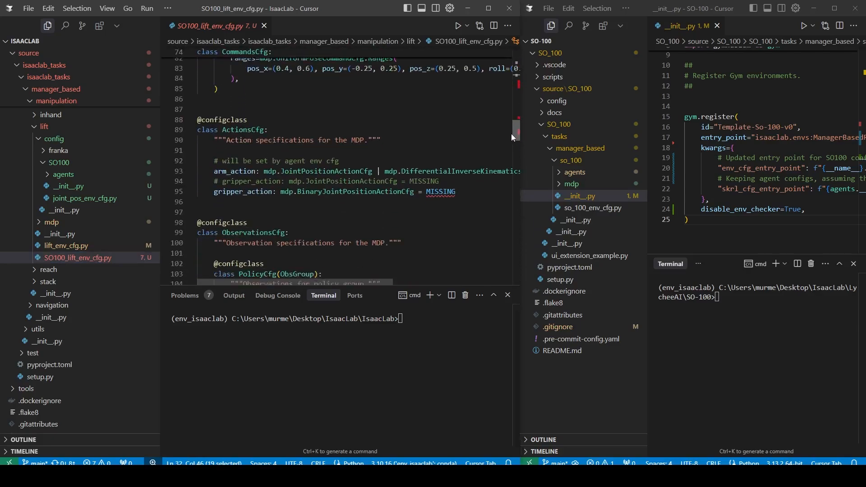
pyautogui.click(84, 198)
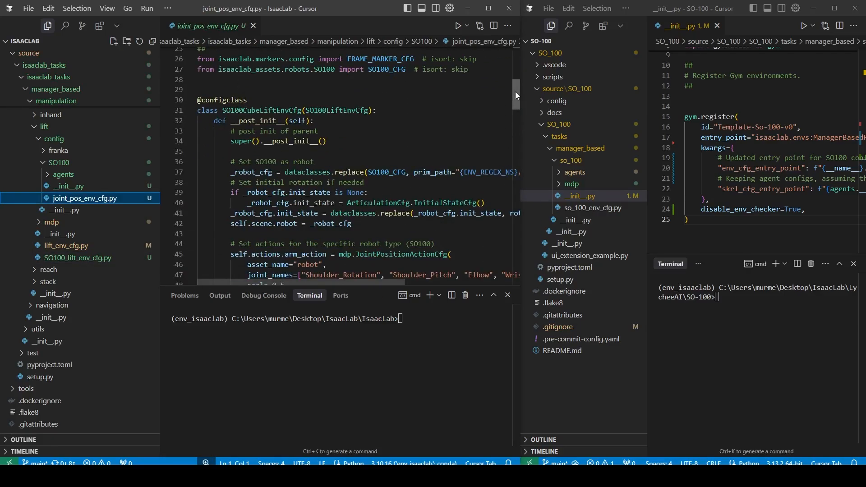
pyautogui.scroll(-3)
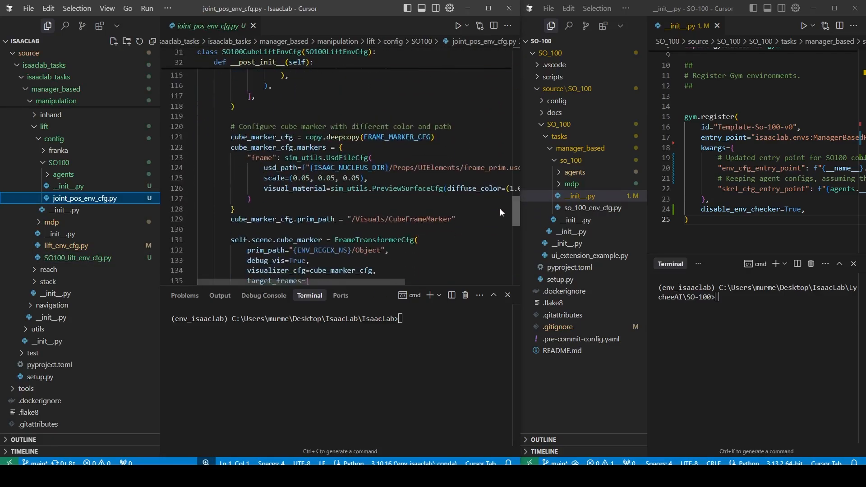
pyautogui.scroll(-3)
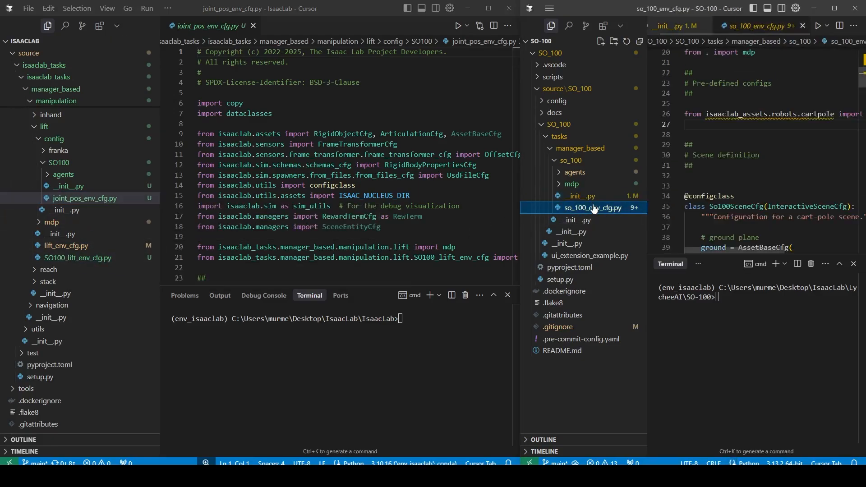
pyautogui.moveTo(593, 208)
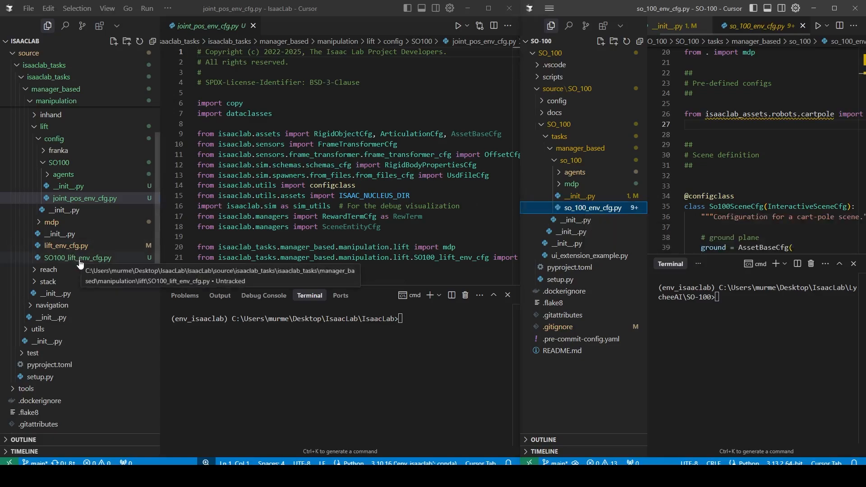
# - Delete so_100_env_cfg.py and copy SO100_lift_env_cfg.py and joint_pos_env_cfg.py into so_100
pyautogui.click(78, 258)
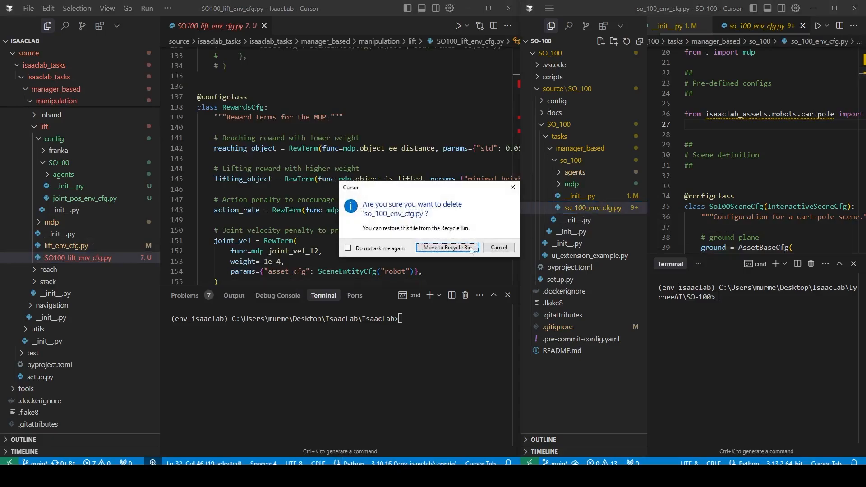
pyautogui.click(447, 248)
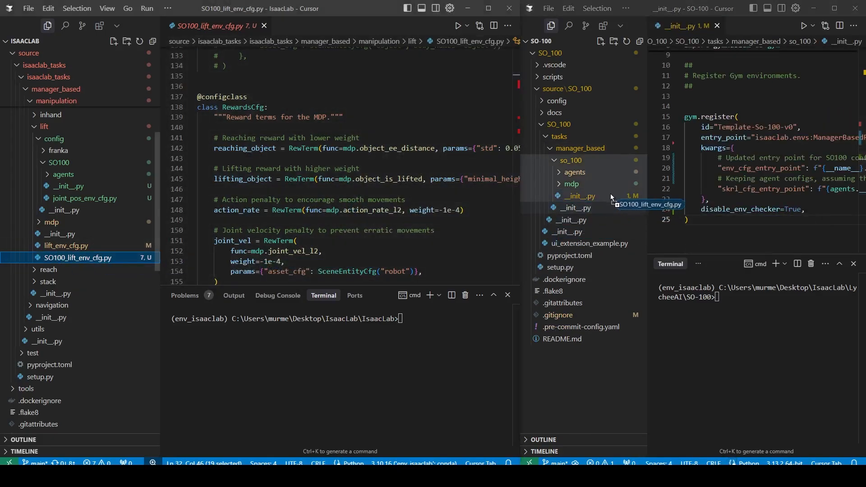
pyautogui.moveTo(595, 161)
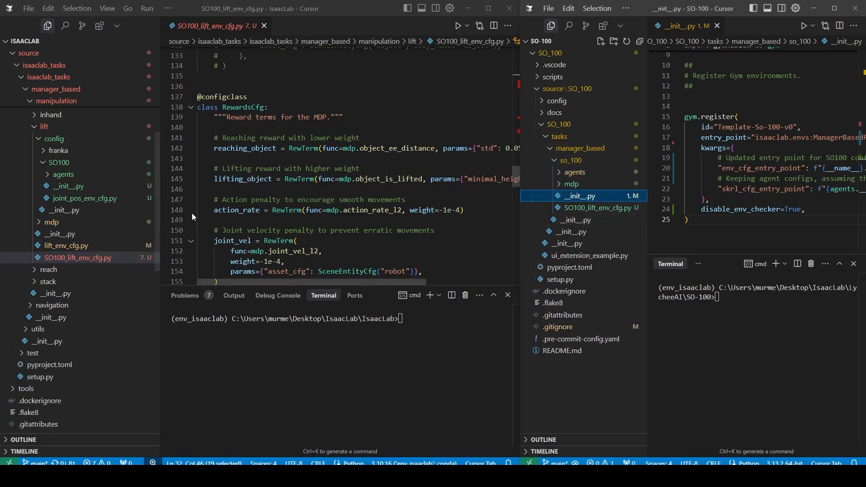
pyautogui.moveTo(81, 198)
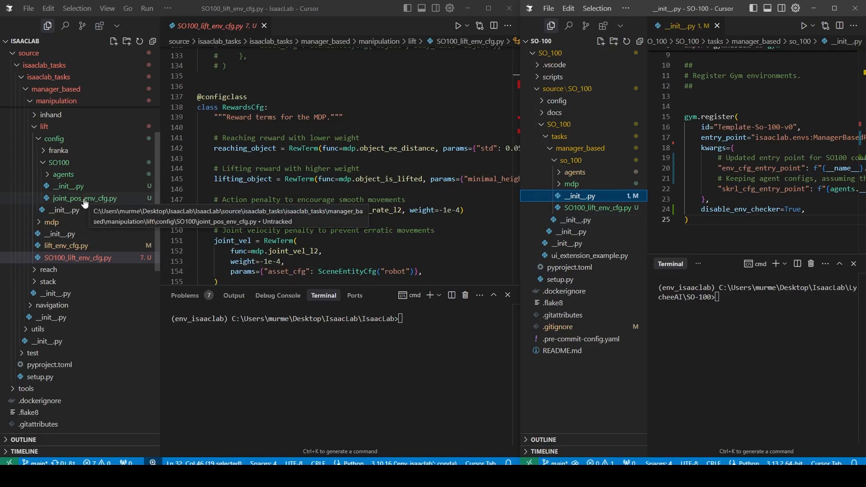
pyautogui.click(85, 198)
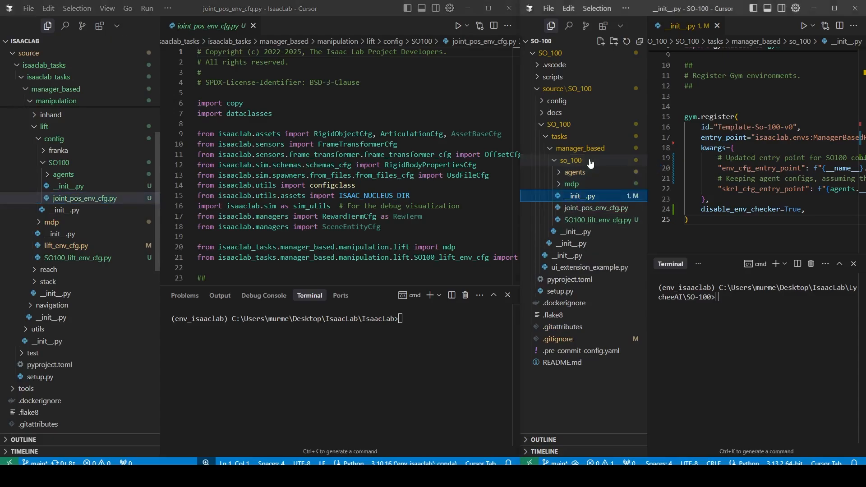
pyautogui.click(579, 231)
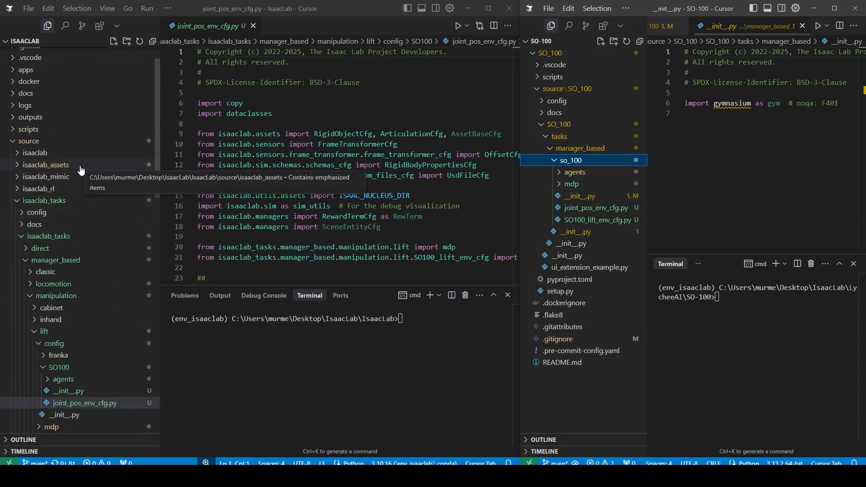
# - Open isaaclab_assets robots/SO100.py and review it down to the gripper actuator and joint limits
pyautogui.click(45, 164)
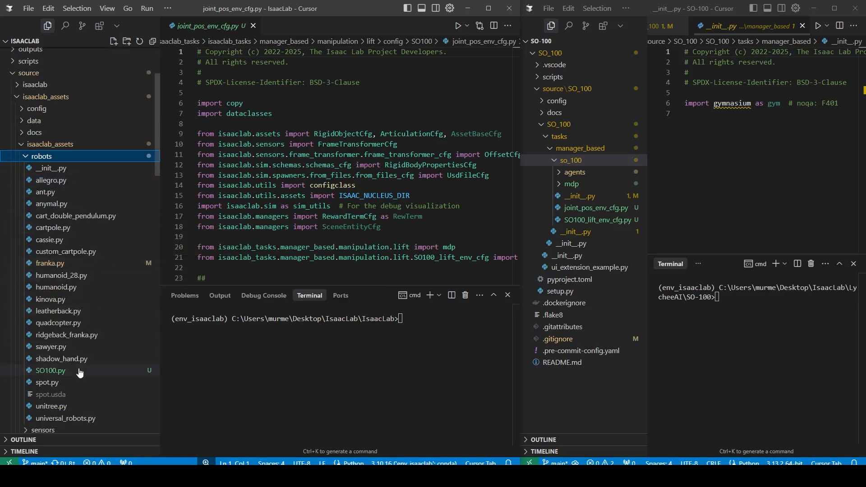
pyautogui.moveTo(72, 374)
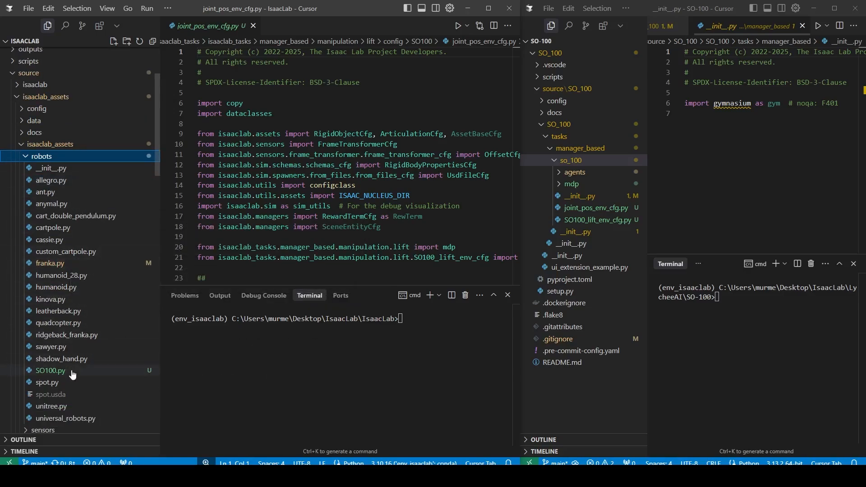
pyautogui.click(50, 370)
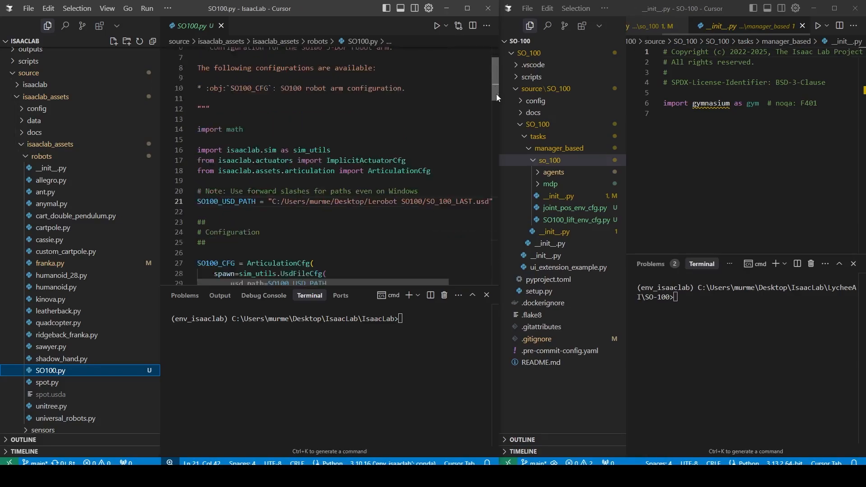
pyautogui.scroll(-3)
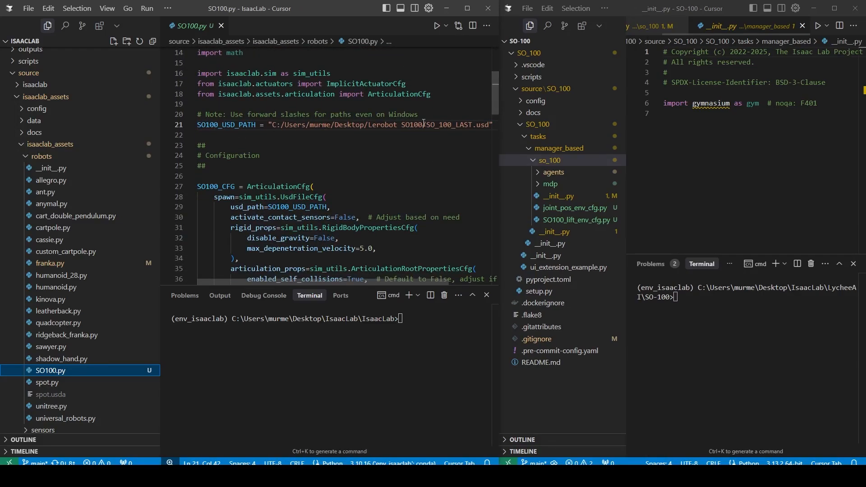
pyautogui.moveTo(307, 125); pyautogui.dragTo(490, 124)
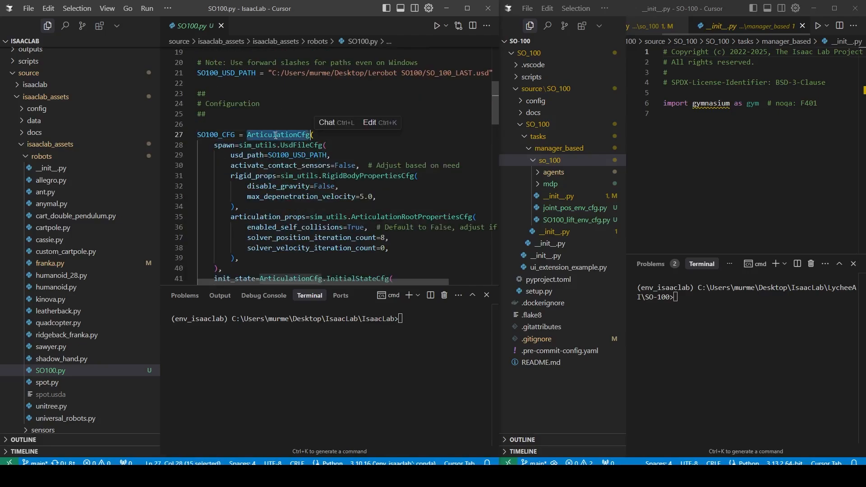
pyautogui.scroll(-3)
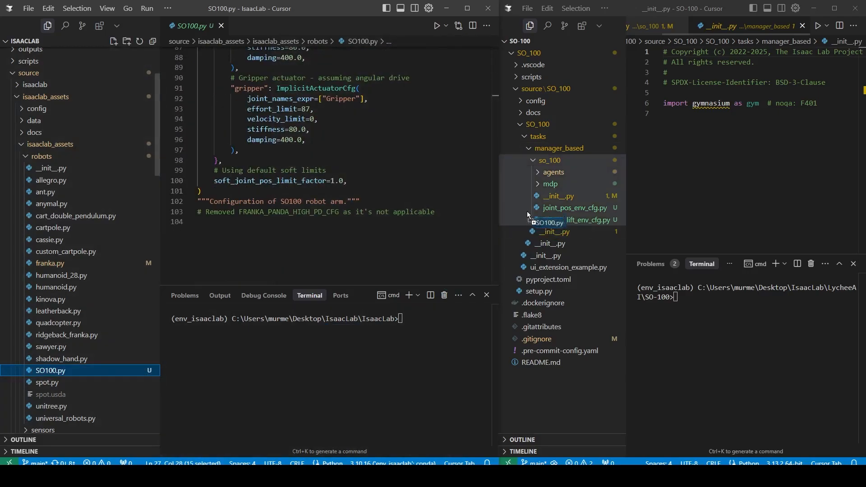
# - Create a new 'asset' folder inside so_100 to hold SO_100.usd
pyautogui.rightClick(549, 160)
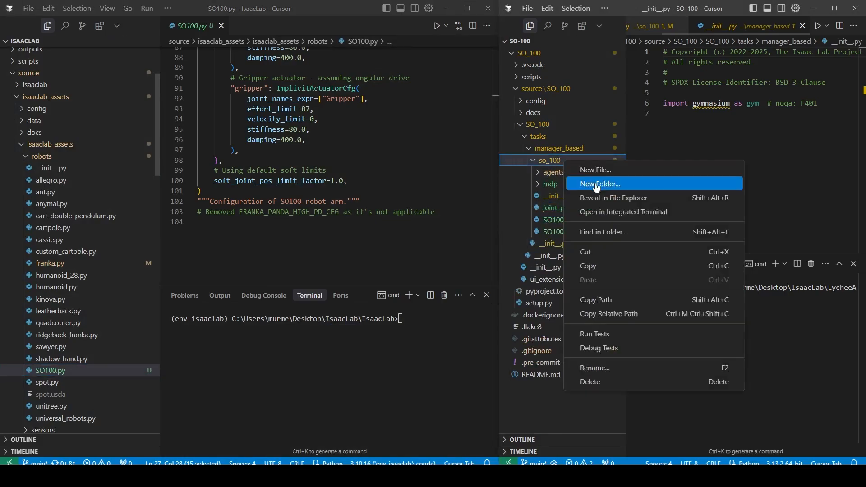
pyautogui.click(600, 183)
pyautogui.write('asset')
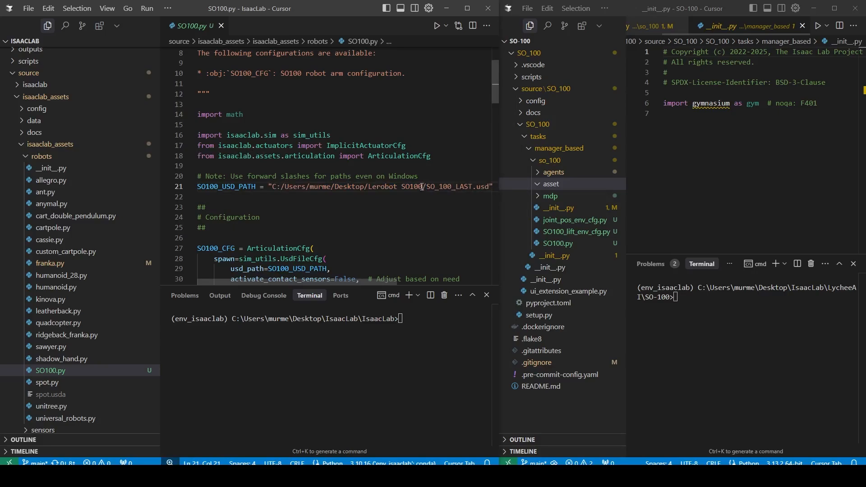
pyautogui.click(568, 195)
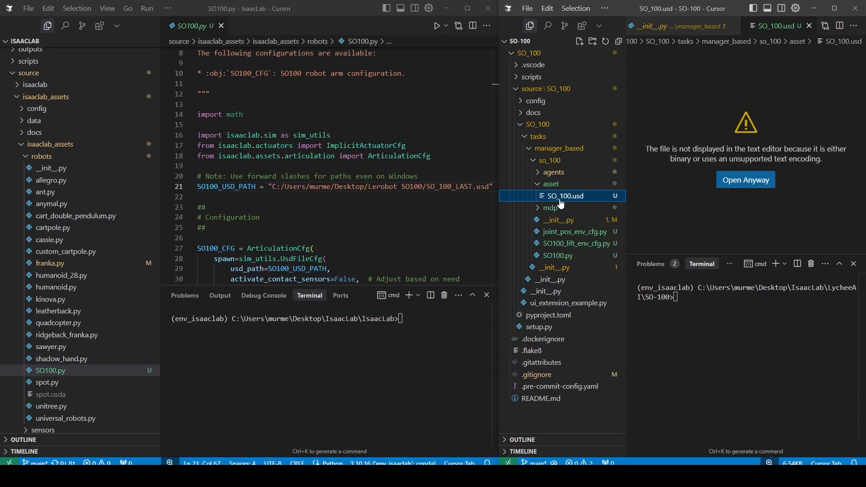
pyautogui.click(548, 172)
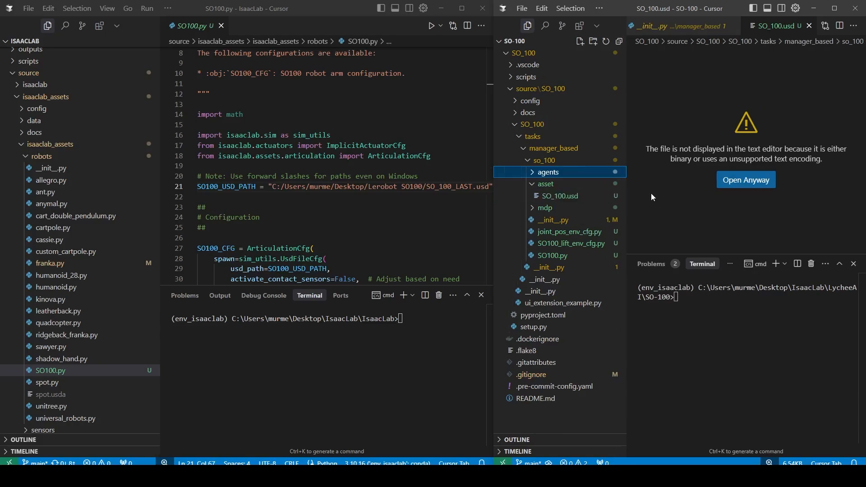
pyautogui.moveTo(652, 200)
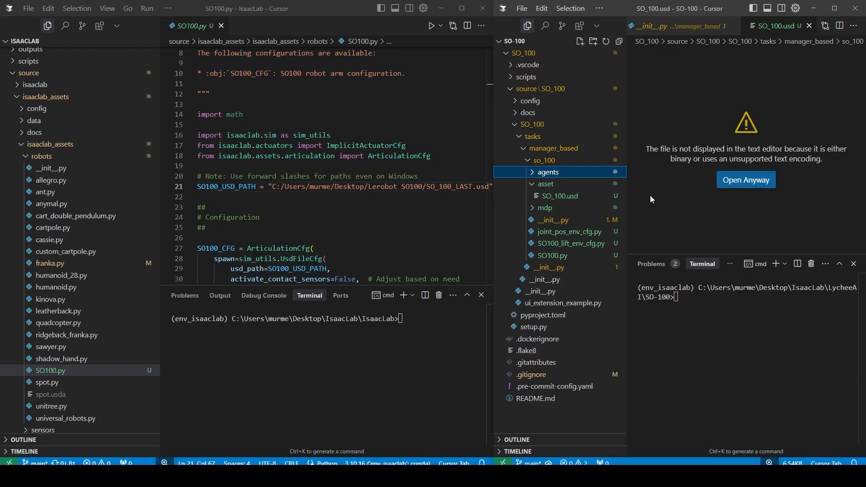
pyautogui.moveTo(688, 193)
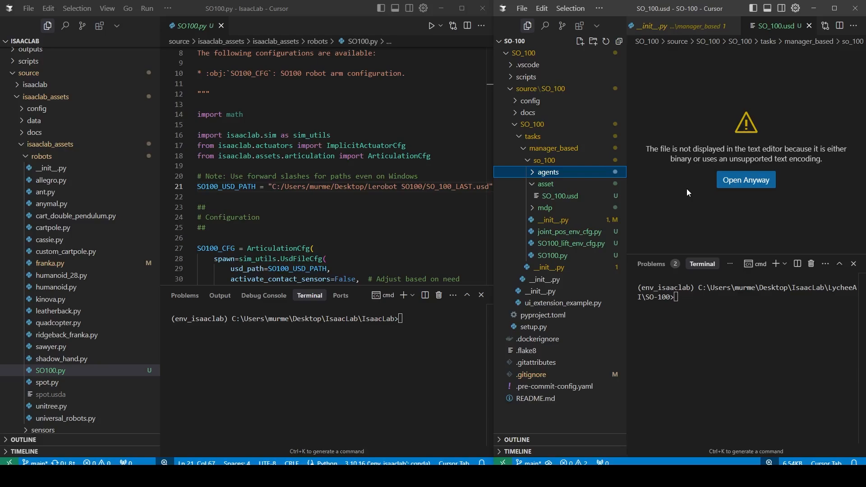
pyautogui.moveTo(679, 214)
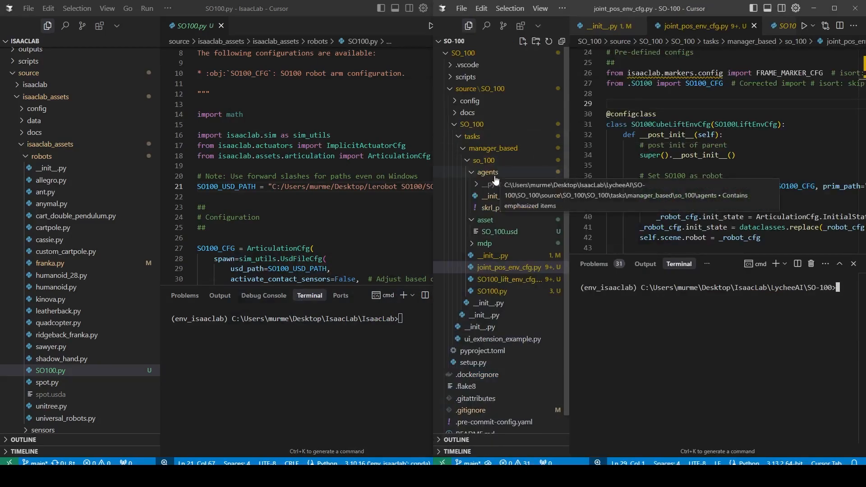
# - Copy the 'python -m pip install -e source/...' command from the LycheeAI Hub guide
pyautogui.click(484, 184)
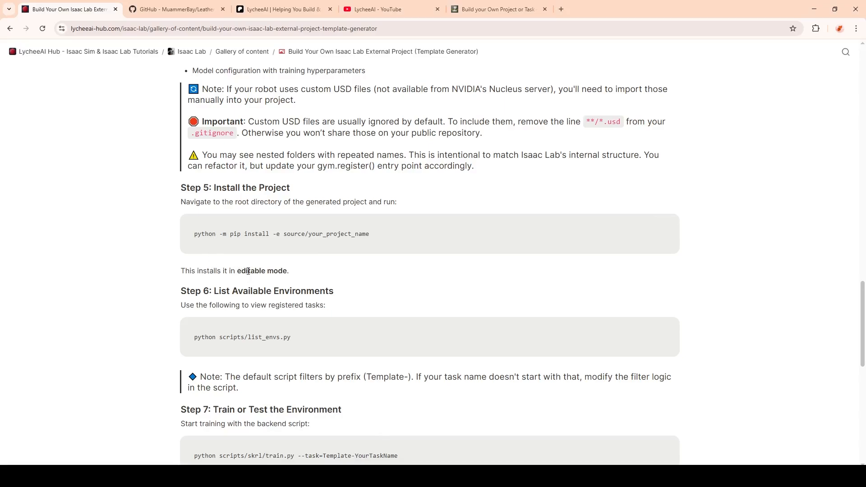
pyautogui.doubleClick(236, 234)
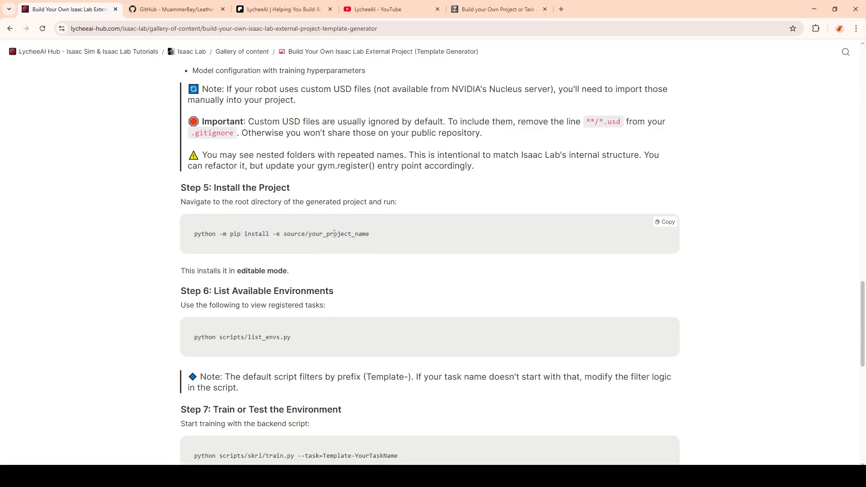
pyautogui.moveTo(194, 234); pyautogui.dragTo(314, 234)
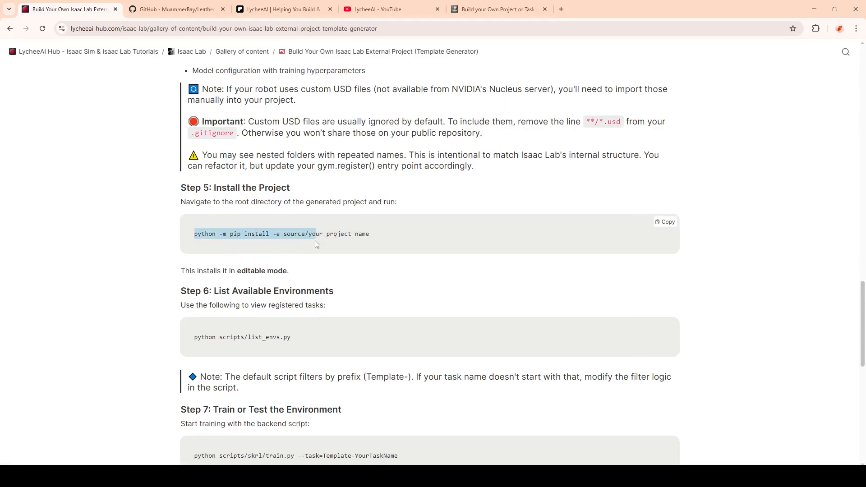
pyautogui.press('alt+tab')
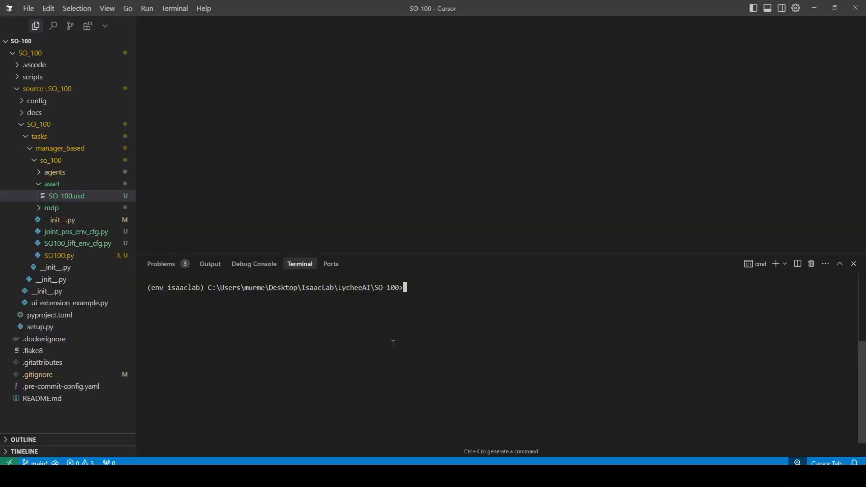
# - Run 'python -m pip install -e source/SO_100' in the terminal
pyautogui.write('python -m pip install -e source/yo')
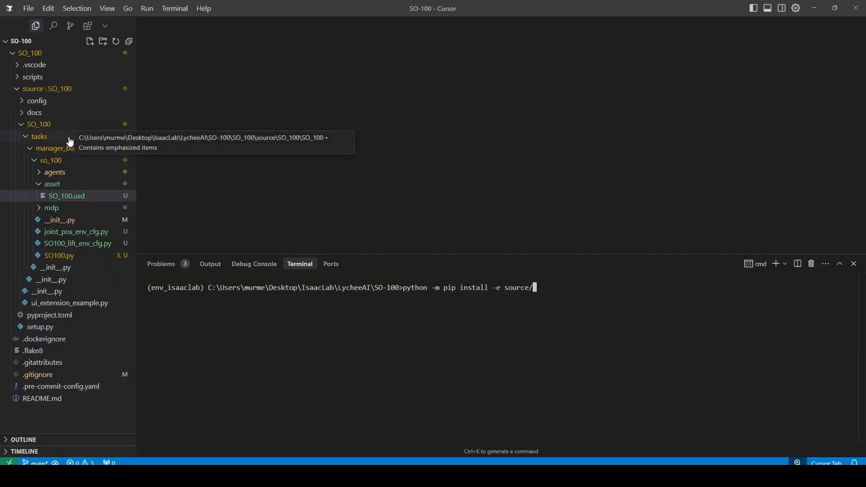
pyautogui.click(39, 89)
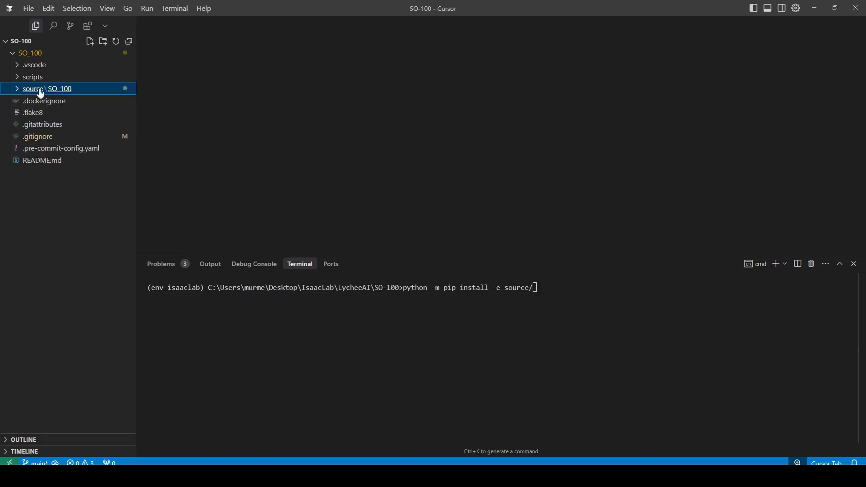
pyautogui.click(33, 89)
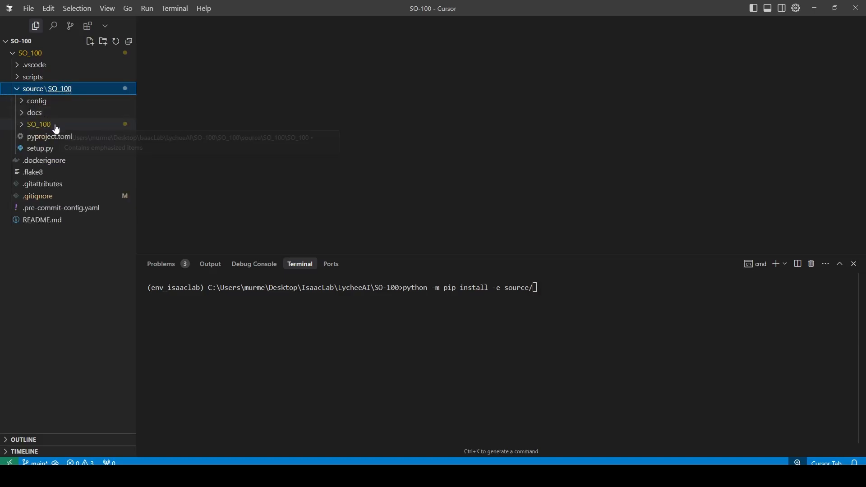
pyautogui.write('SO_')
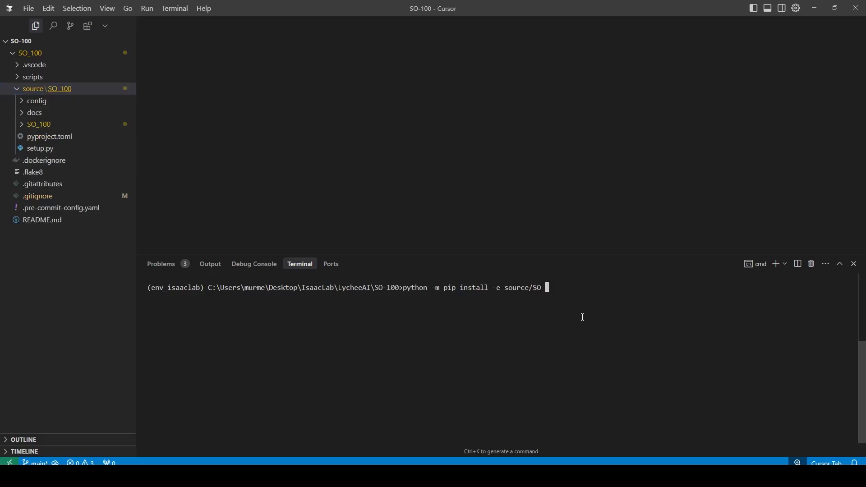
pyautogui.press('Enter')
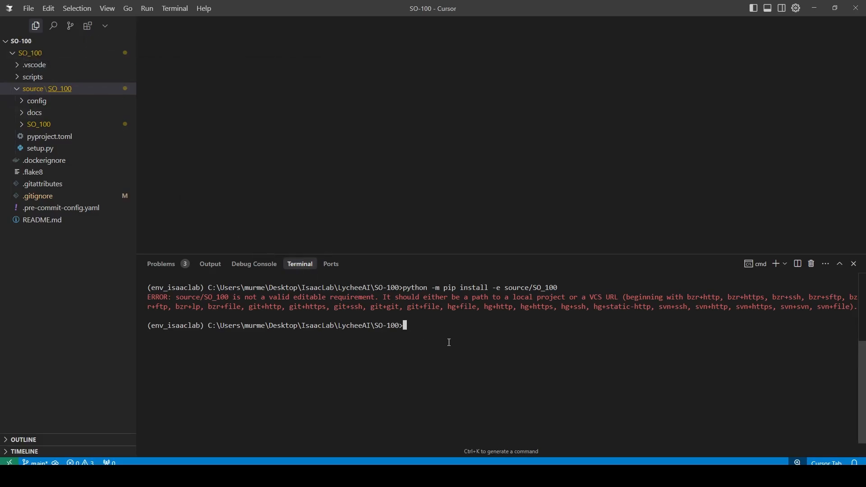
# - Change into the SO_100 folder, rerun the editable install, and type the list_envs command
pyautogui.write('cd SO_100')
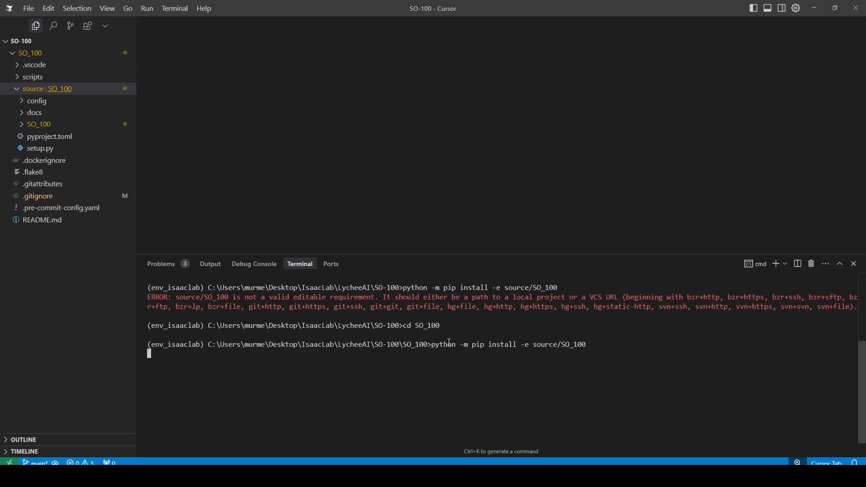
pyautogui.press('Enter')
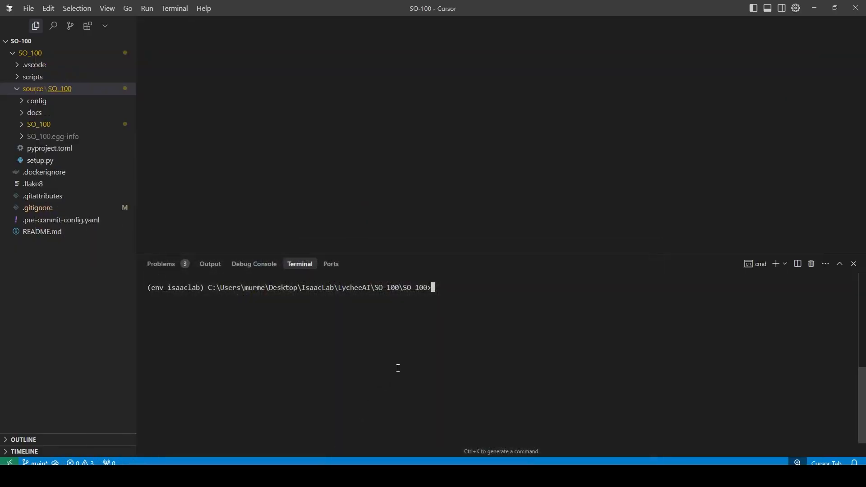
pyautogui.write('python scripts/list_envs.py')
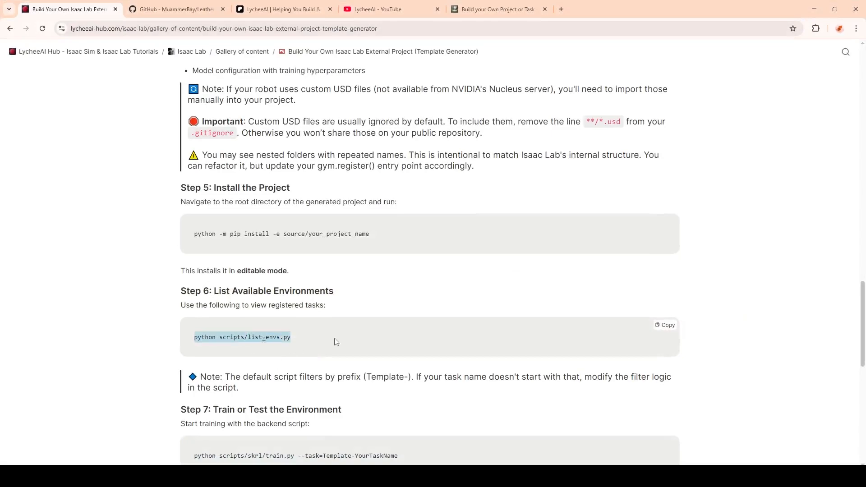
# - Find the 'Template' prefix in the guide note and in the Template-So-100-v0 task id
pyautogui.scroll(-3)
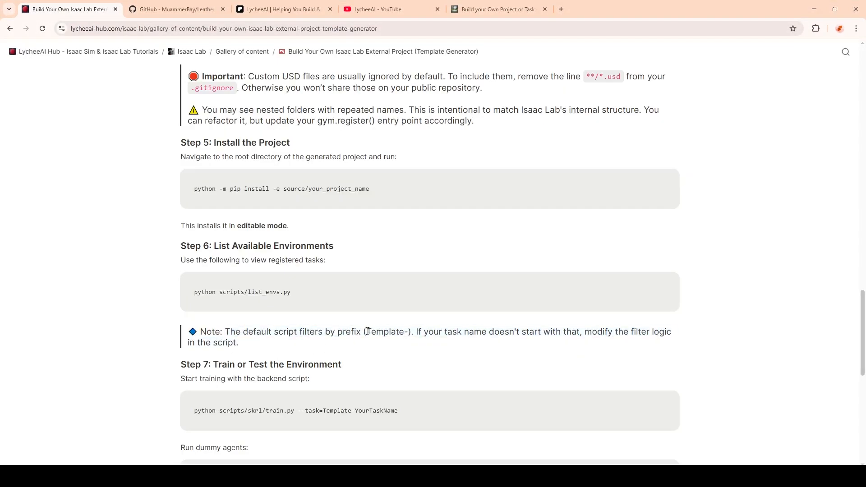
pyautogui.doubleClick(311, 332)
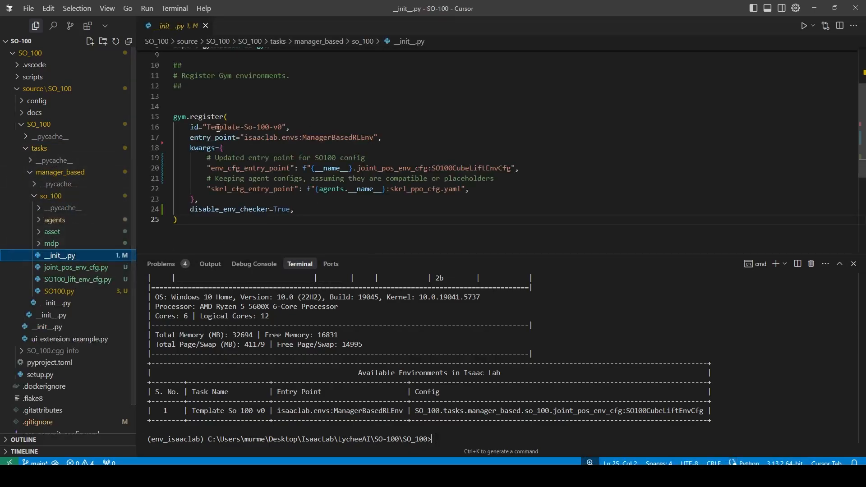
pyautogui.doubleClick(222, 127)
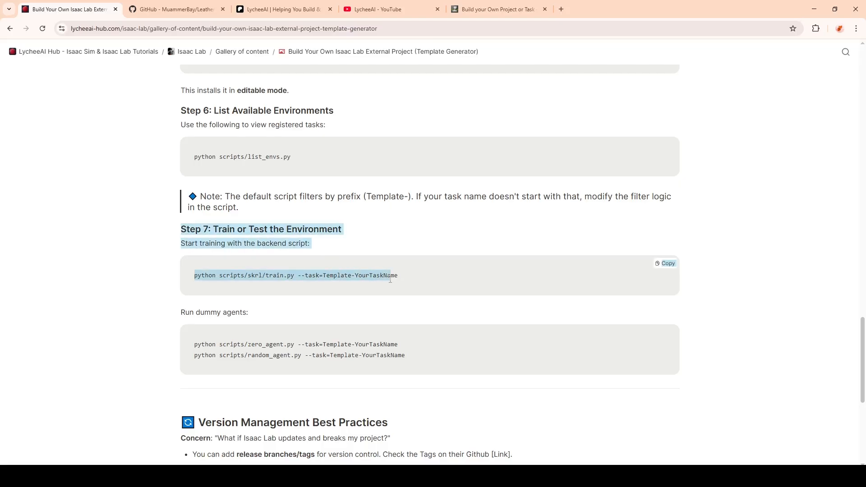
# - Copy the skrl training command from the tutorial and run it in the terminal
pyautogui.click(665, 264)
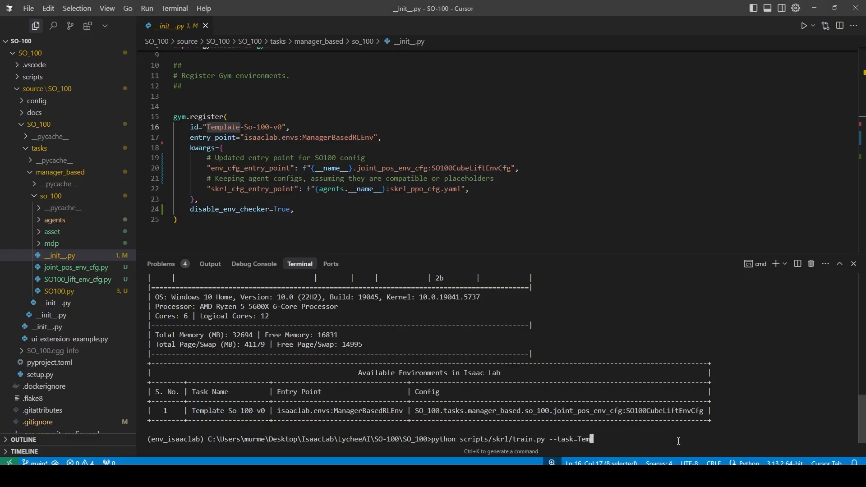
pyautogui.press('Enter')
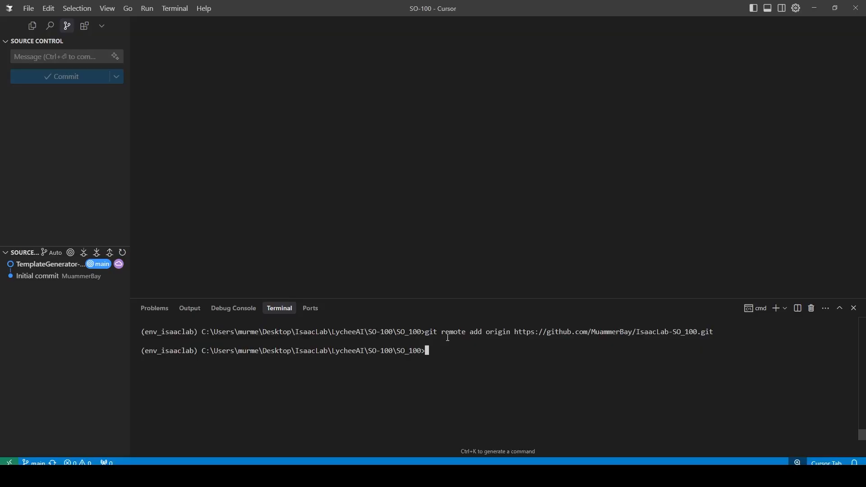
pyautogui.moveTo(333, 429)
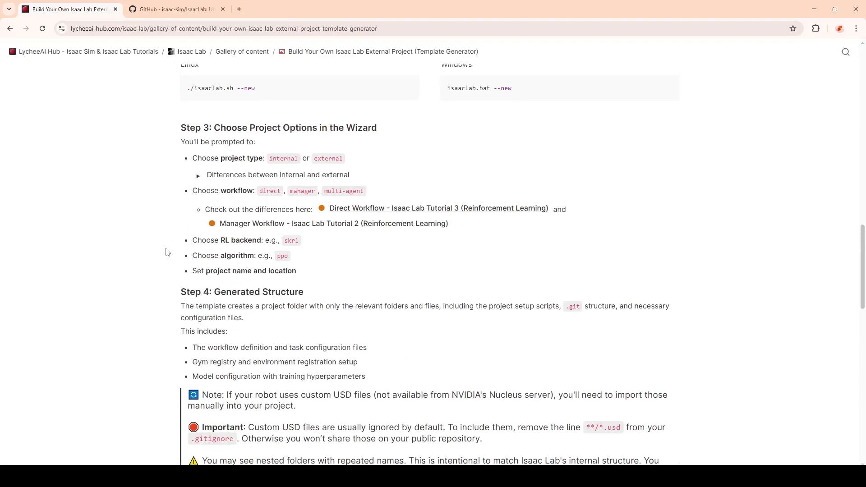
# - Browse the IsaacLab-SO_100 repo's so_100 asset folder, then return to the tutorial
pyautogui.click(176, 9)
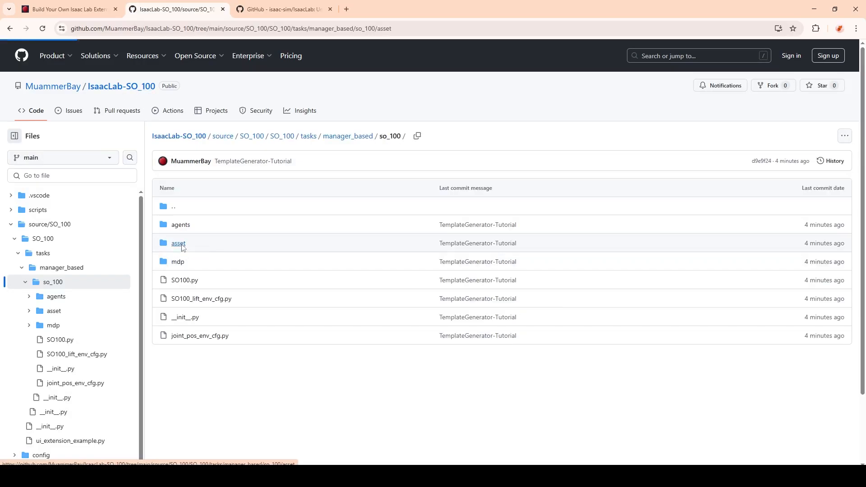
pyautogui.click(178, 243)
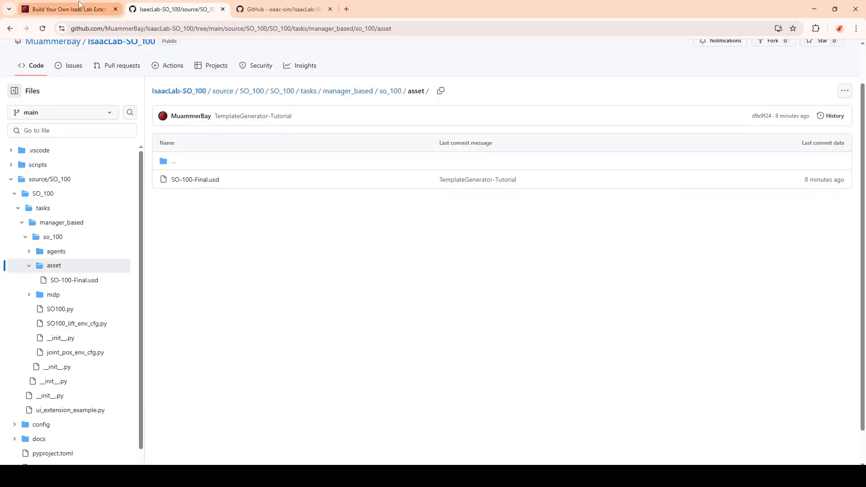
pyautogui.click(72, 9)
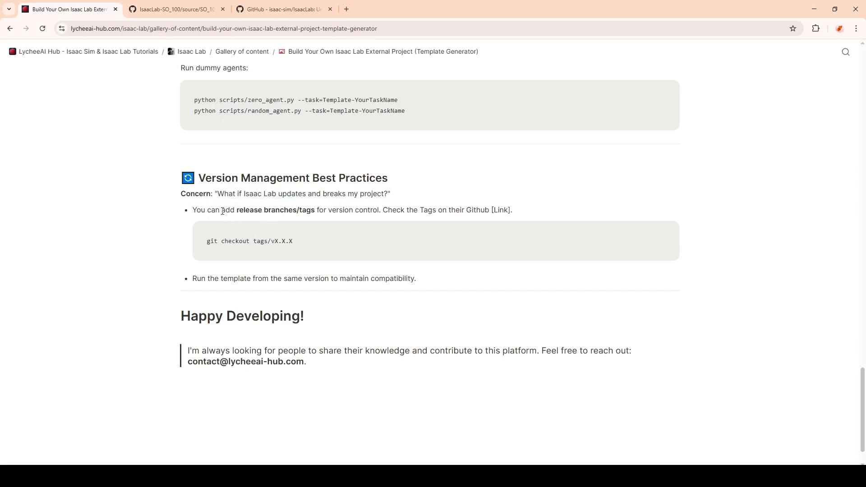
pyautogui.moveTo(314, 223)
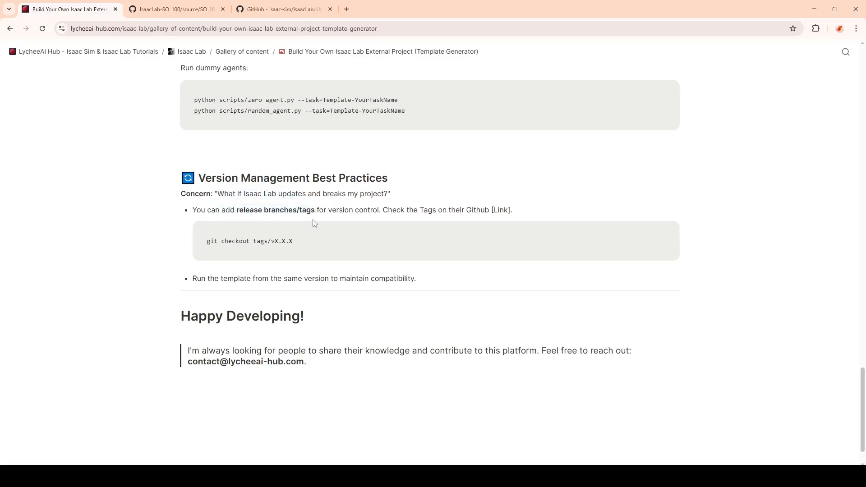
# - Open the isaac-sim/IsaacLab repository and its branch and tag selector
pyautogui.click(284, 9)
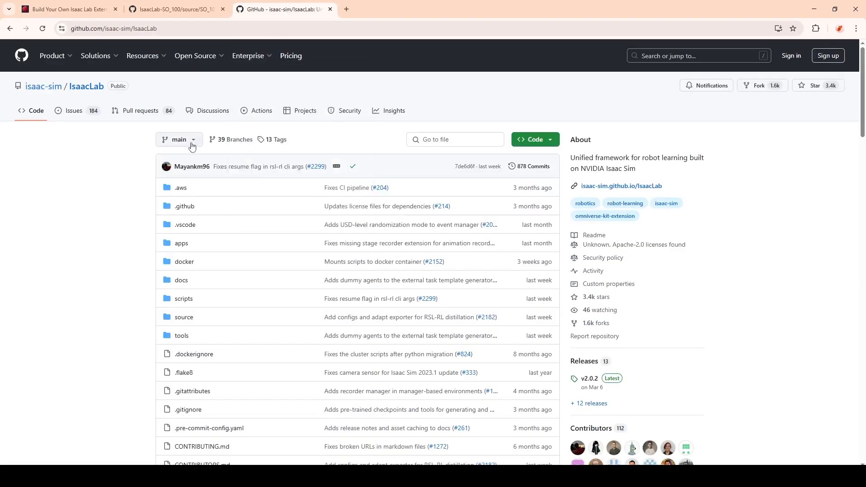
pyautogui.click(179, 140)
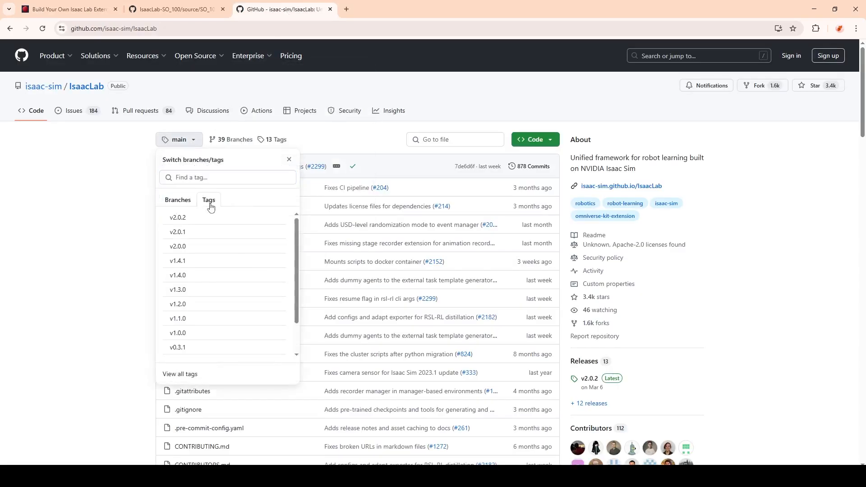